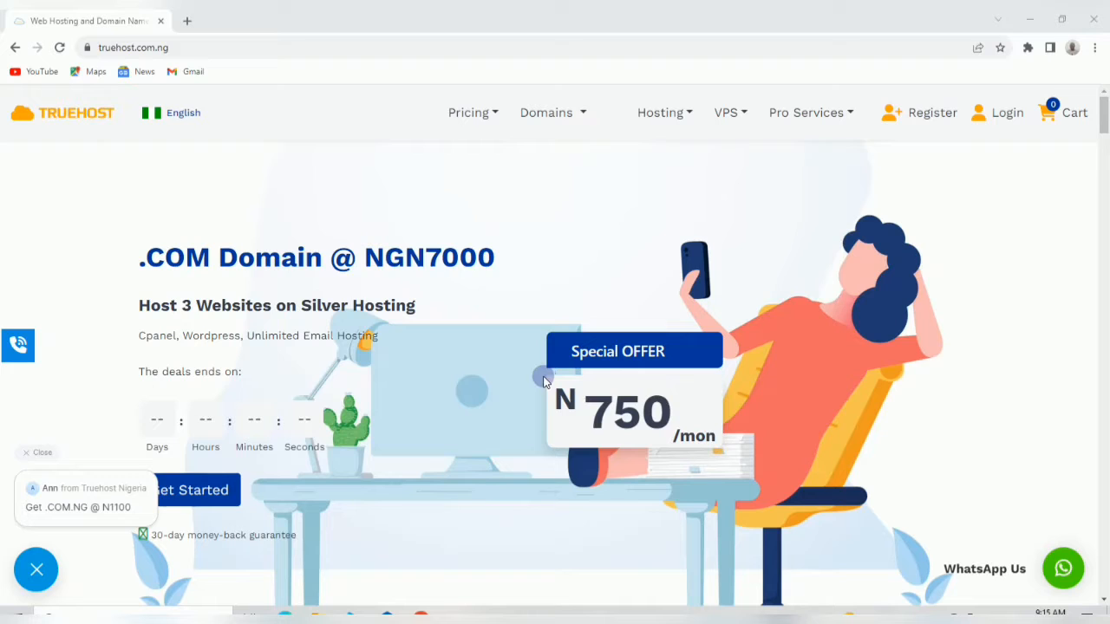
mouse_move(526, 319)
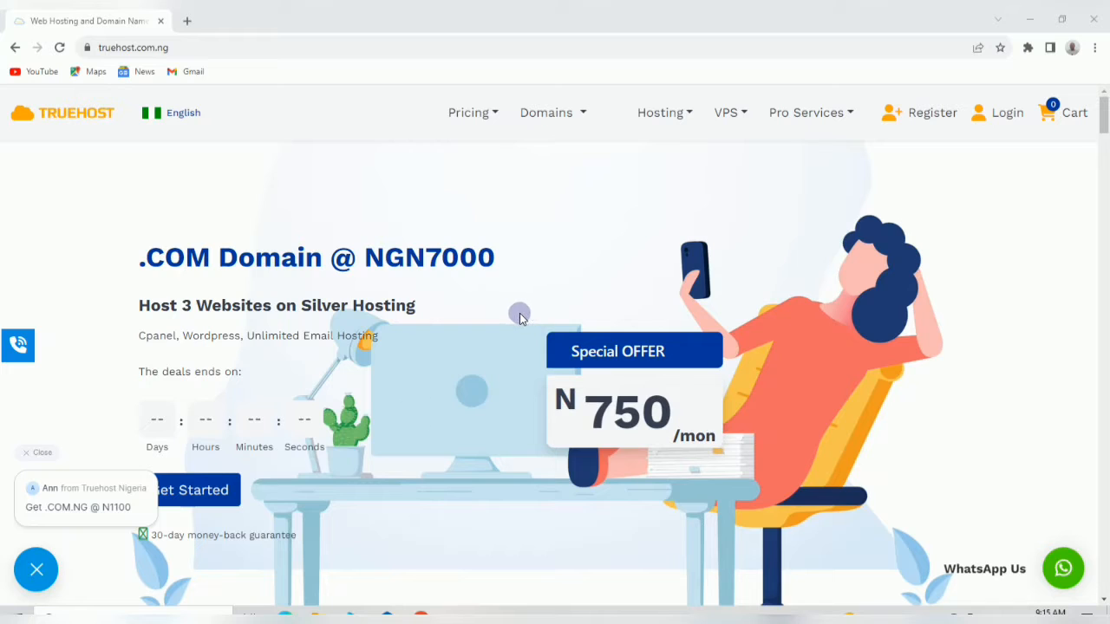
mouse_move(515, 307)
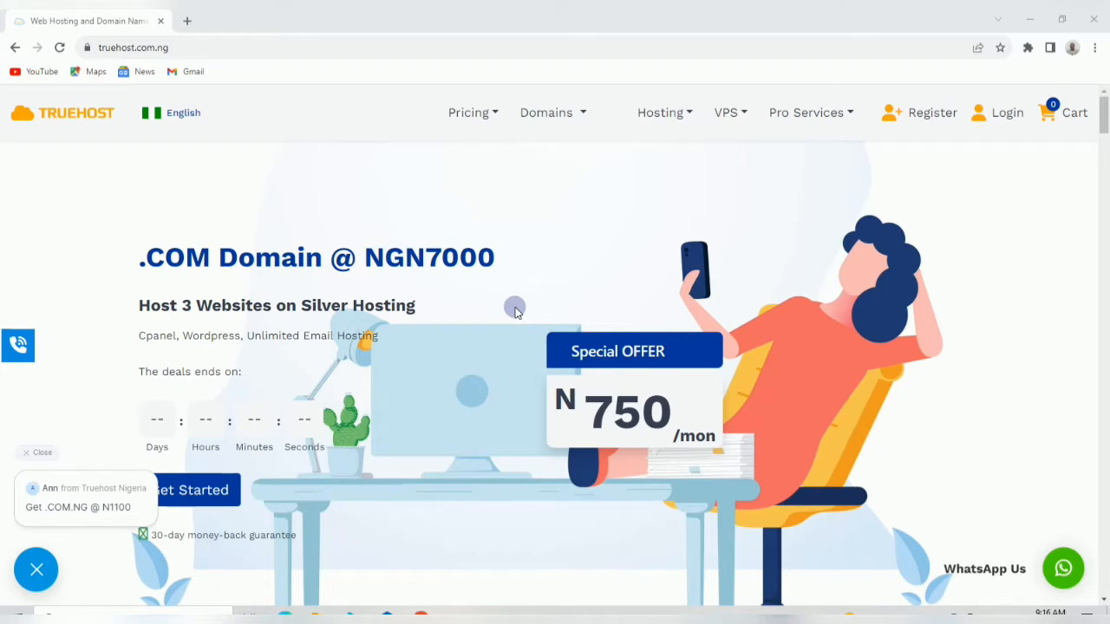
mouse_move(536, 305)
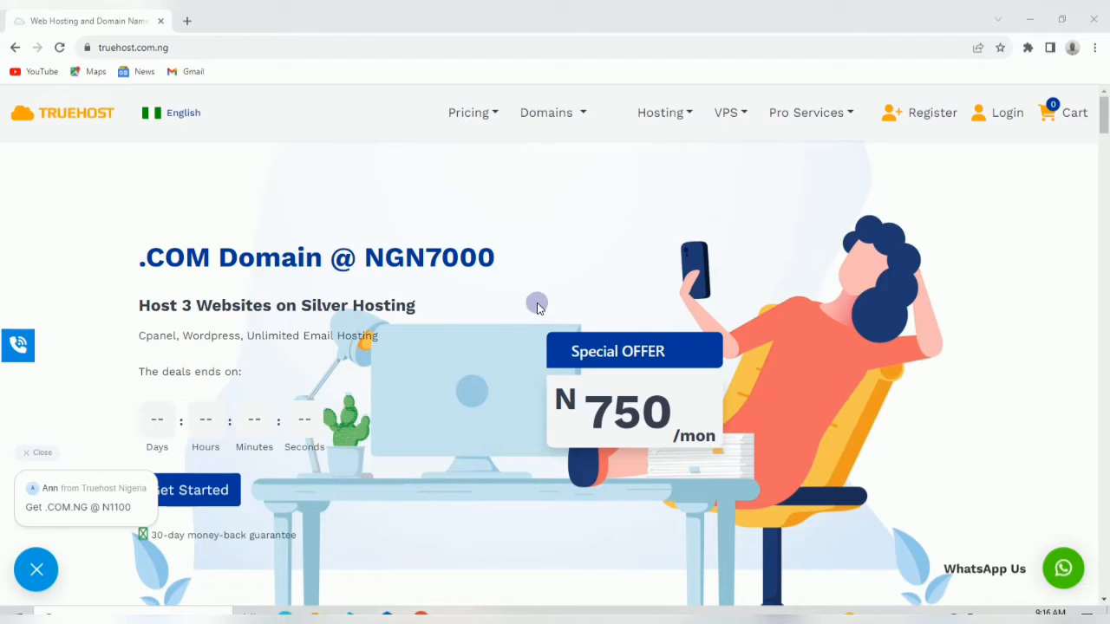
mouse_move(587, 260)
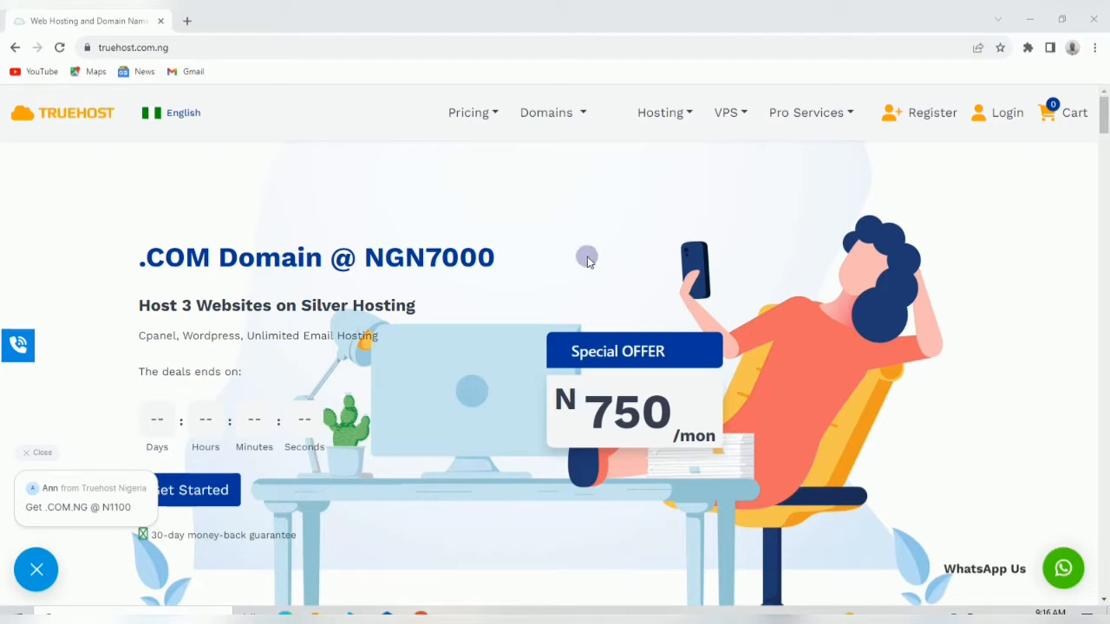
mouse_move(167, 244)
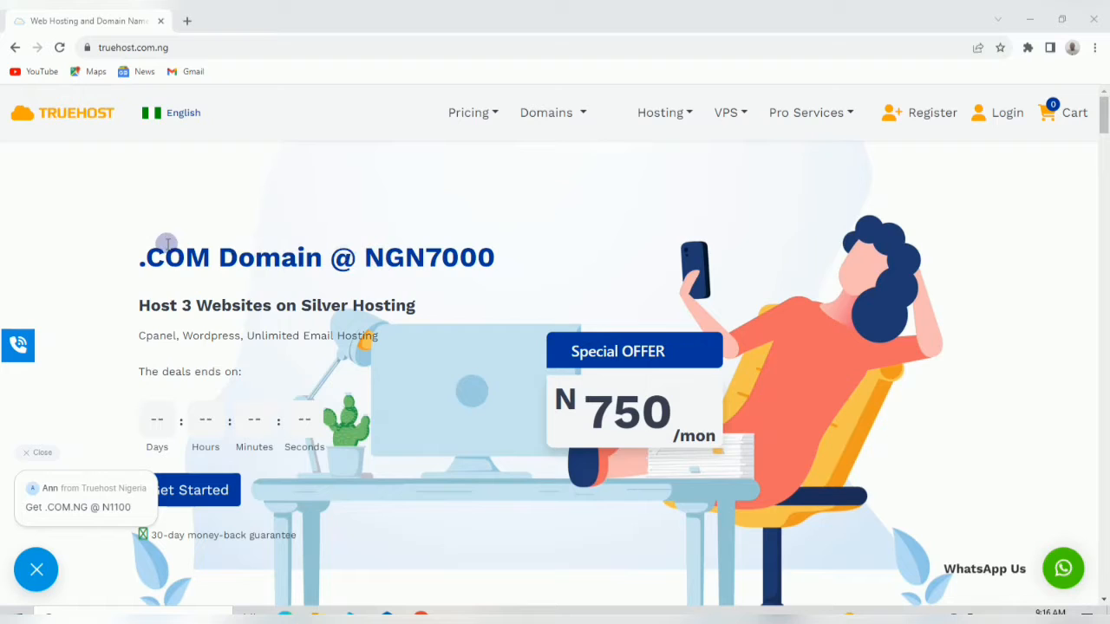
mouse_move(307, 218)
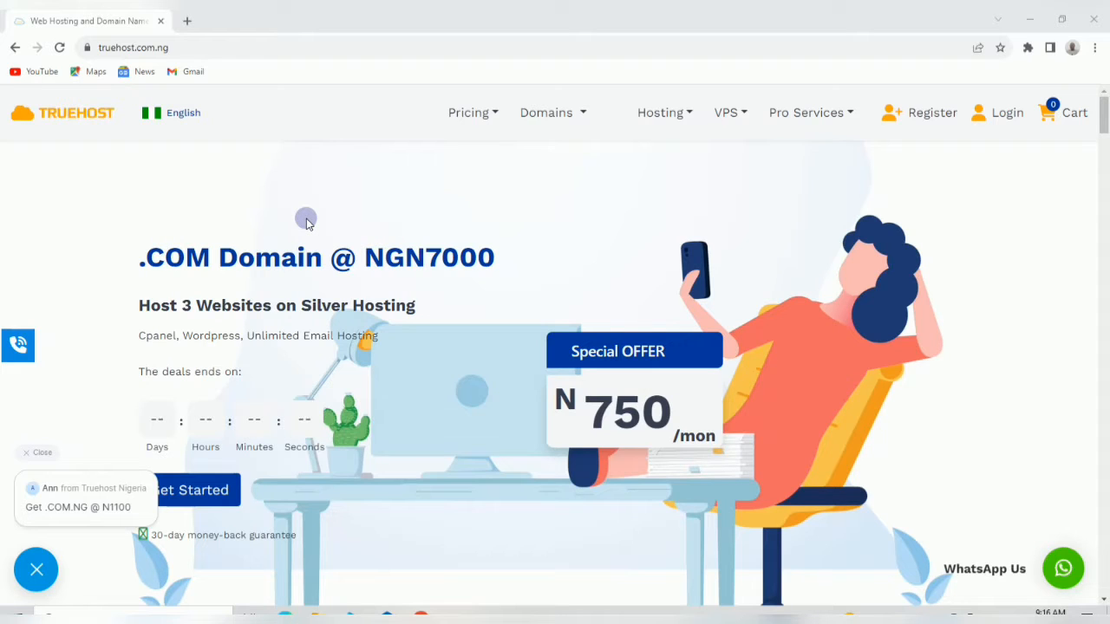
mouse_move(128, 265)
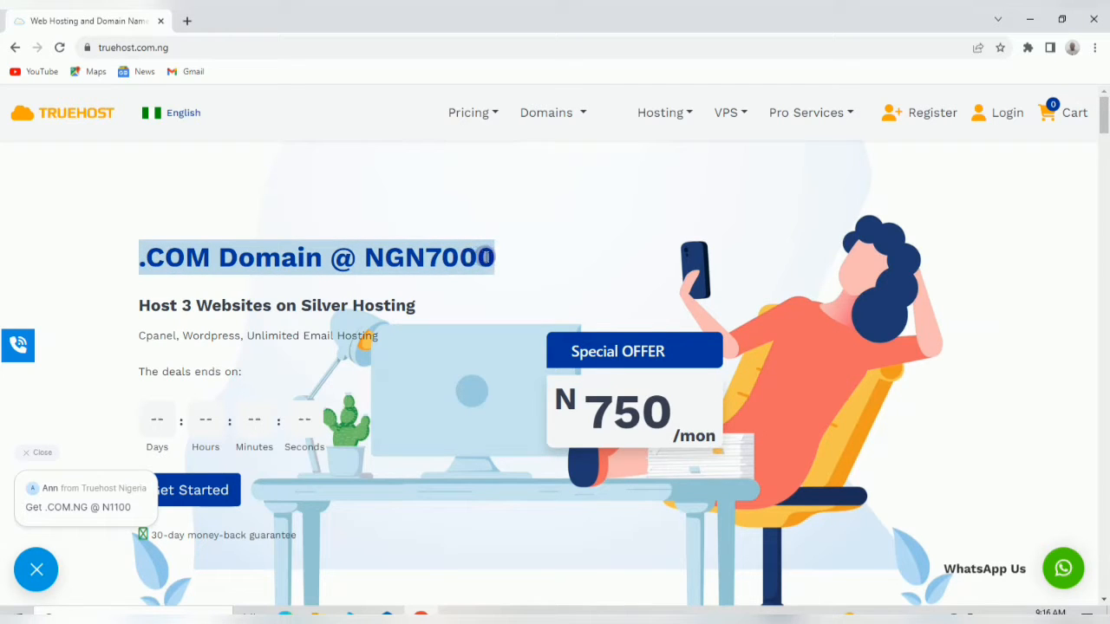
Step: Search Truehost's Cheap Domains in Nigeria for the domain wplearnerz.com
click(271, 223)
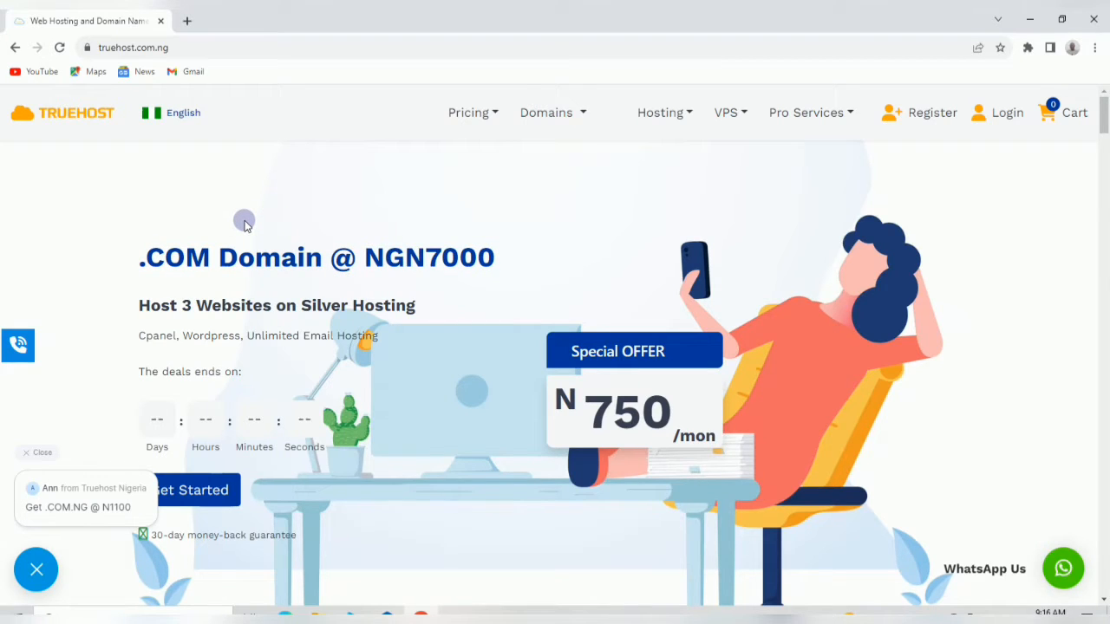
mouse_move(351, 230)
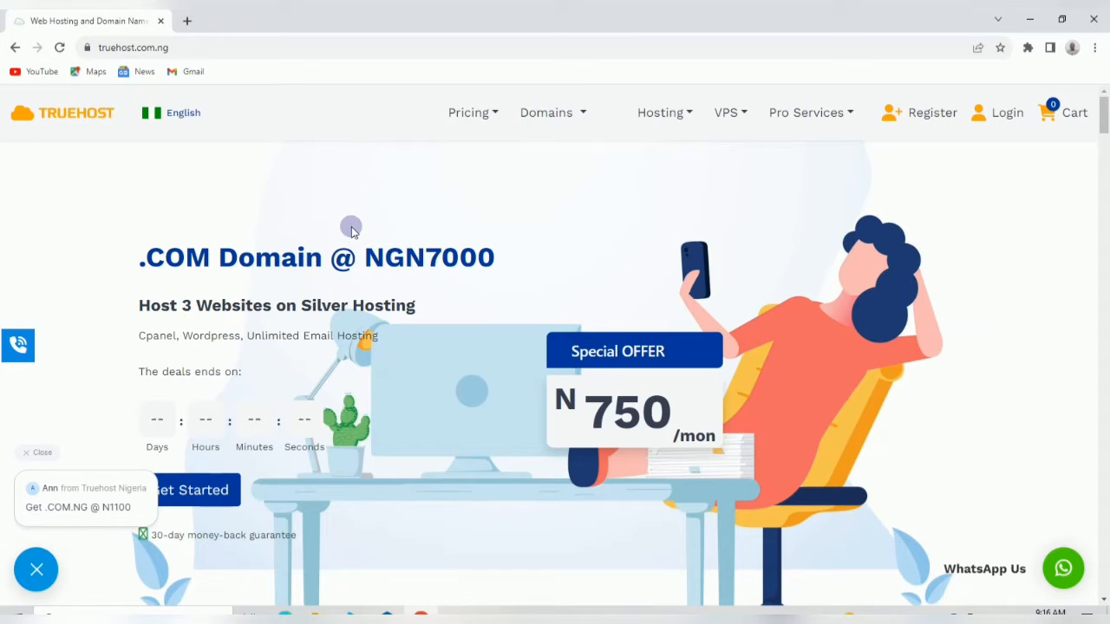
mouse_move(361, 227)
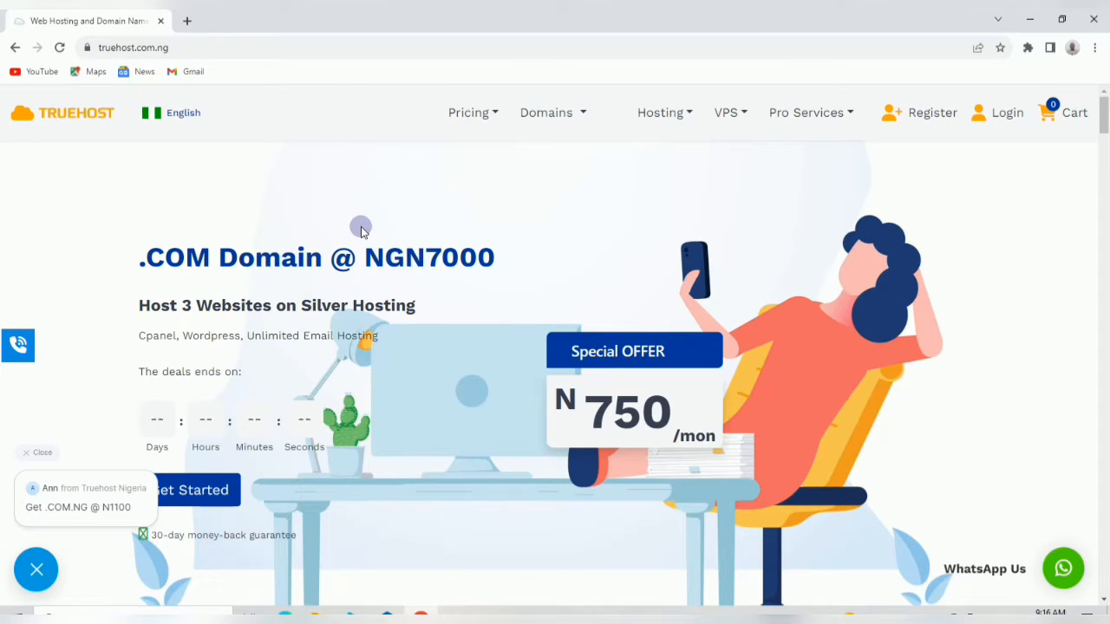
mouse_move(481, 251)
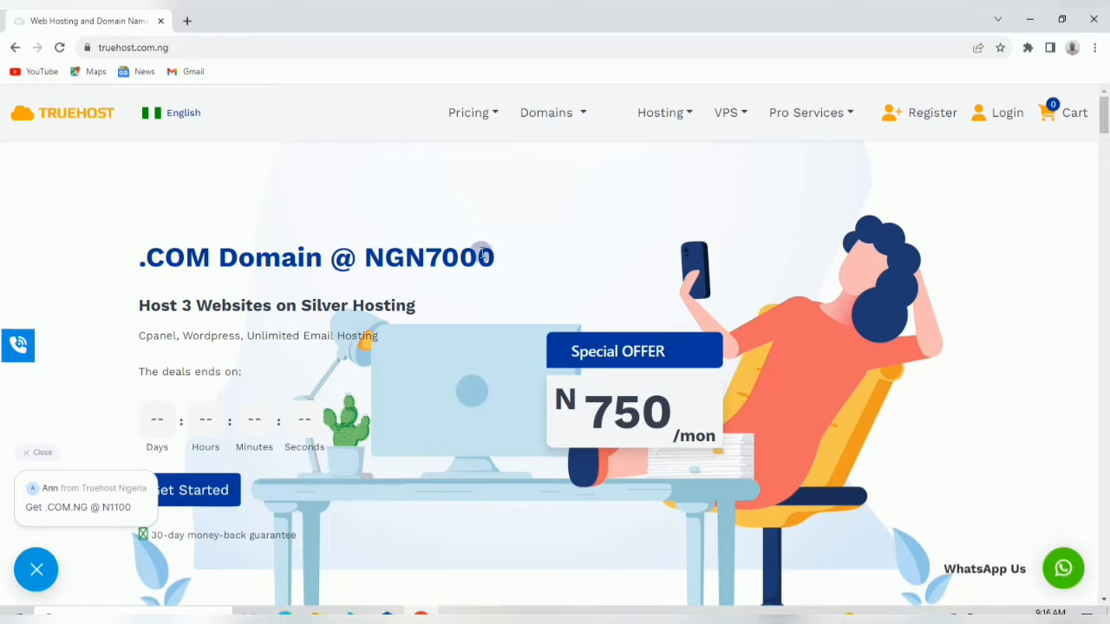
mouse_move(485, 256)
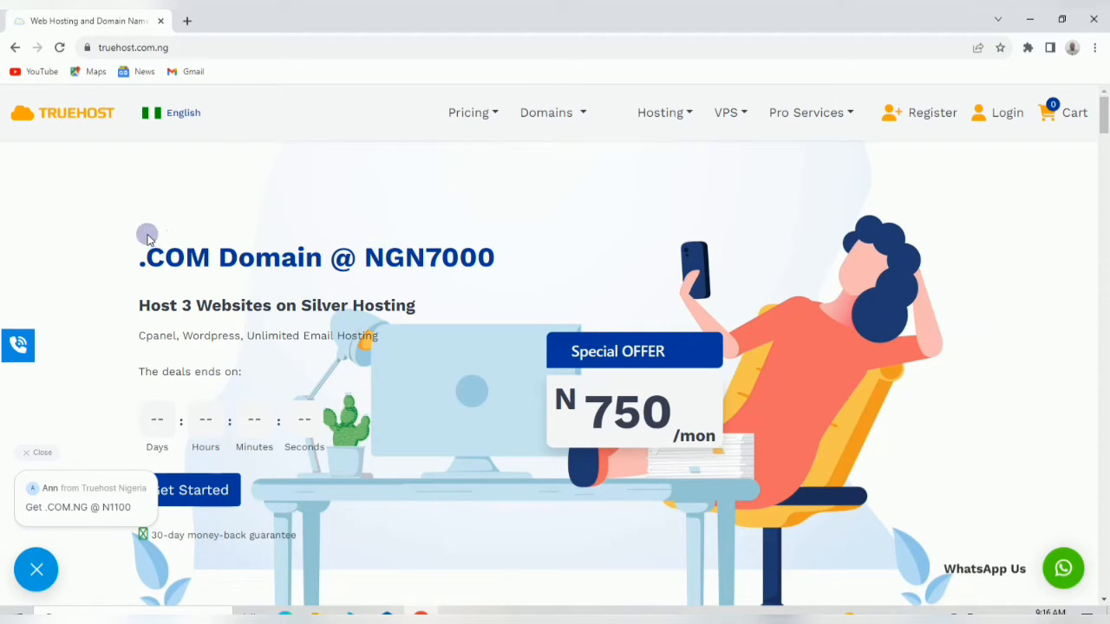
mouse_move(327, 239)
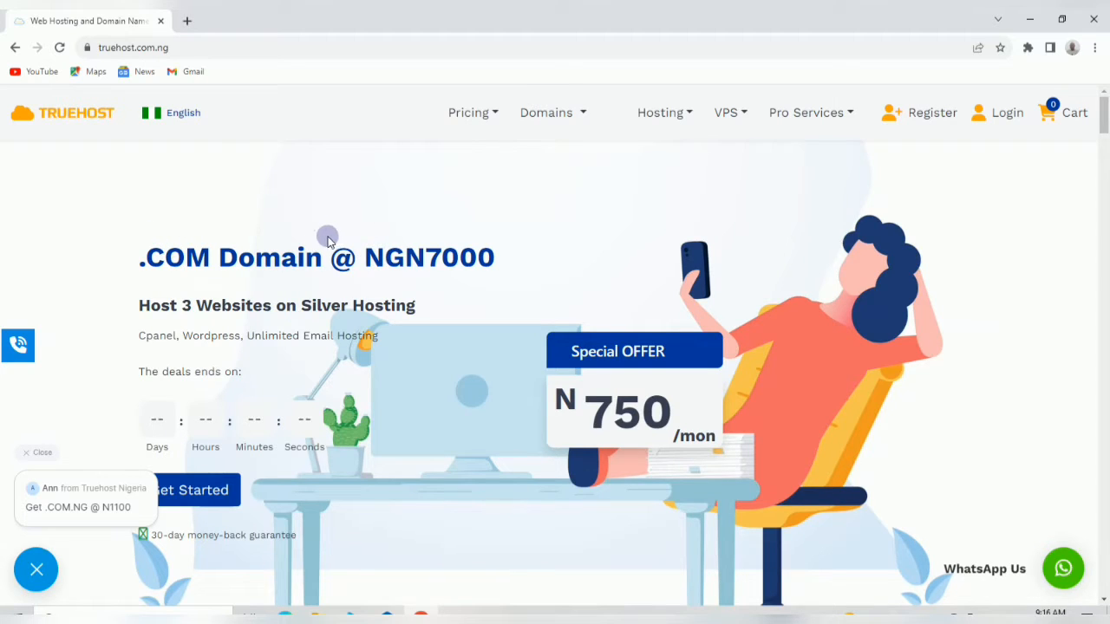
mouse_move(410, 246)
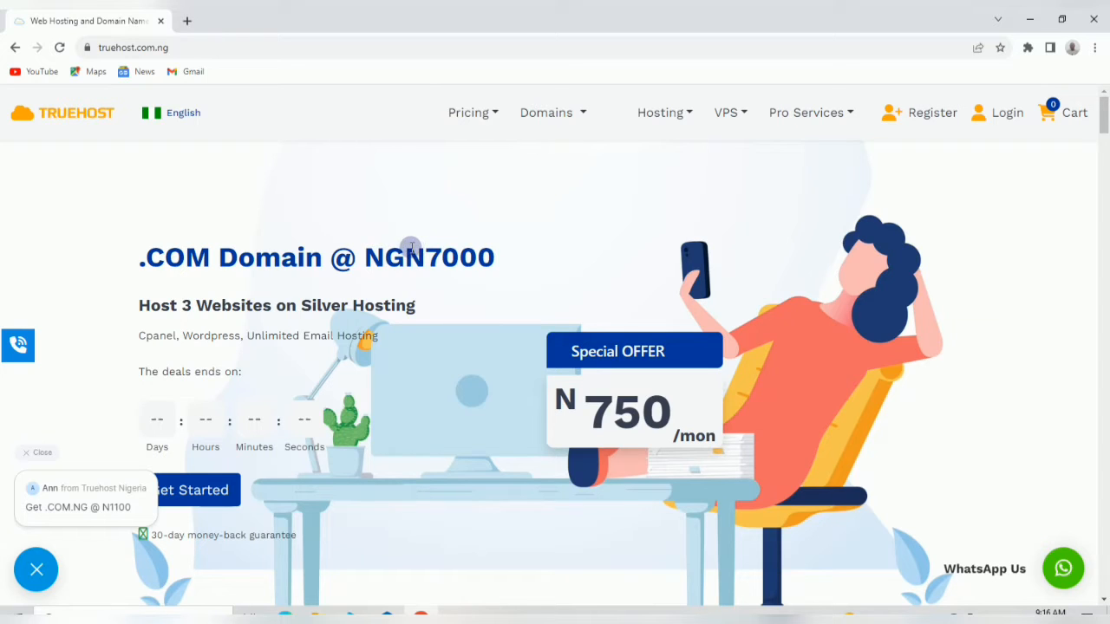
mouse_move(440, 256)
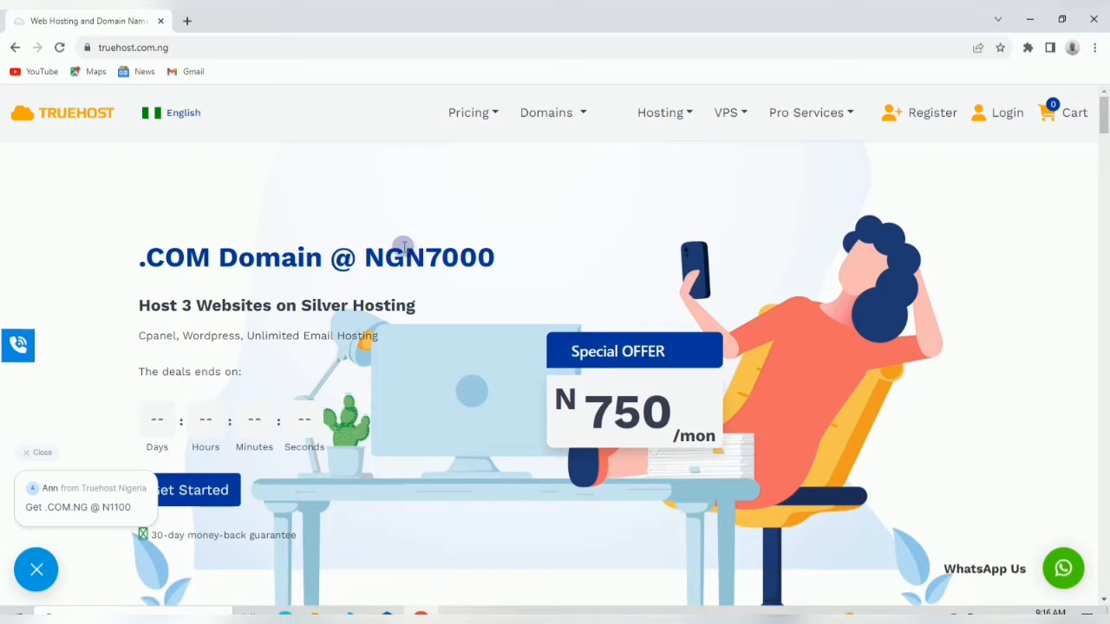
mouse_move(341, 234)
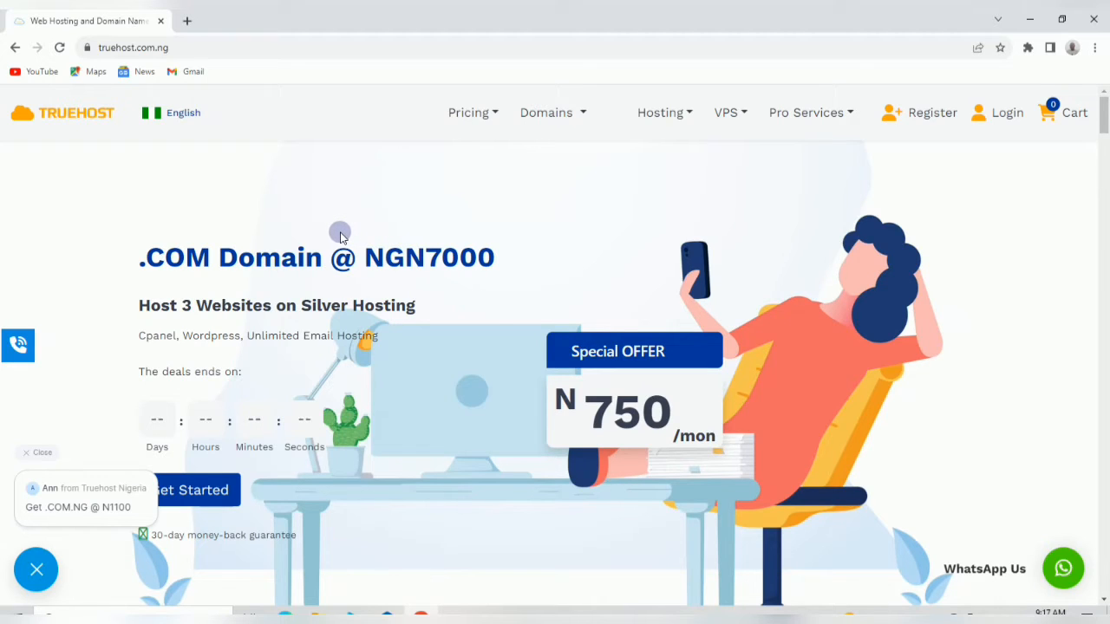
mouse_move(305, 231)
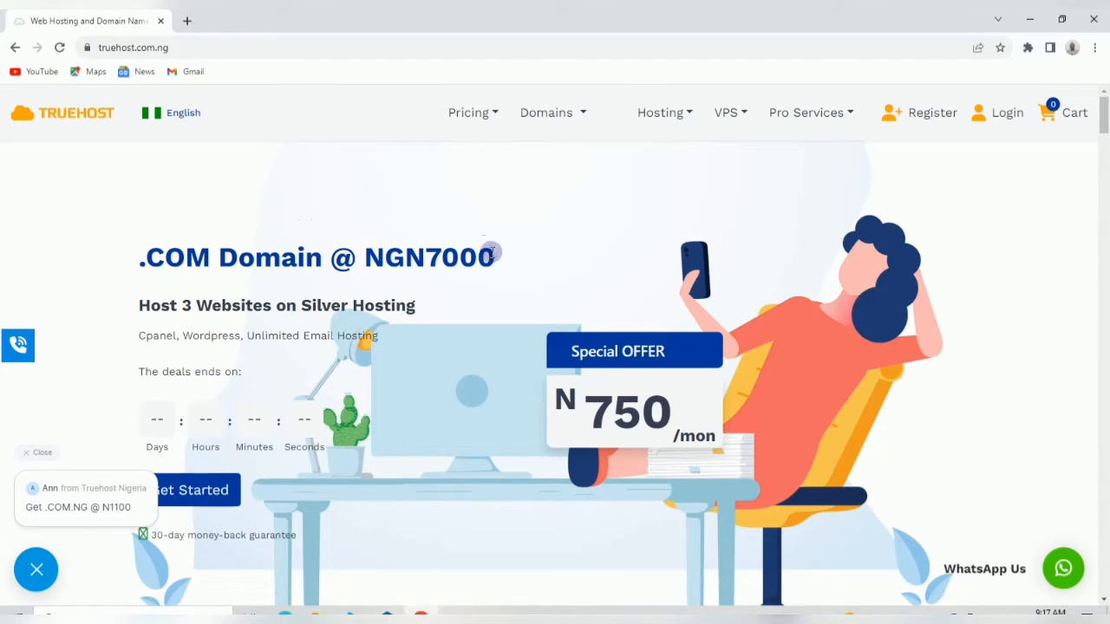
double_click(450, 257)
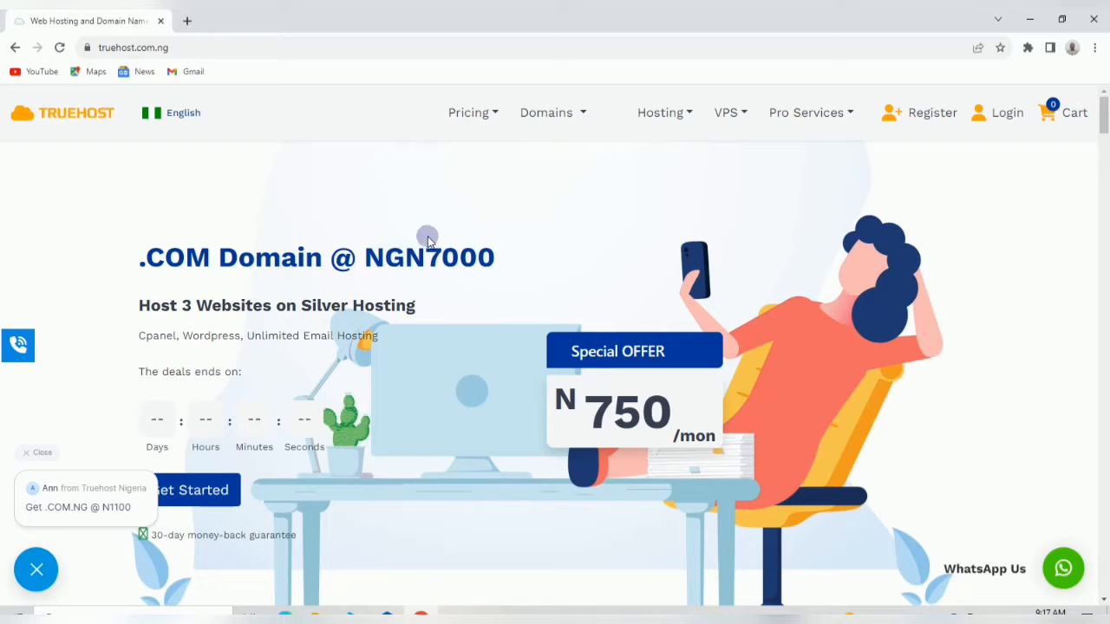
mouse_move(388, 239)
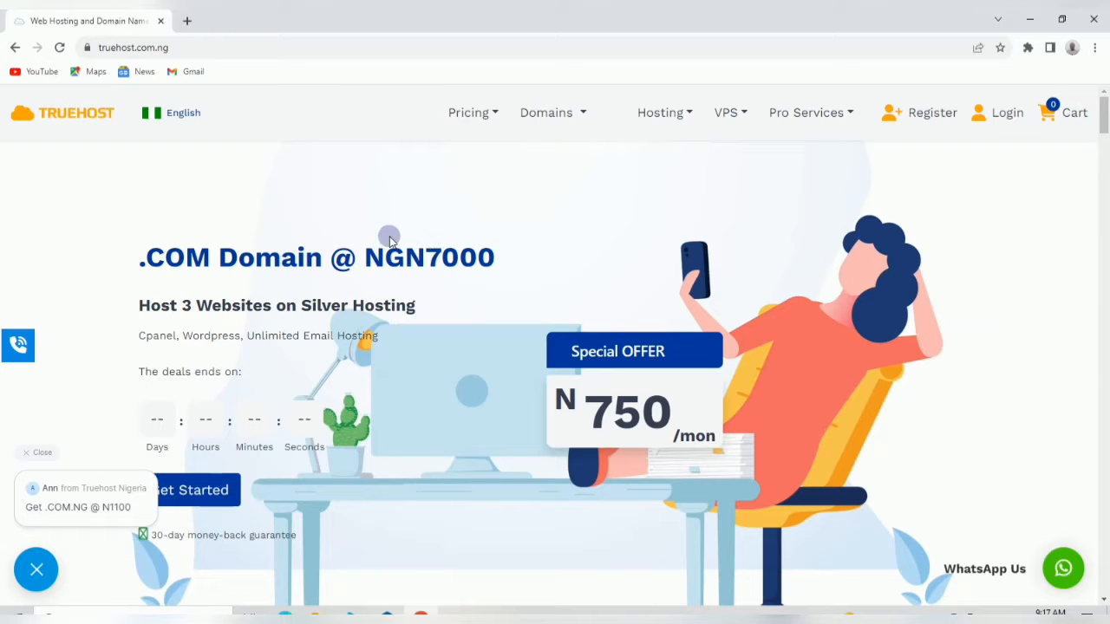
mouse_move(376, 240)
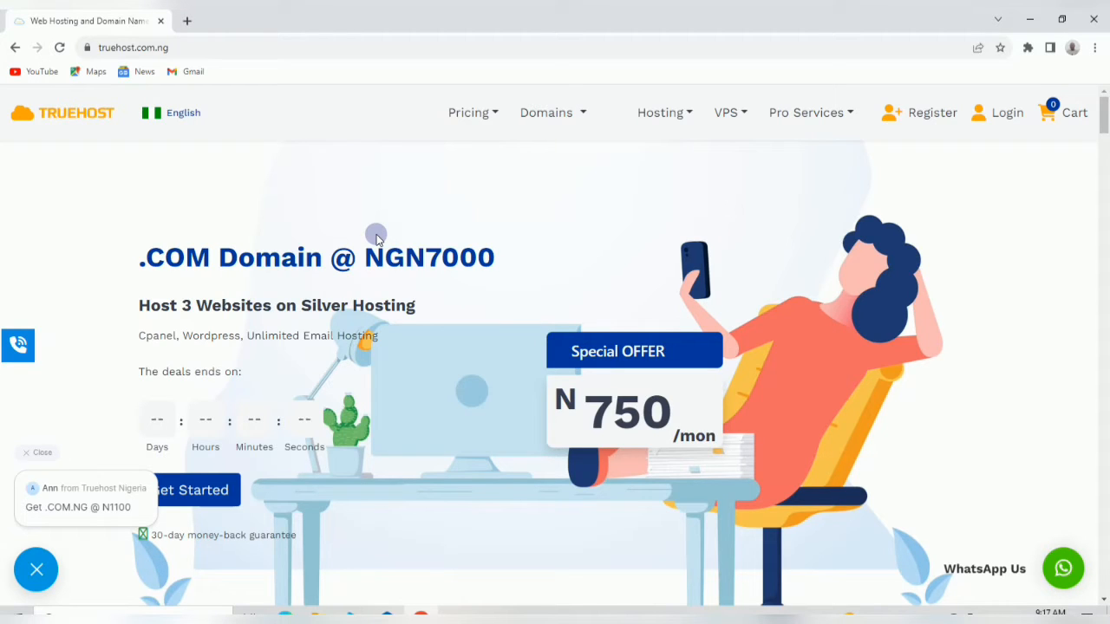
mouse_move(374, 241)
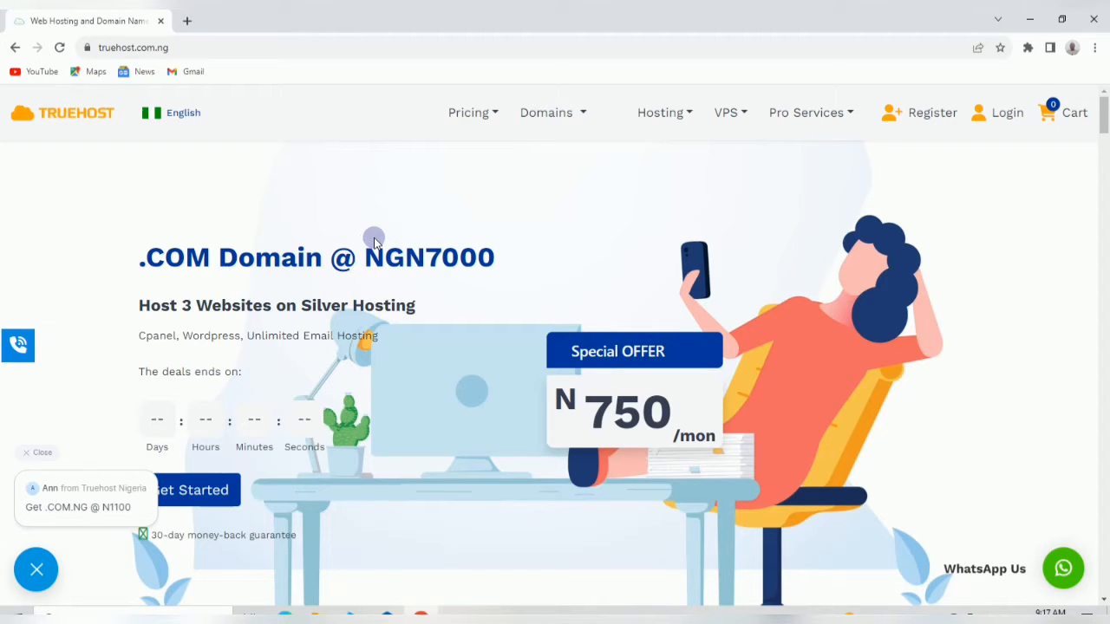
mouse_move(445, 241)
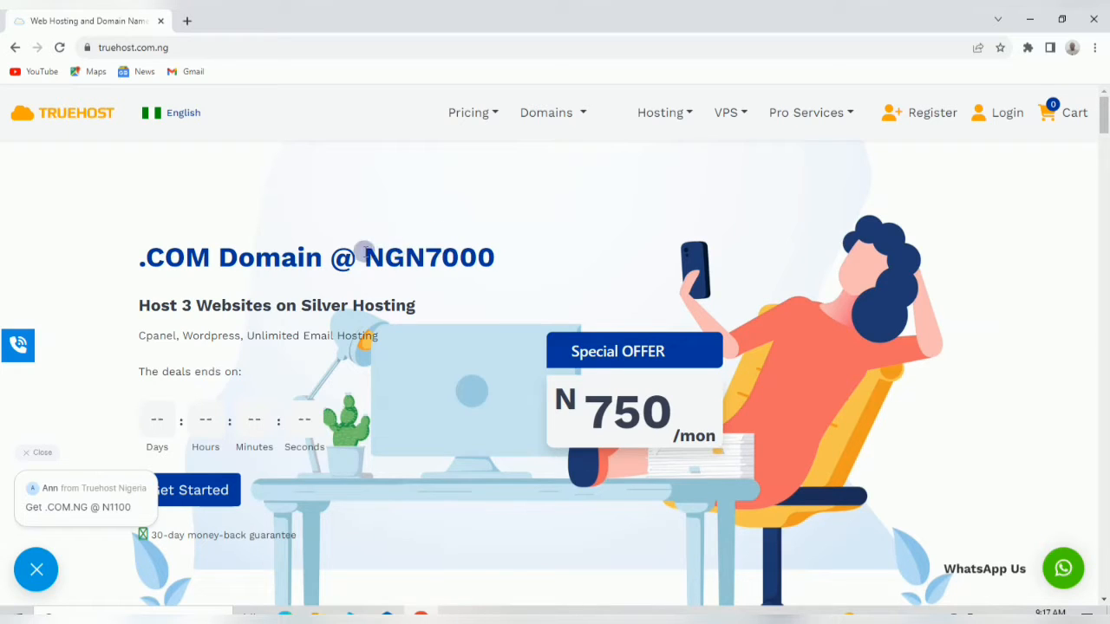
mouse_move(407, 260)
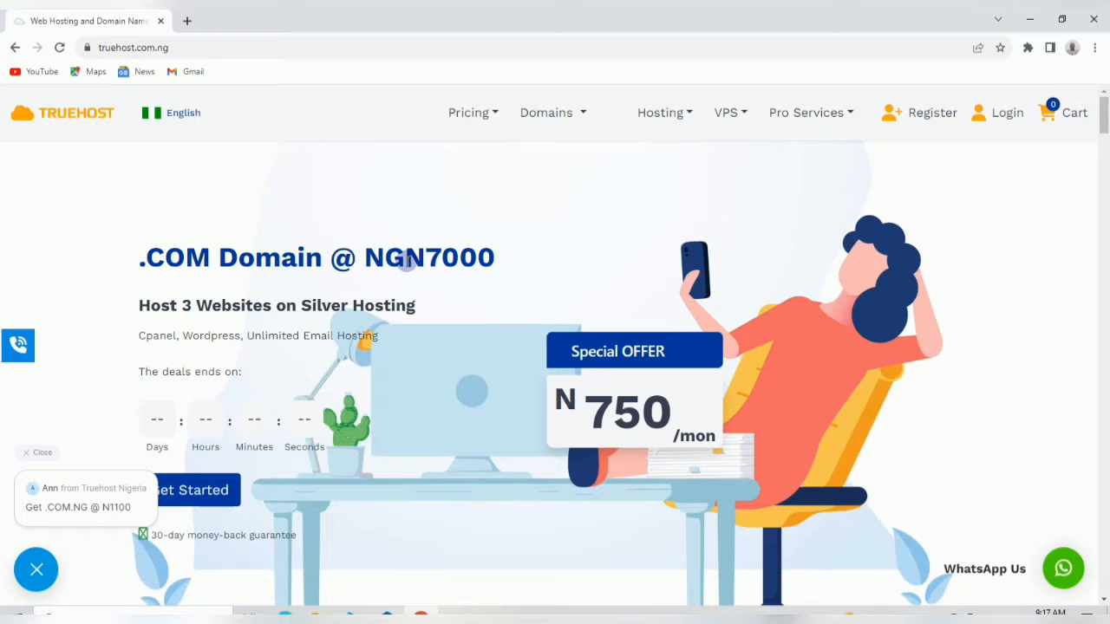
mouse_move(531, 266)
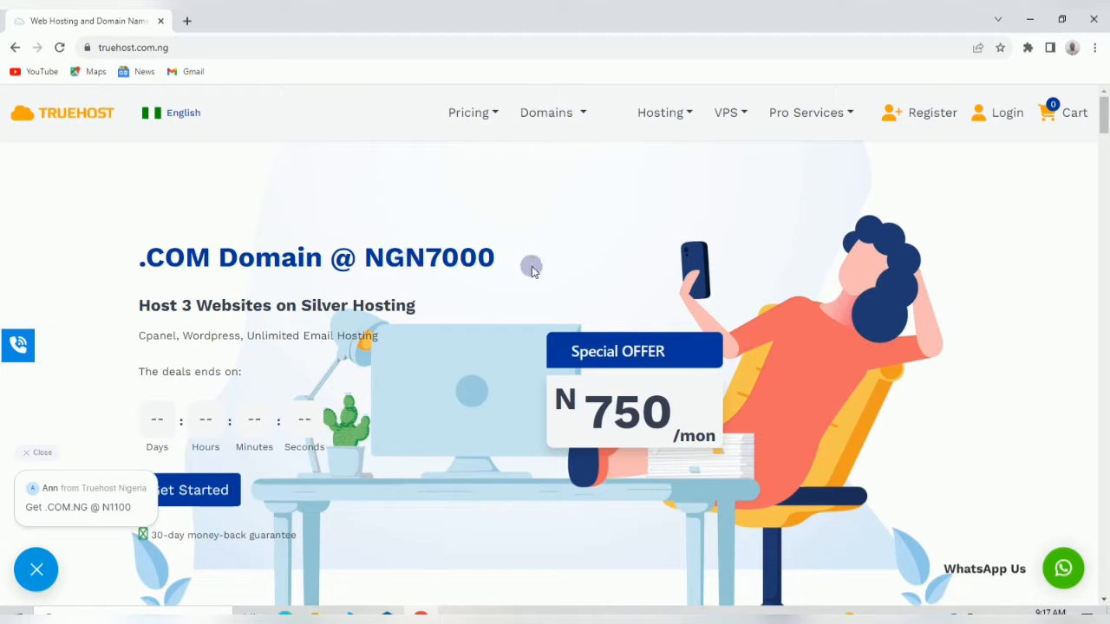
mouse_move(529, 264)
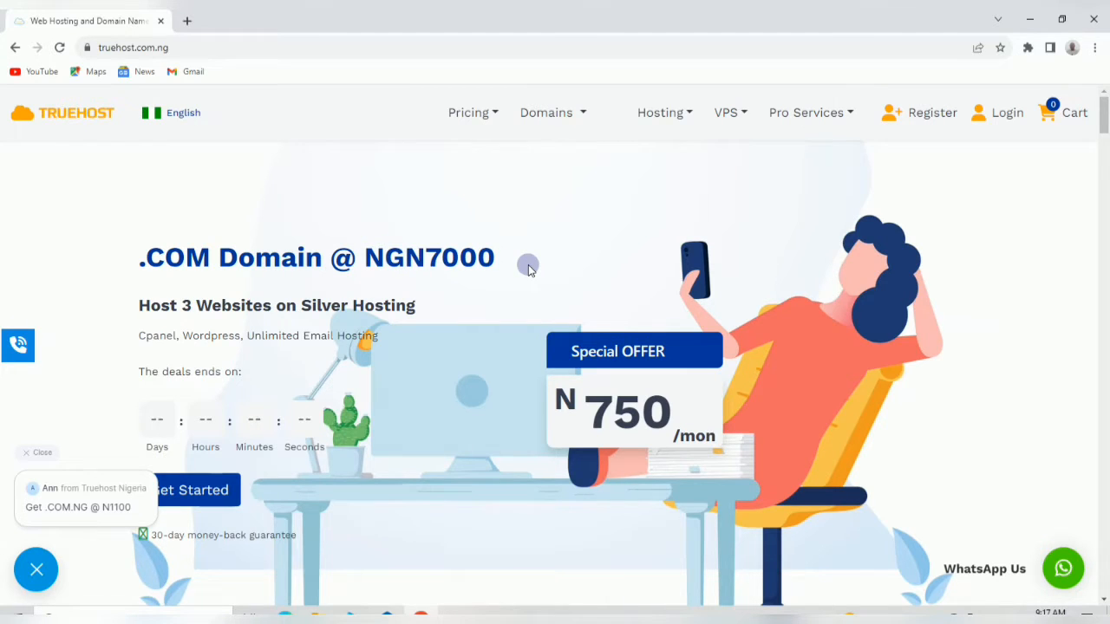
scroll(down, 3)
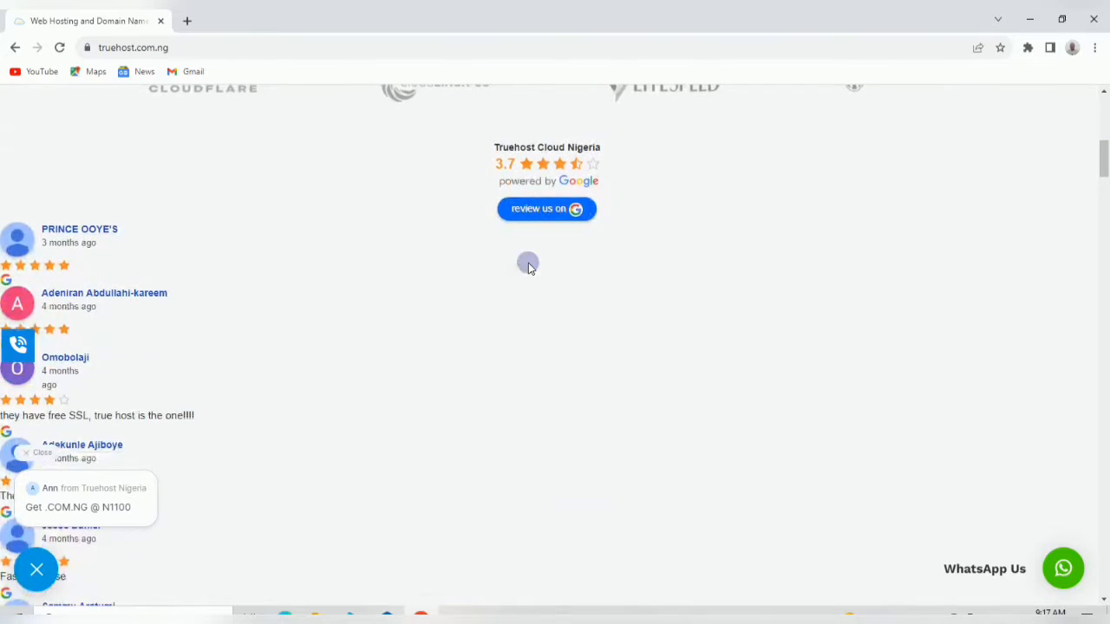
scroll(down, 3)
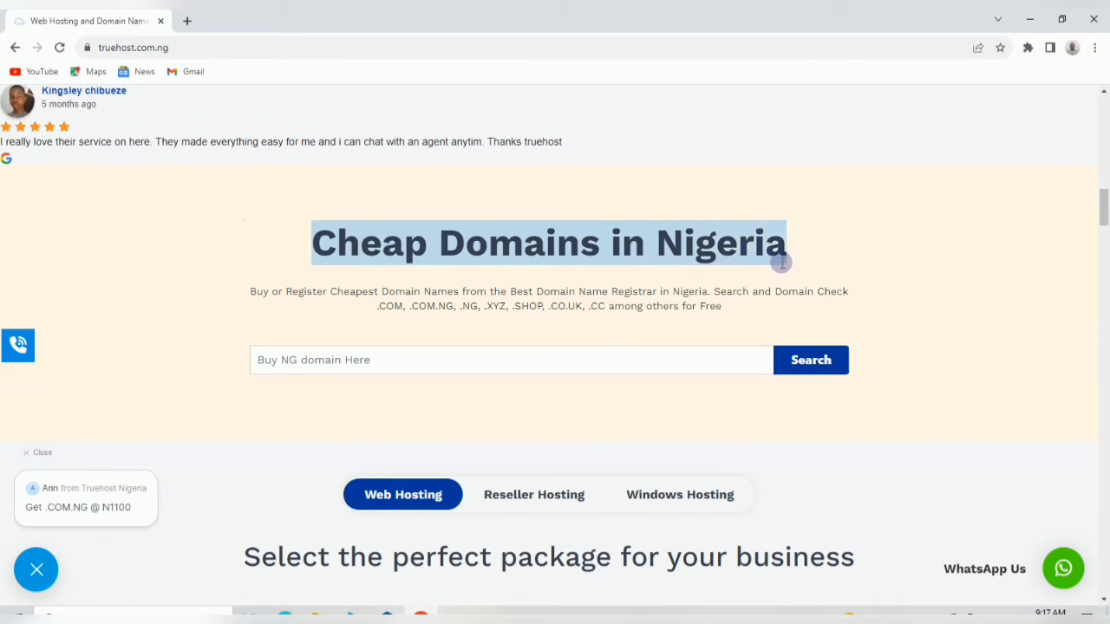
click(510, 360)
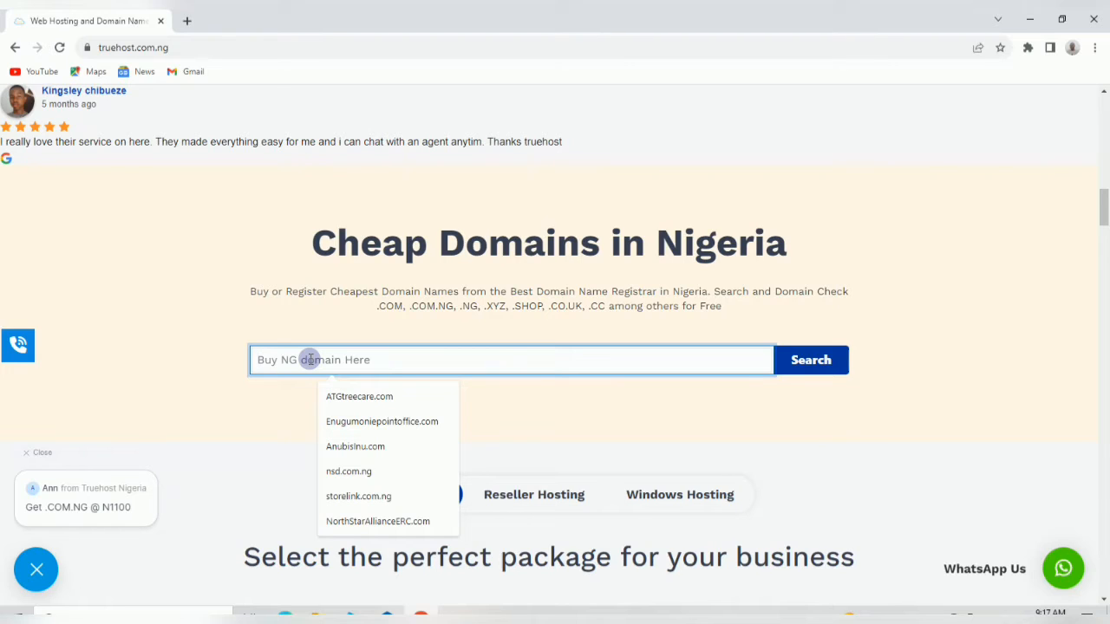
text(wplear)
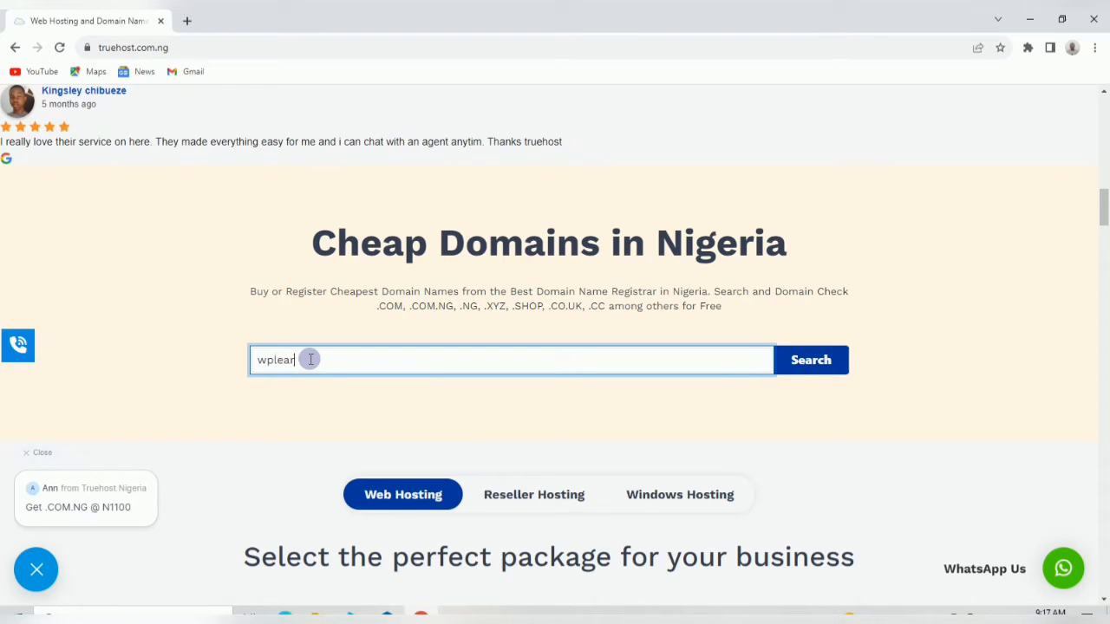
text(nerz)
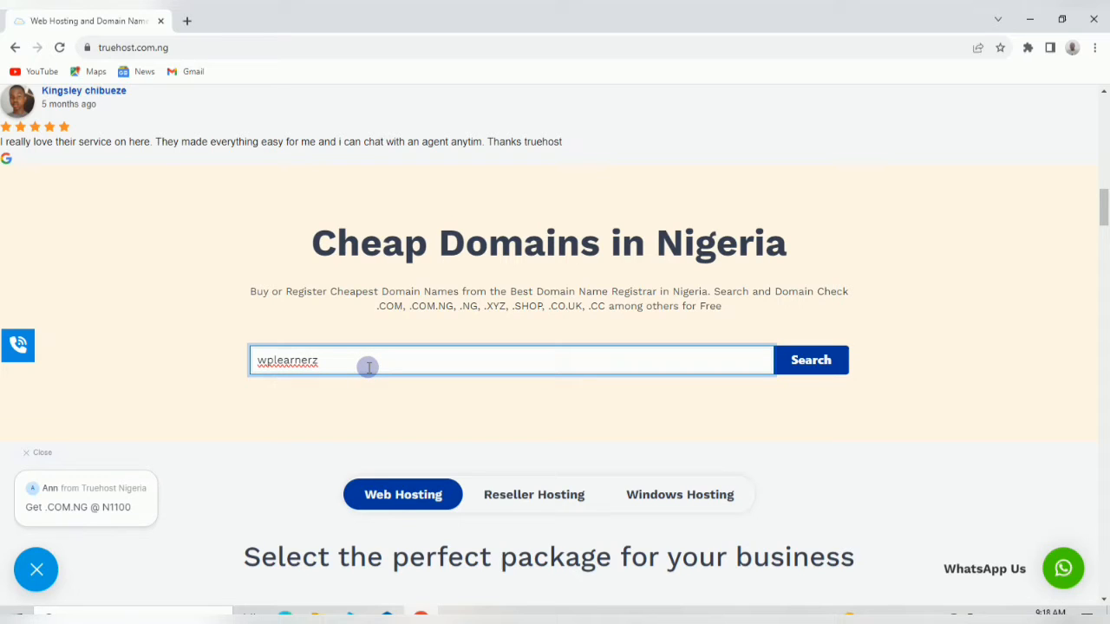
text(.com)
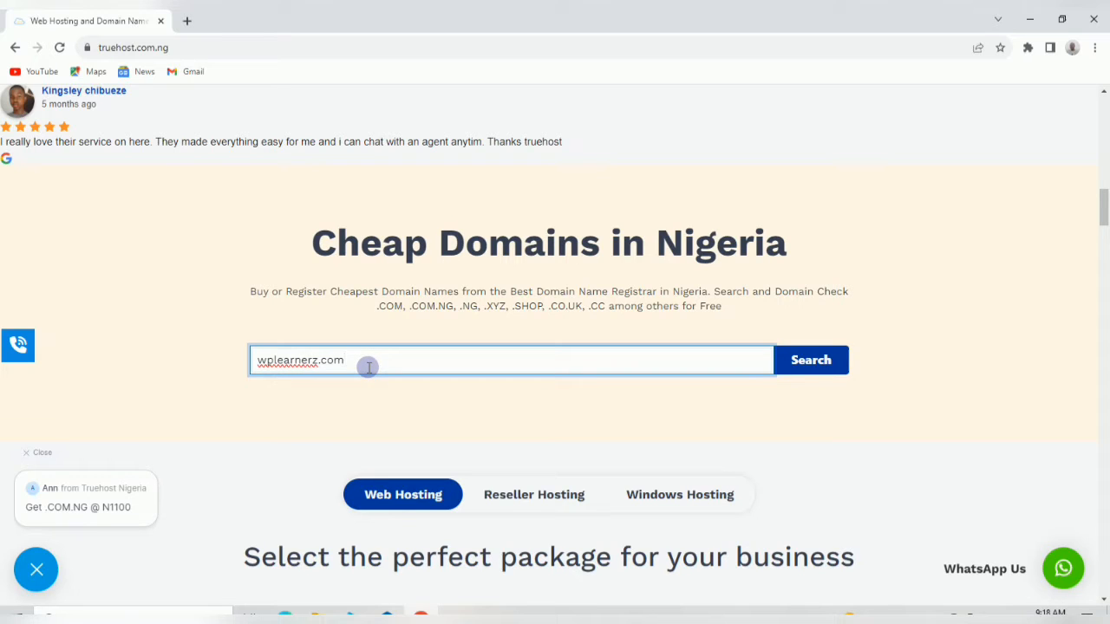
mouse_move(616, 375)
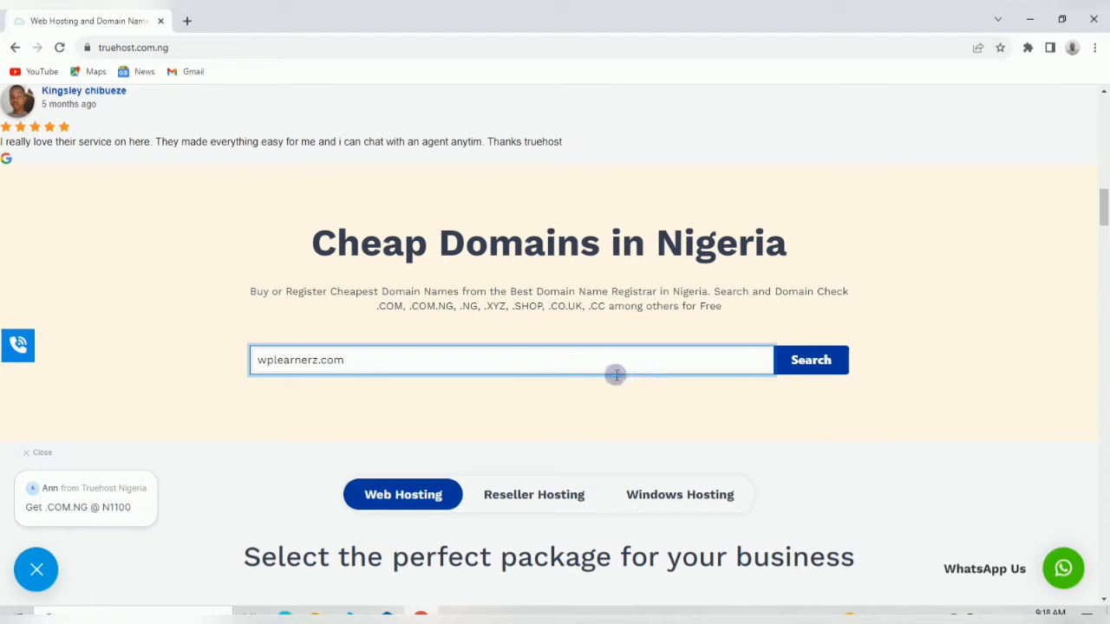
mouse_move(810, 360)
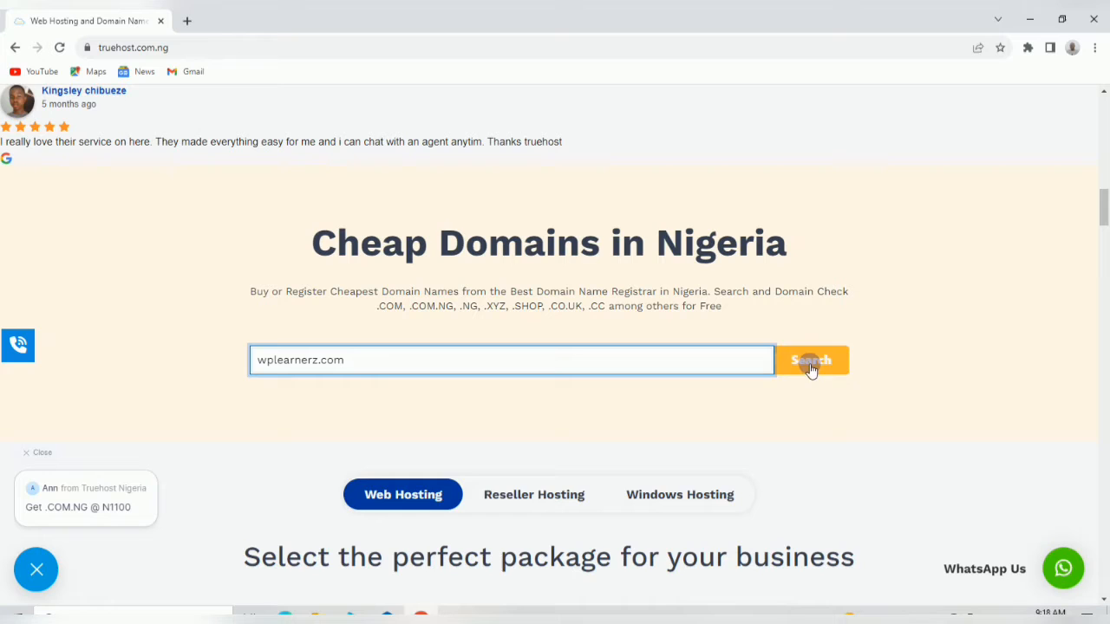
click(809, 360)
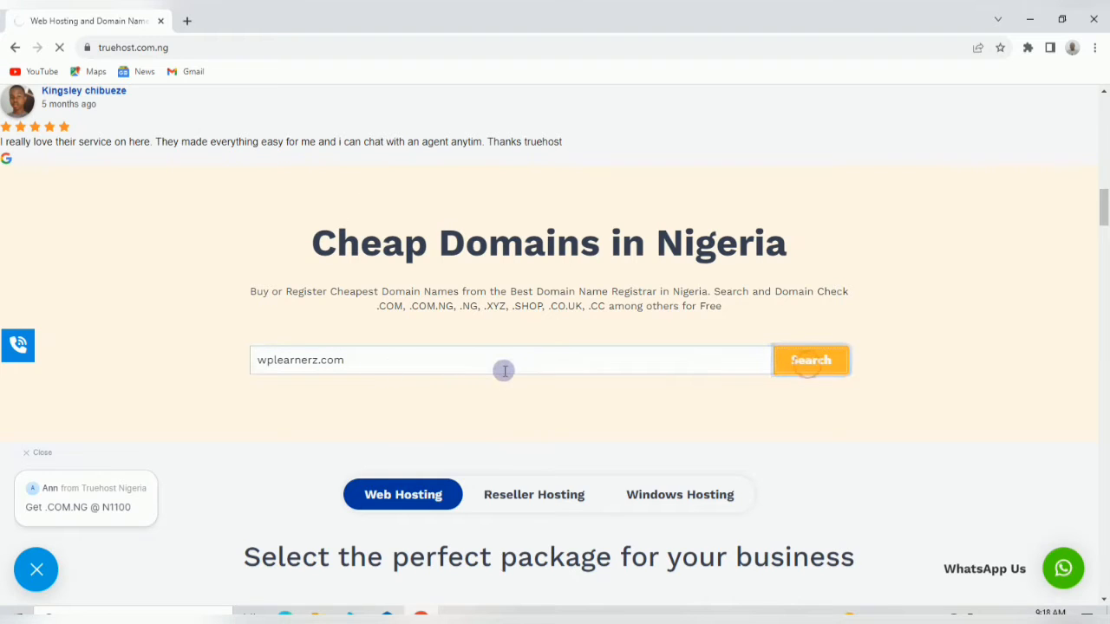
mouse_move(576, 368)
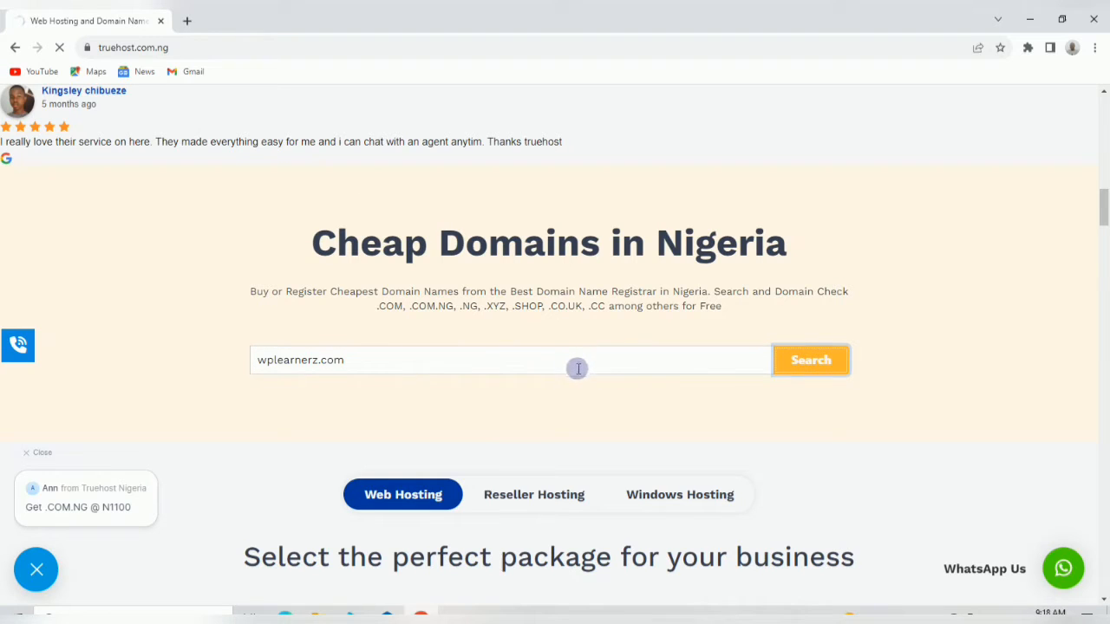
Step: Review results showing wplearnerz.com available at NGN 7,000 and popular extension prices
click(810, 360)
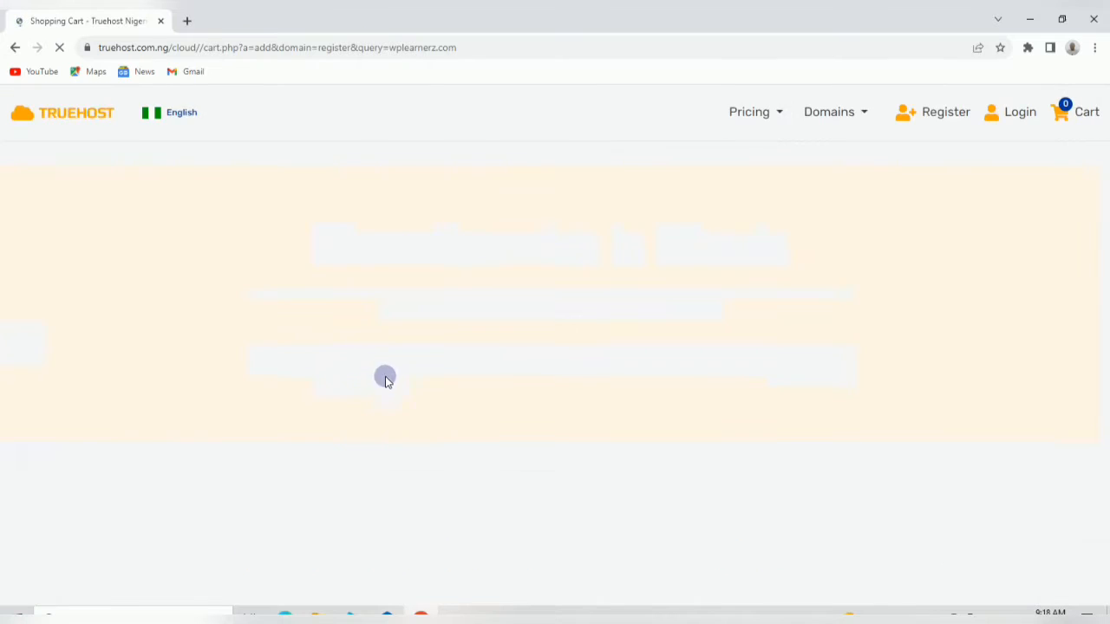
mouse_move(522, 374)
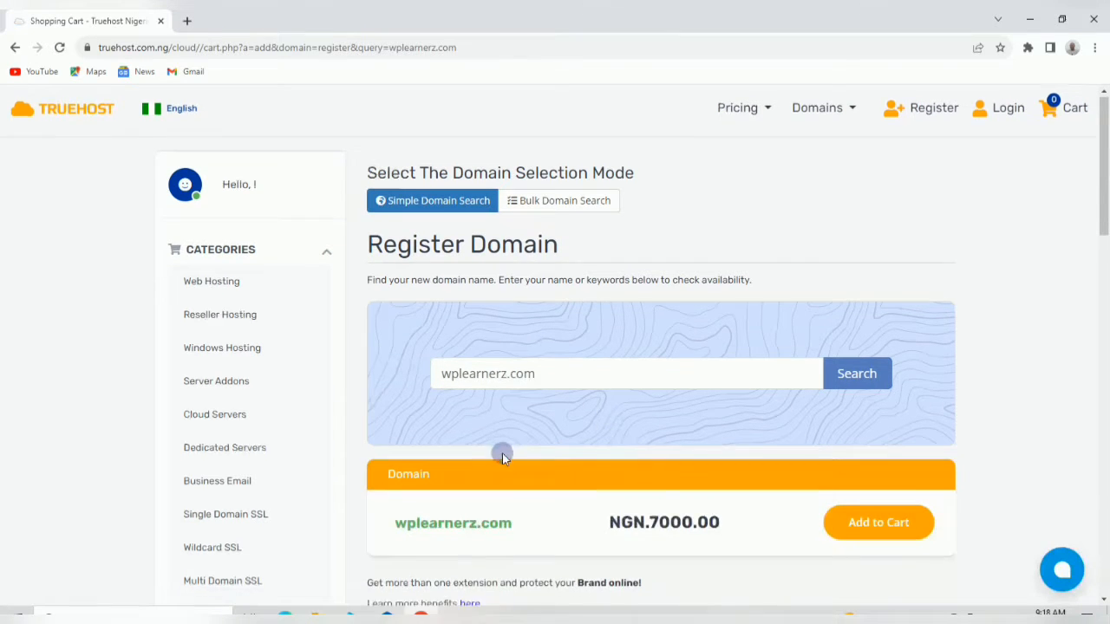
scroll(down, 3)
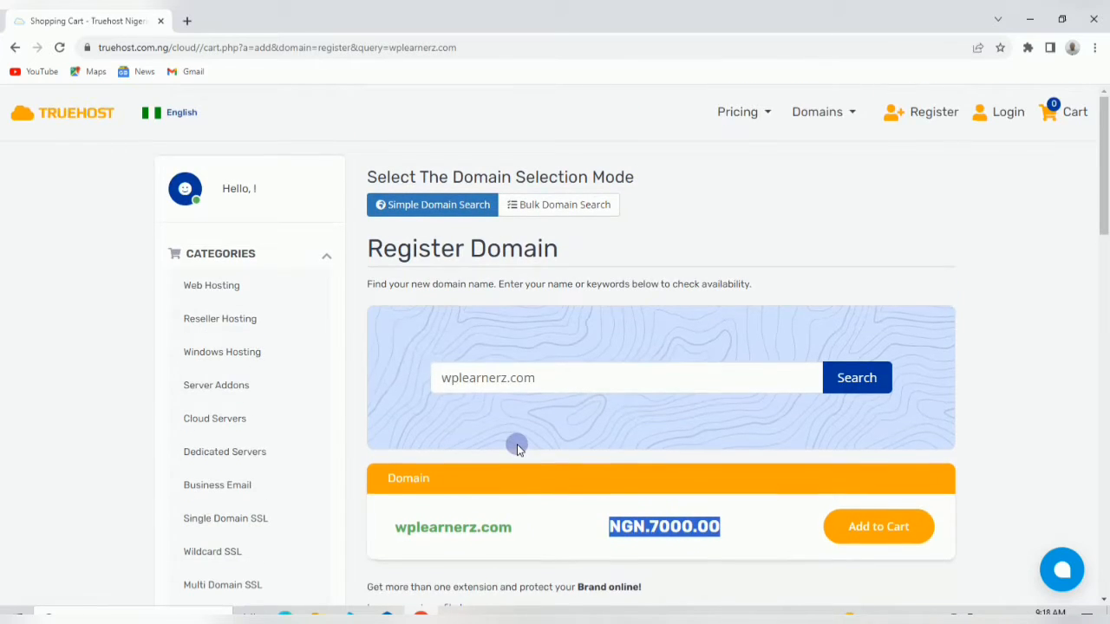
scroll(down, 3)
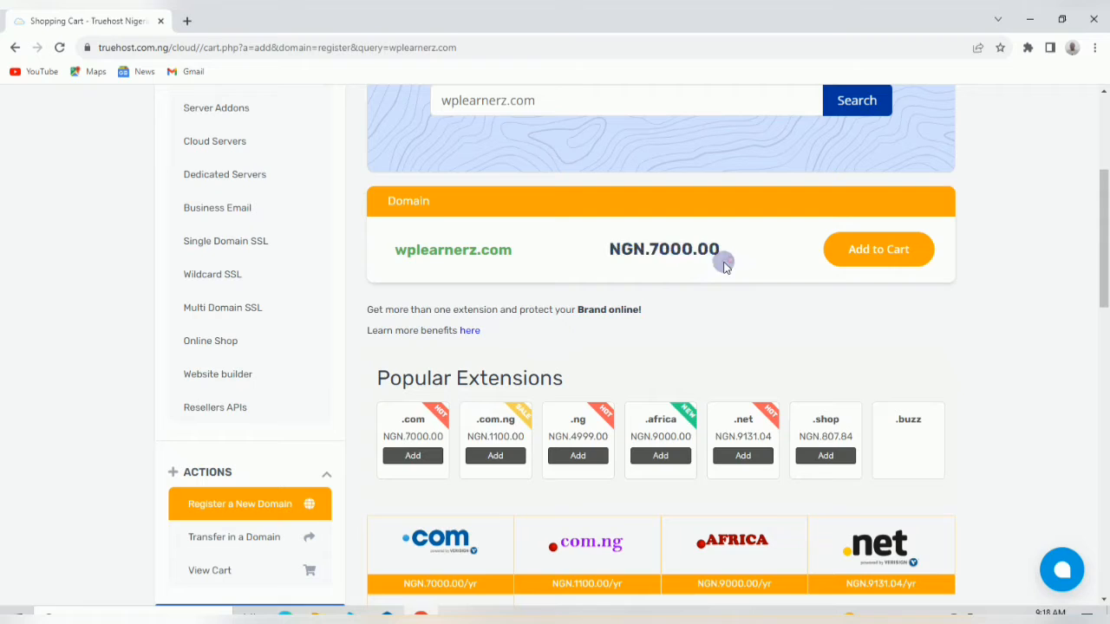
mouse_move(790, 258)
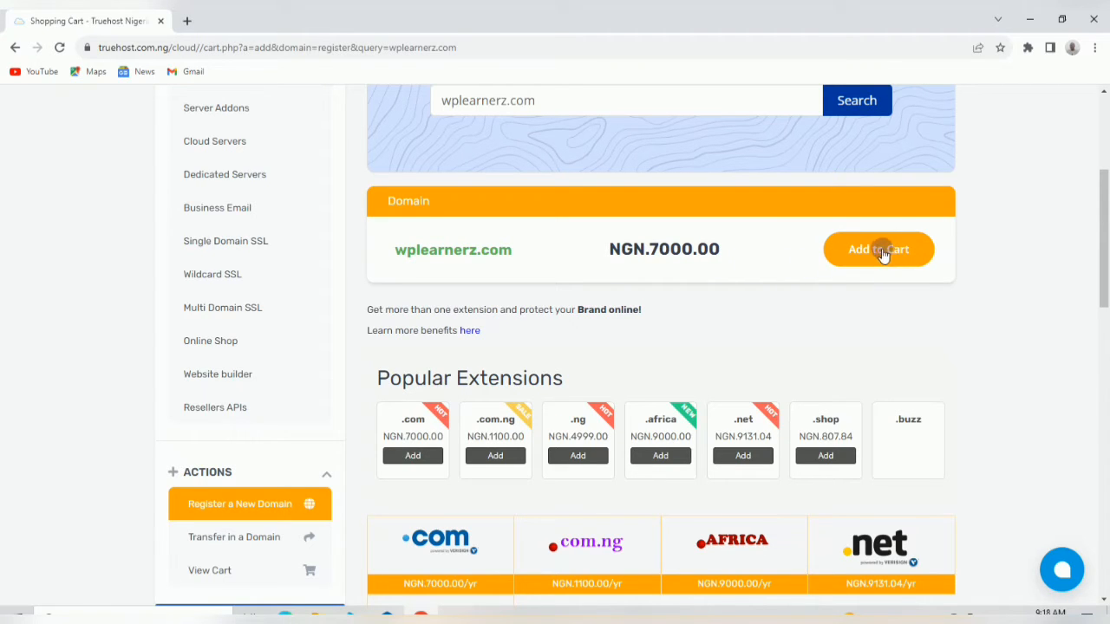
Step: Add wplearnerz.com to the cart and scroll down to the Add Web Hosting offers
click(878, 249)
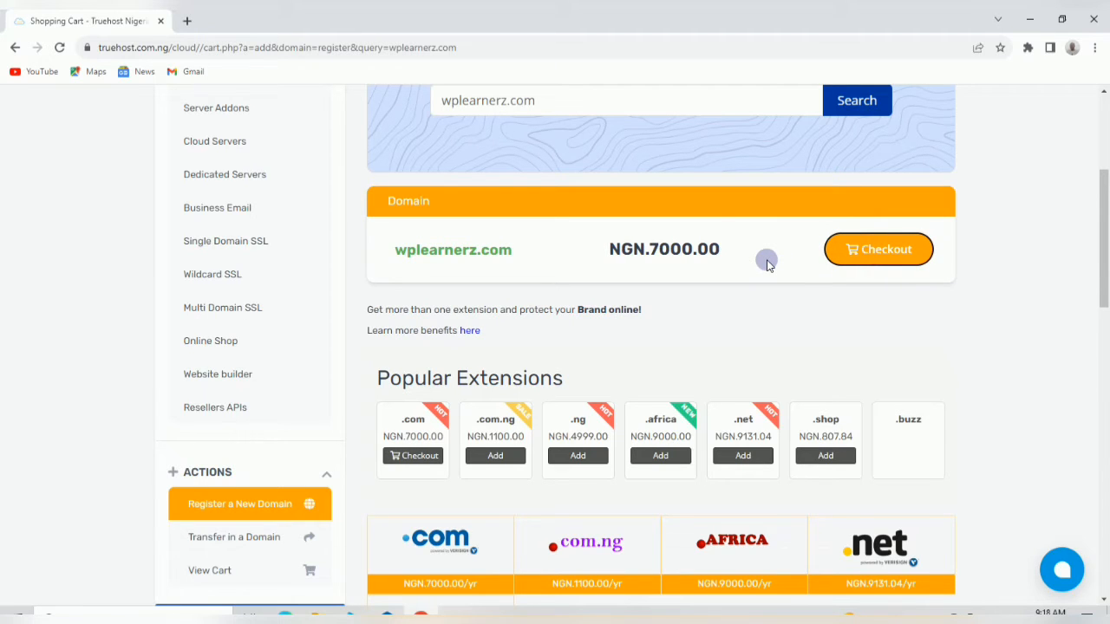
mouse_move(787, 273)
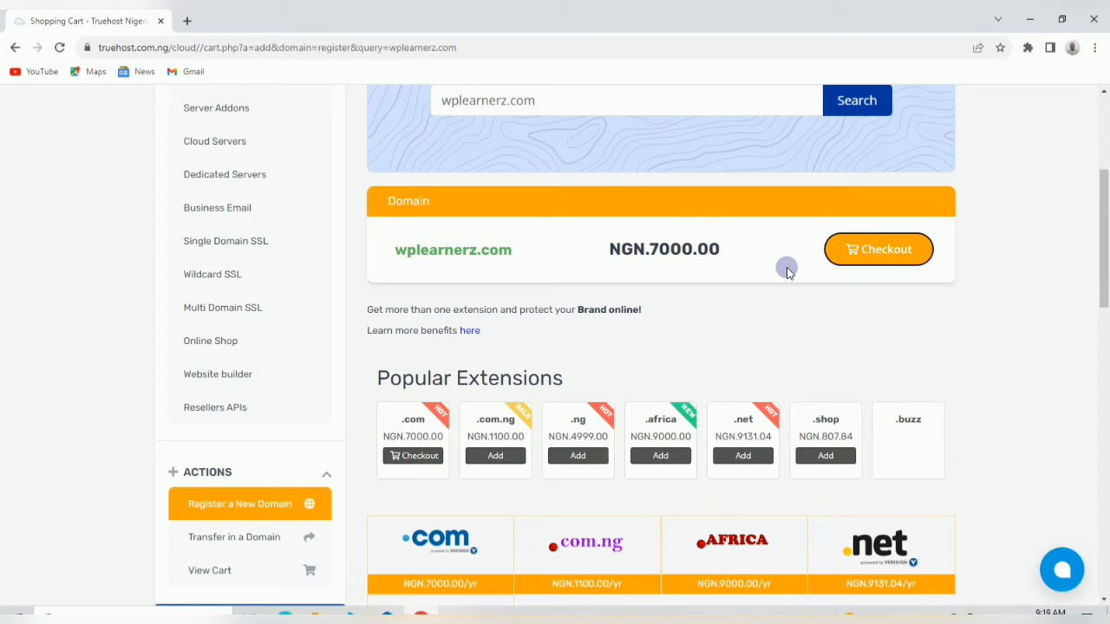
mouse_move(779, 269)
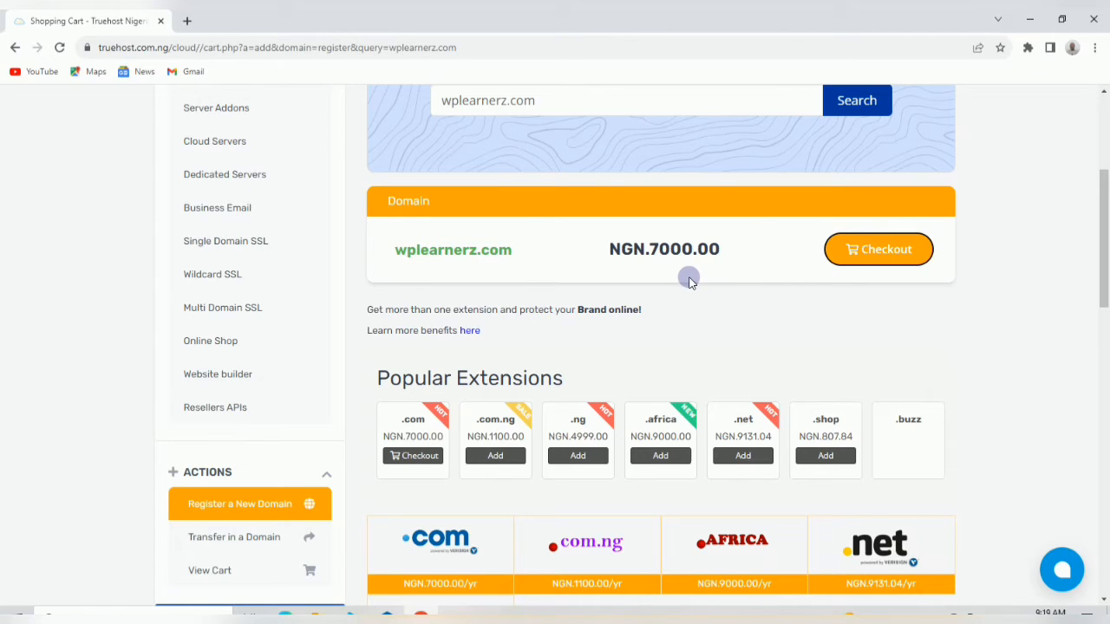
mouse_move(685, 277)
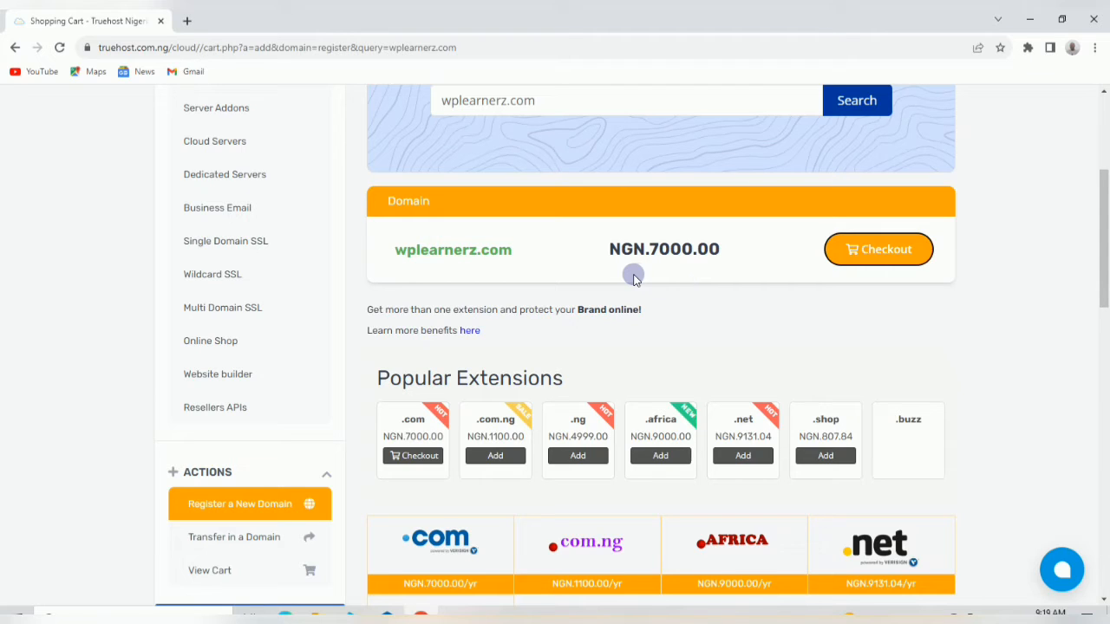
mouse_move(782, 290)
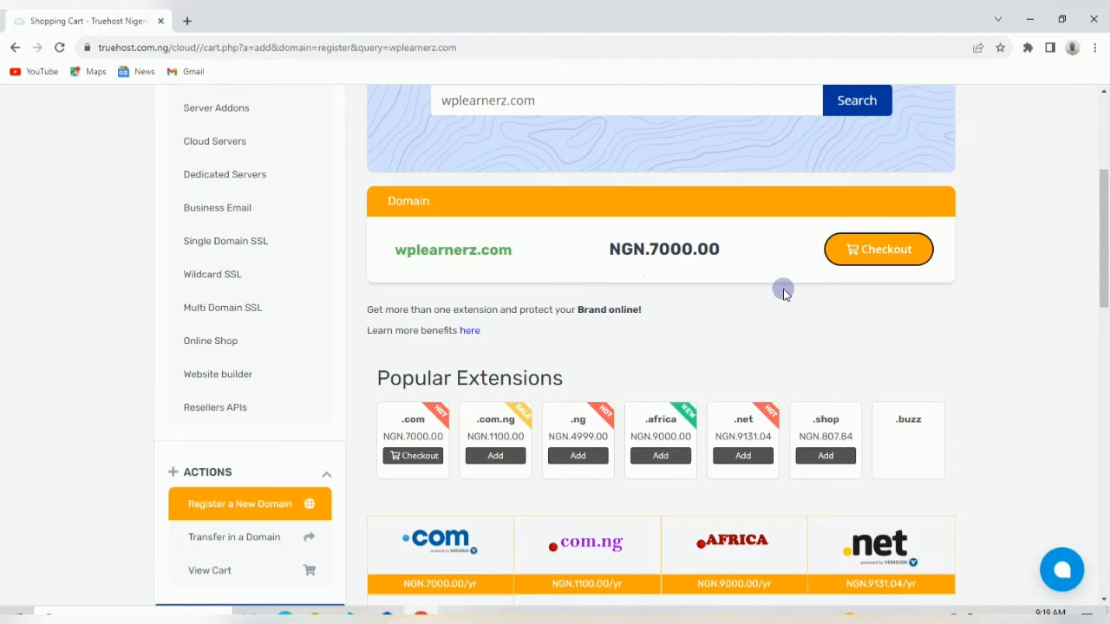
mouse_move(746, 288)
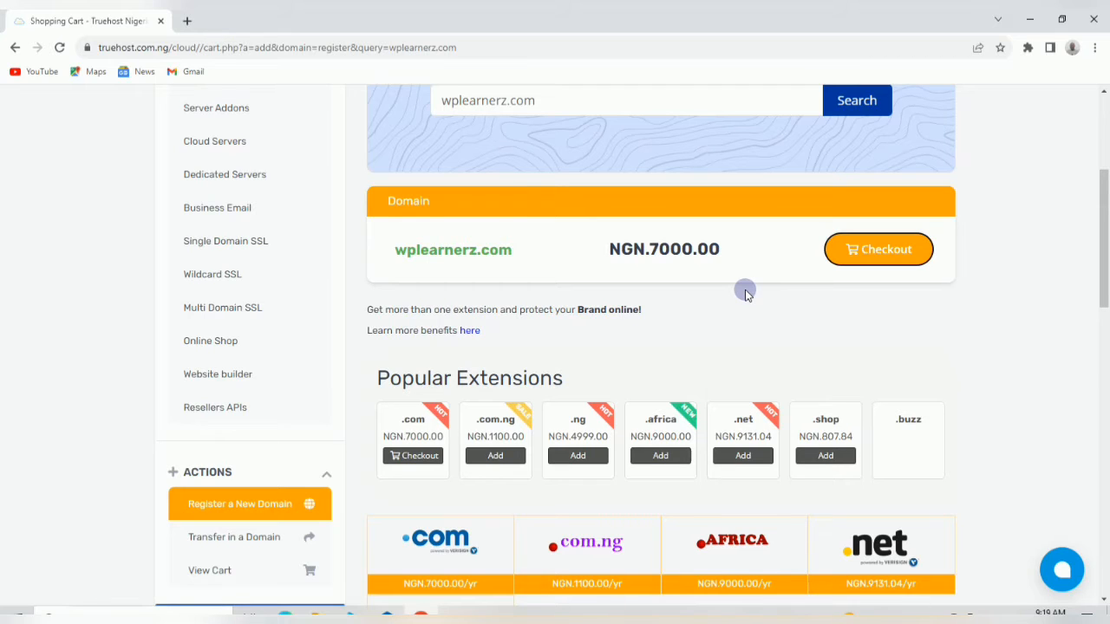
mouse_move(552, 290)
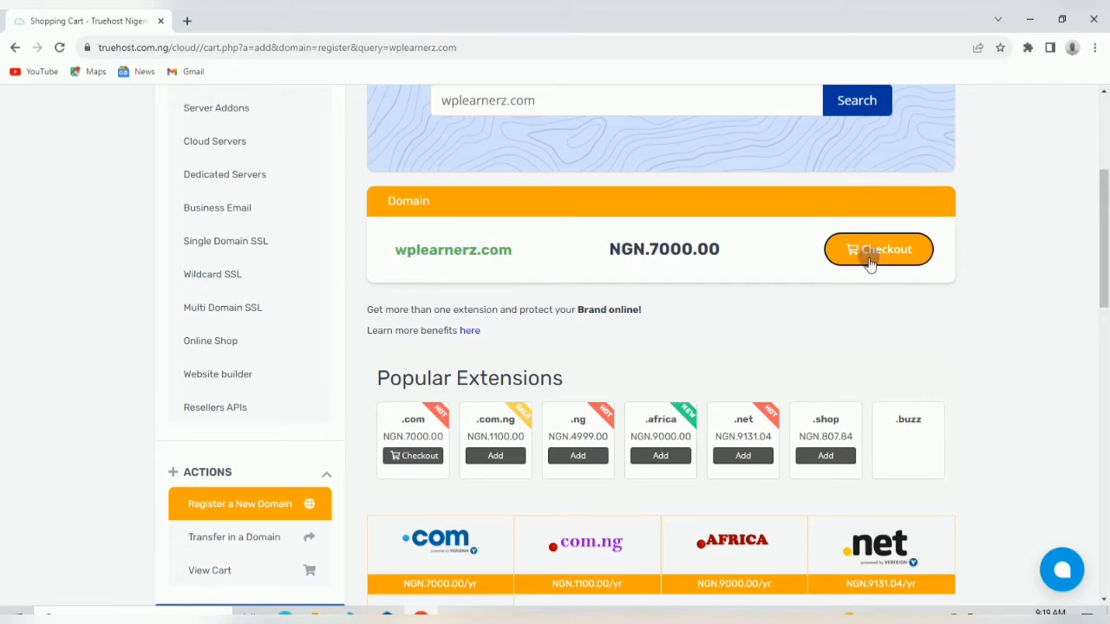
mouse_move(815, 269)
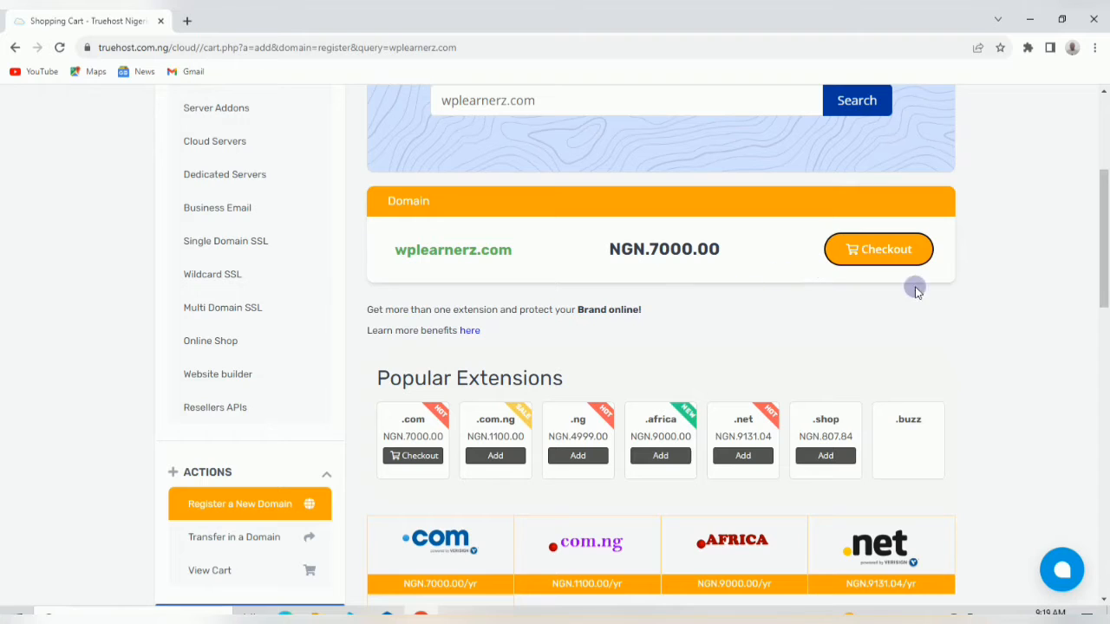
mouse_move(862, 255)
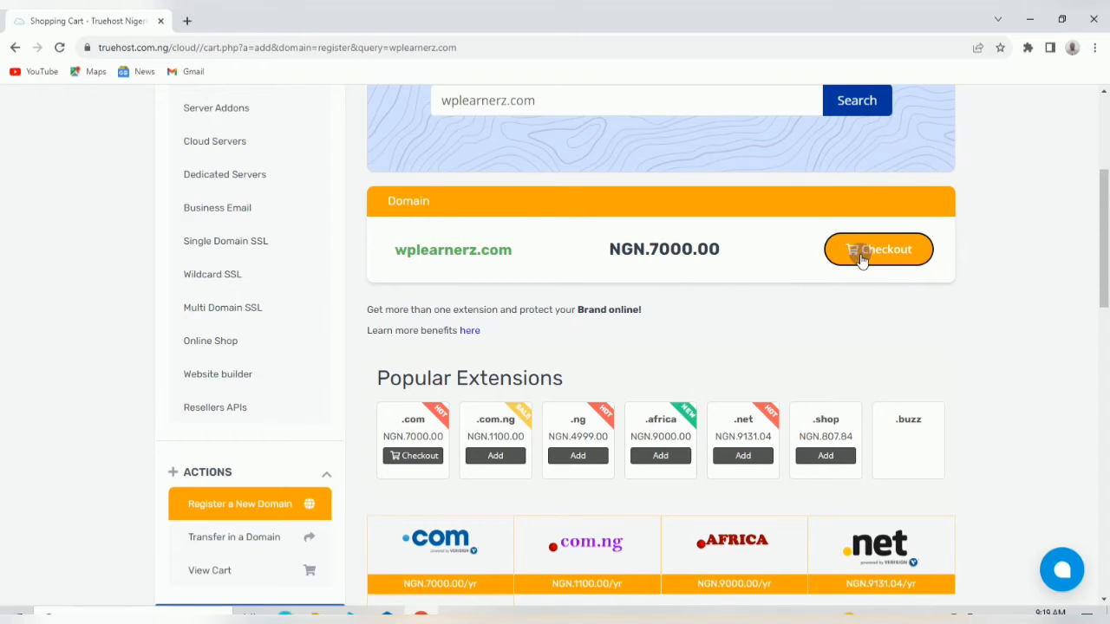
mouse_move(796, 342)
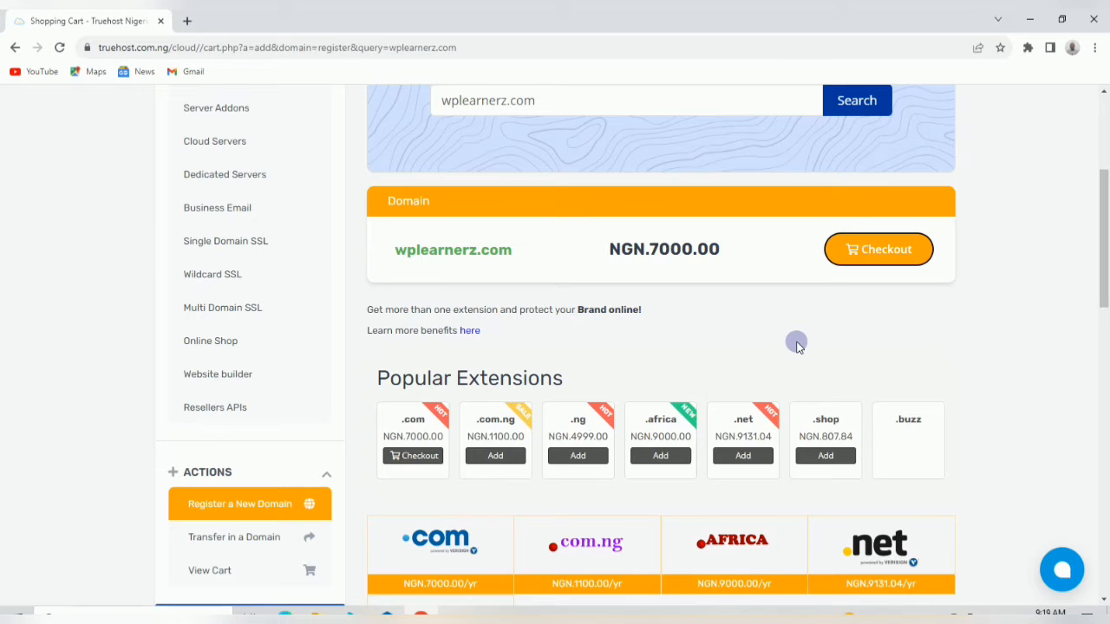
mouse_move(746, 353)
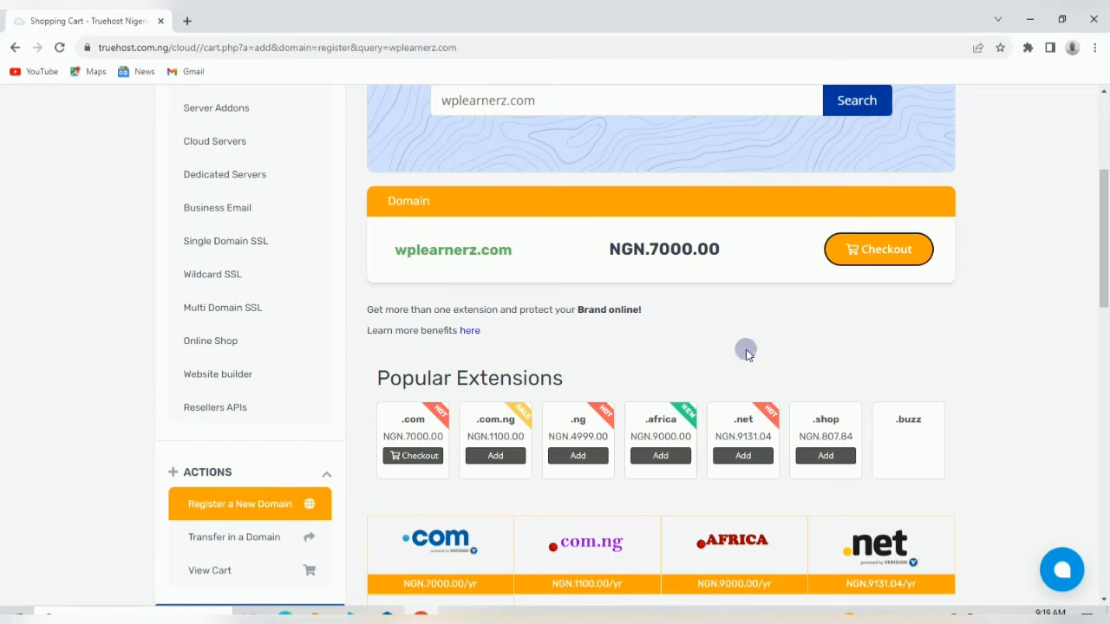
scroll(down, 3)
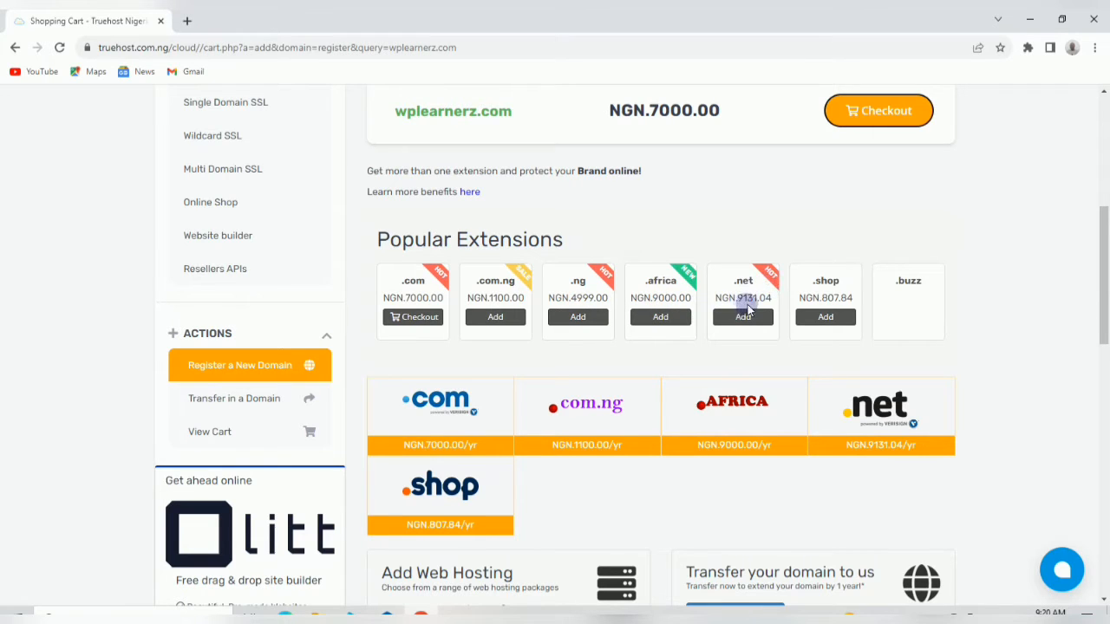
mouse_move(825, 299)
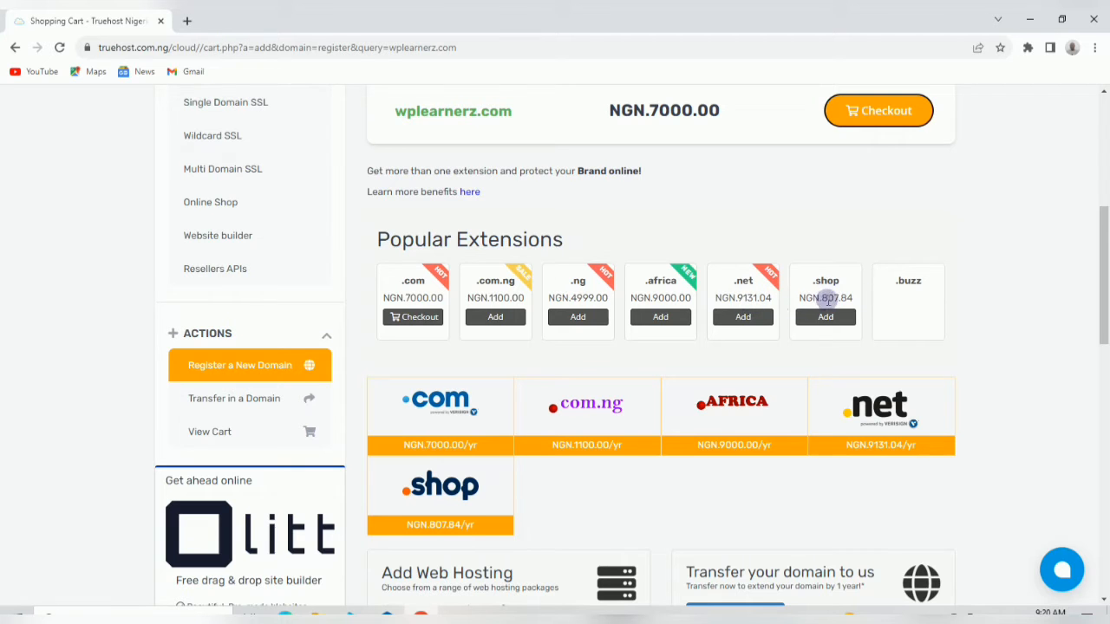
scroll(down, 3)
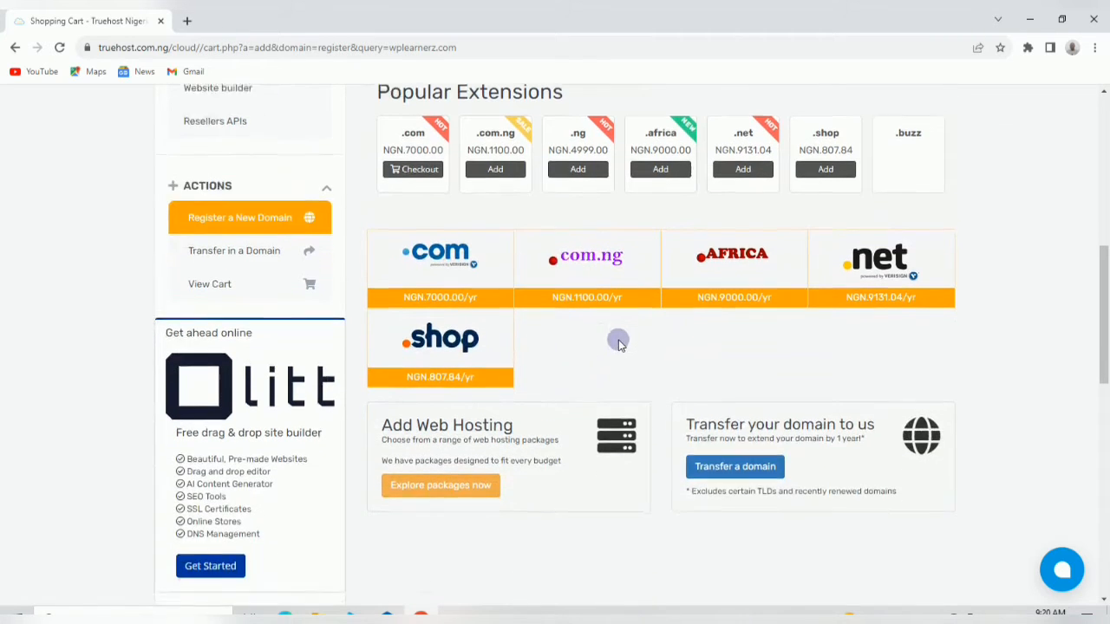
scroll(down, 3)
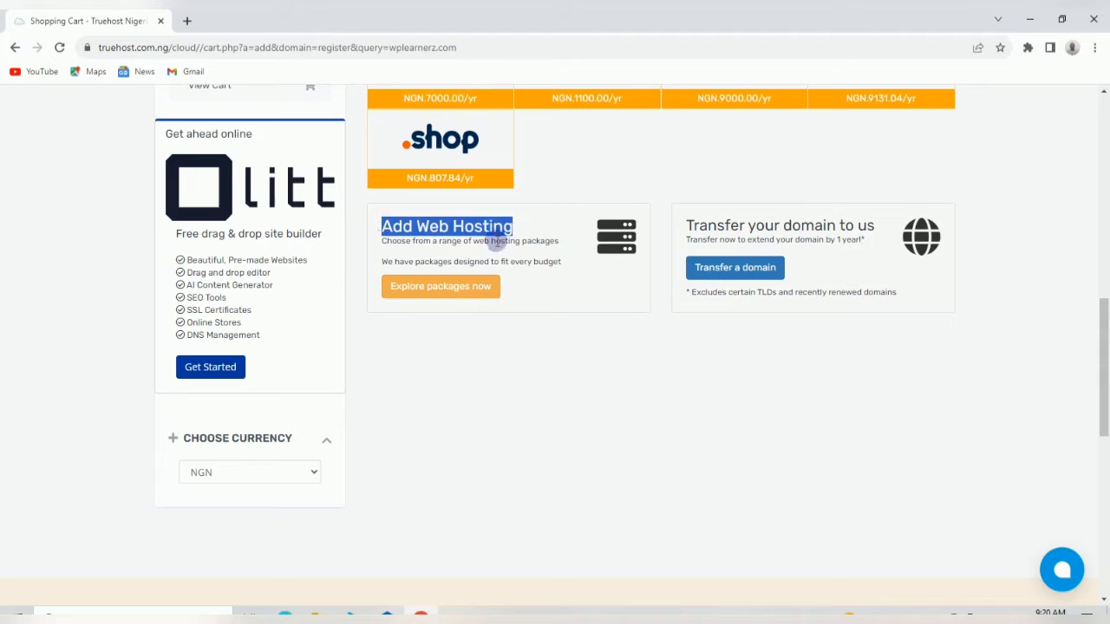
mouse_move(518, 281)
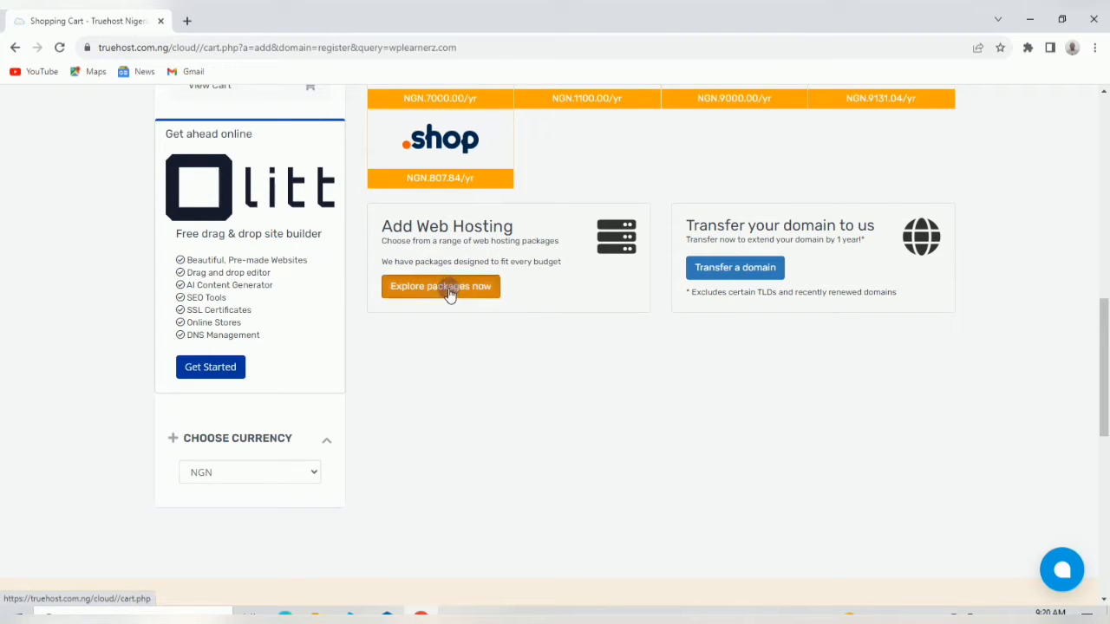
Step: Open the web hosting packages, listing Silver Hosting at NGN 750 and Gold at NGN 1800
click(441, 286)
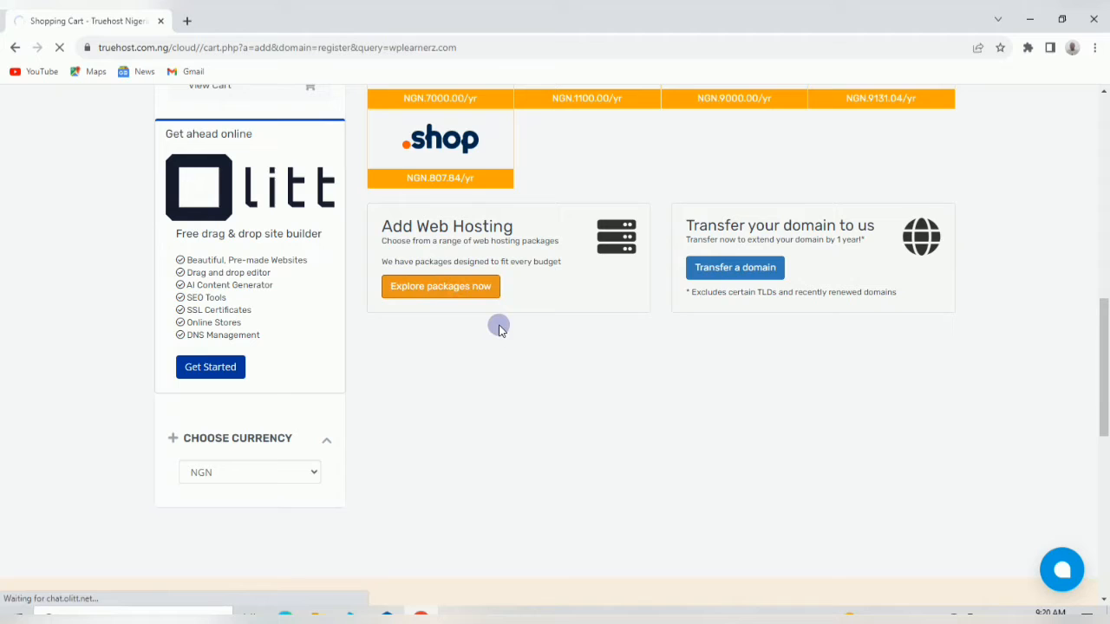
mouse_move(495, 326)
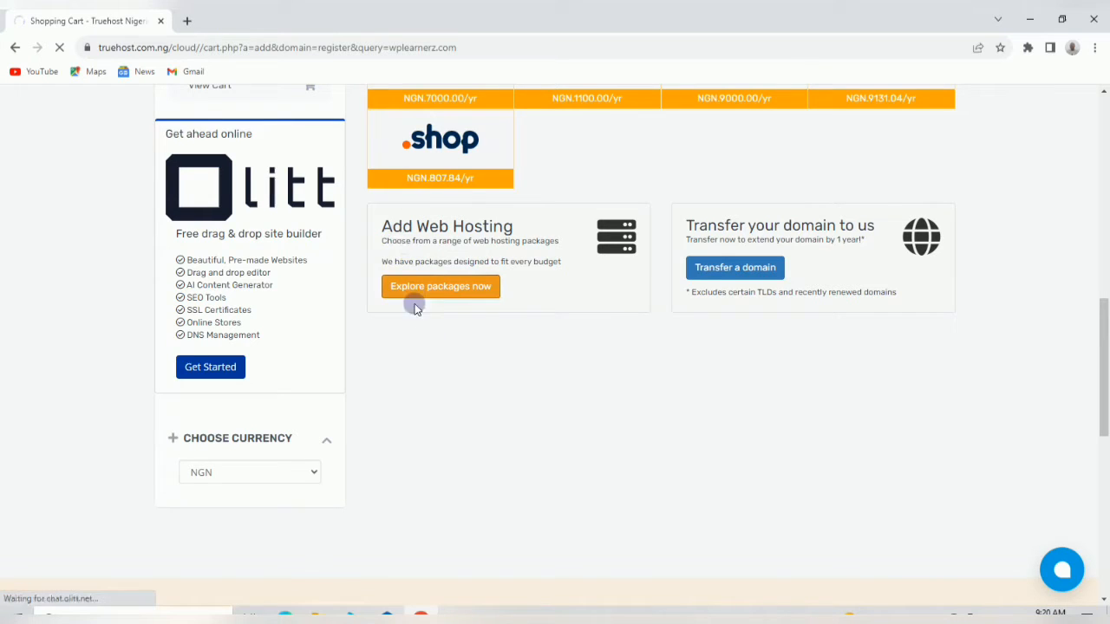
click(441, 286)
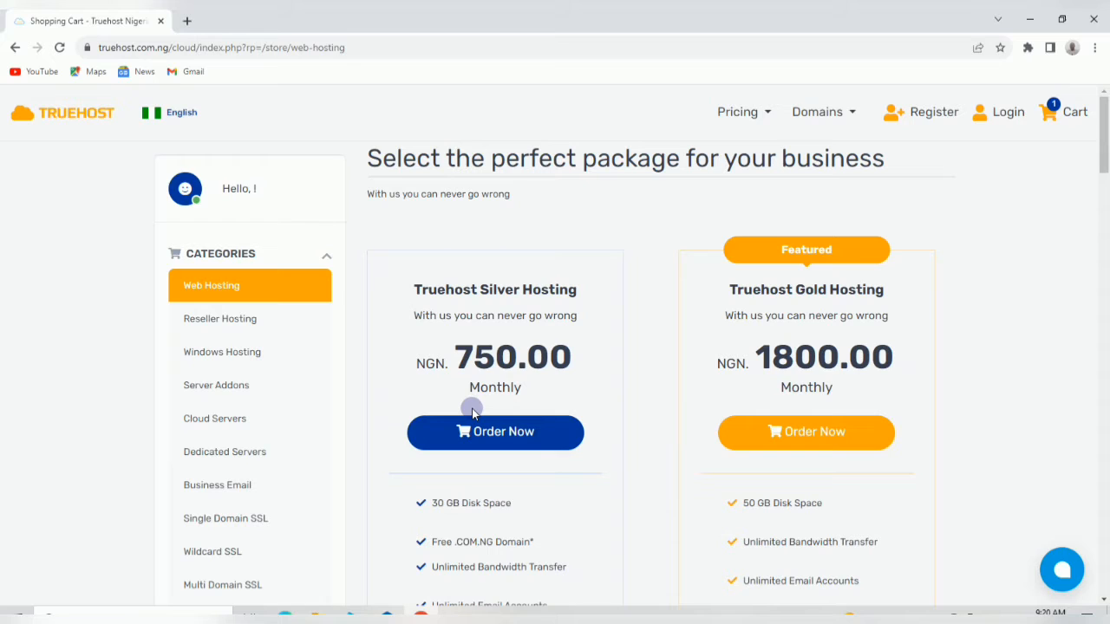
mouse_move(475, 377)
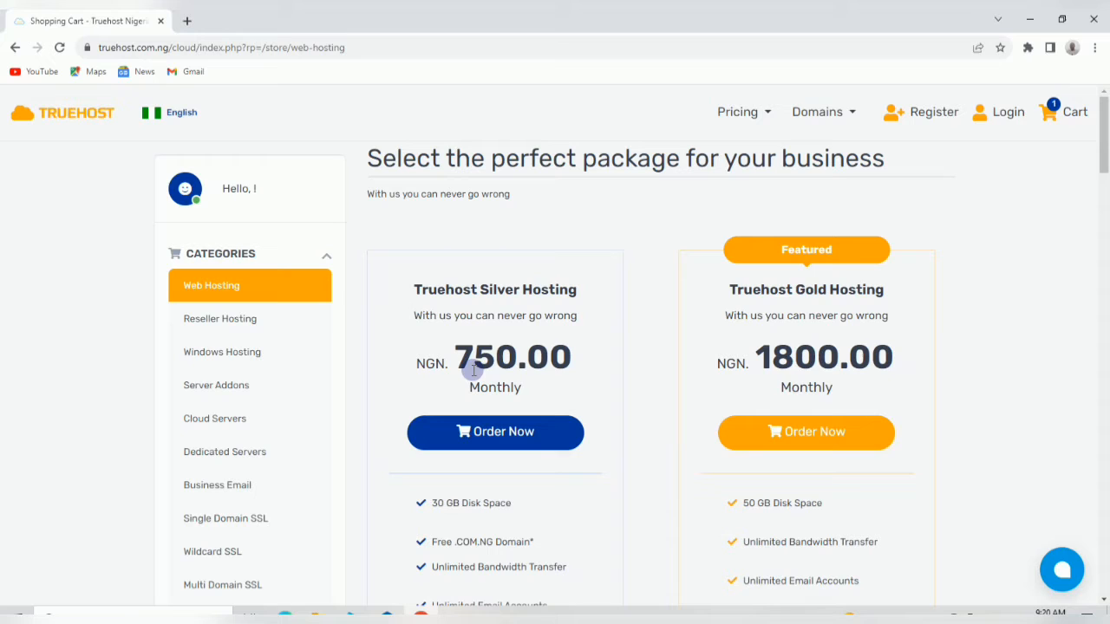
mouse_move(472, 373)
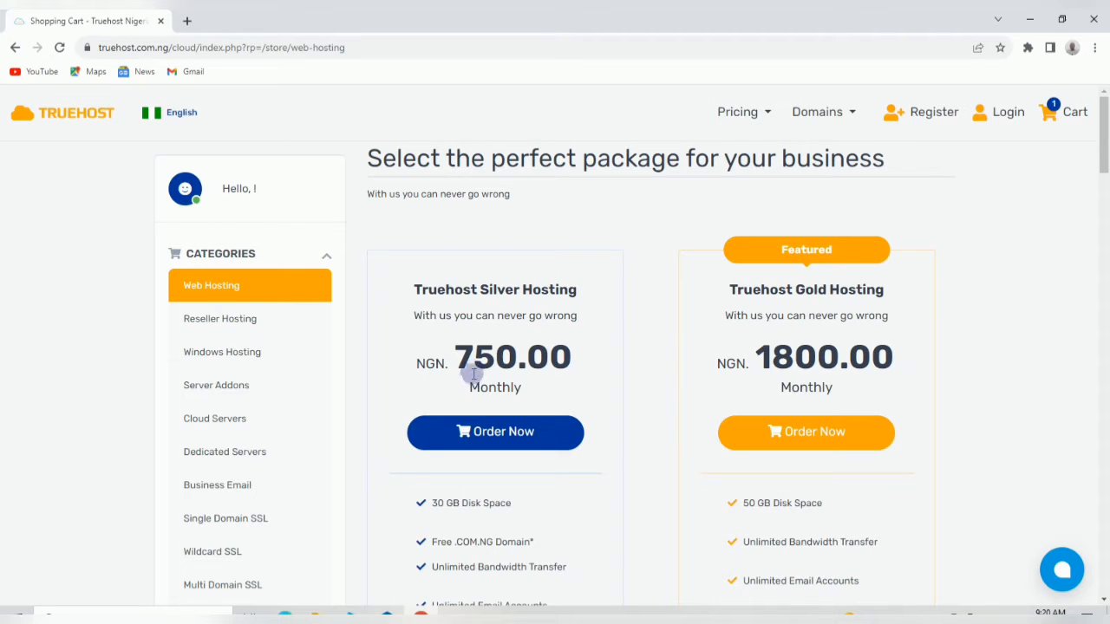
mouse_move(472, 367)
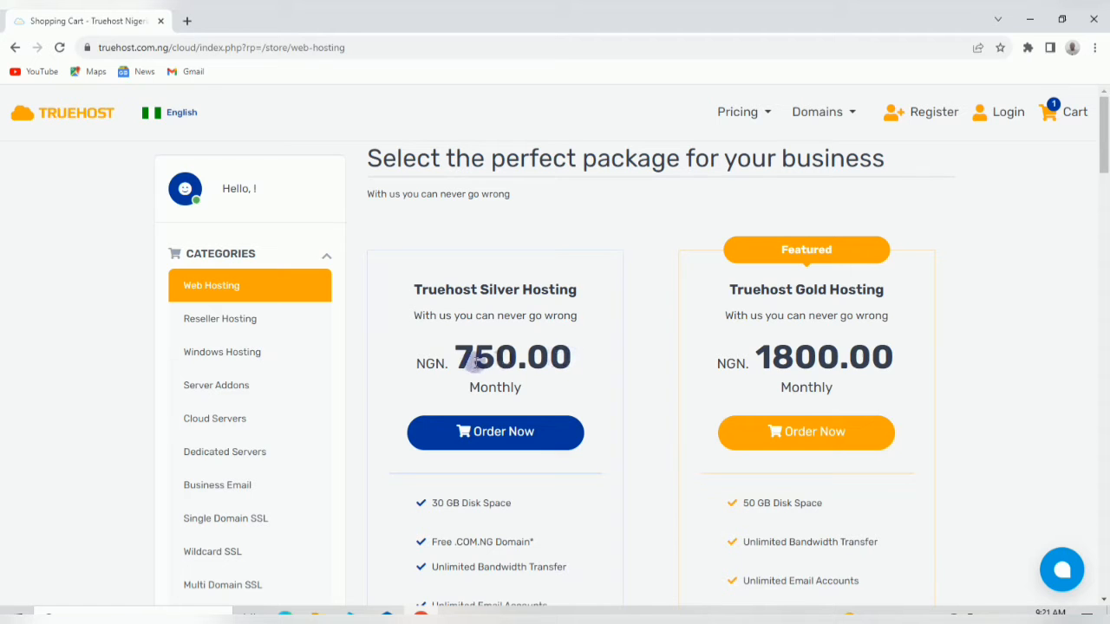
scroll(down, 3)
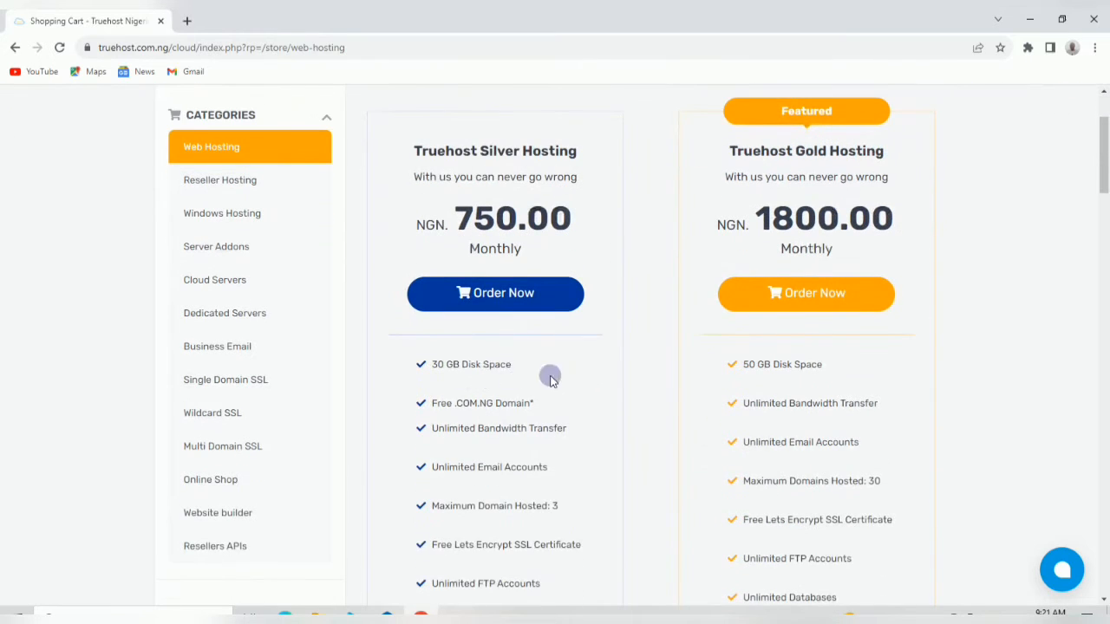
mouse_move(507, 395)
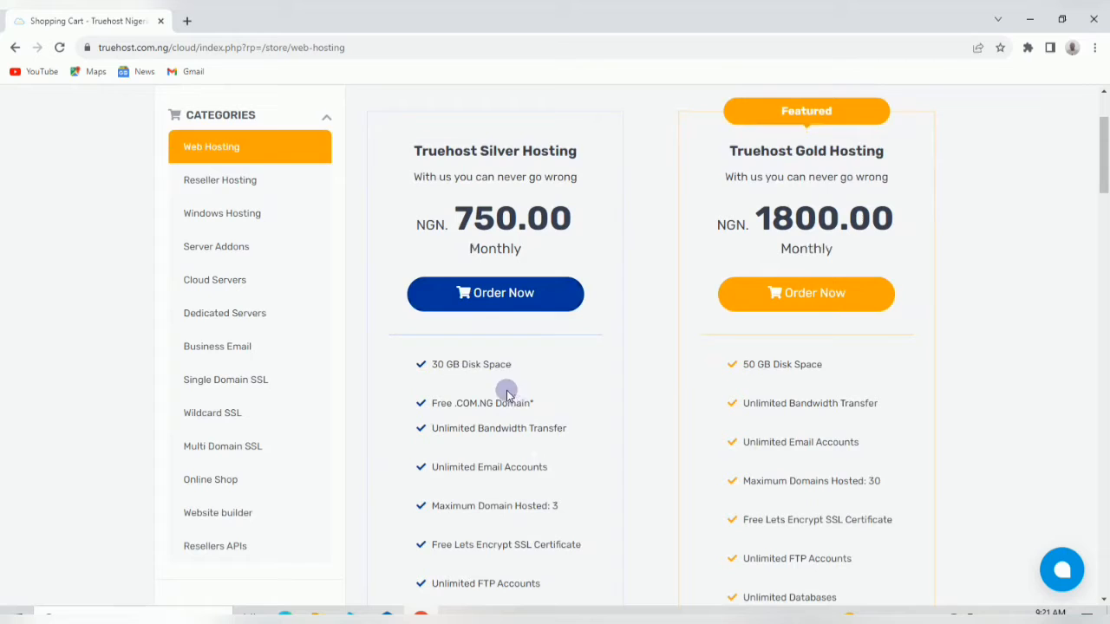
mouse_move(455, 376)
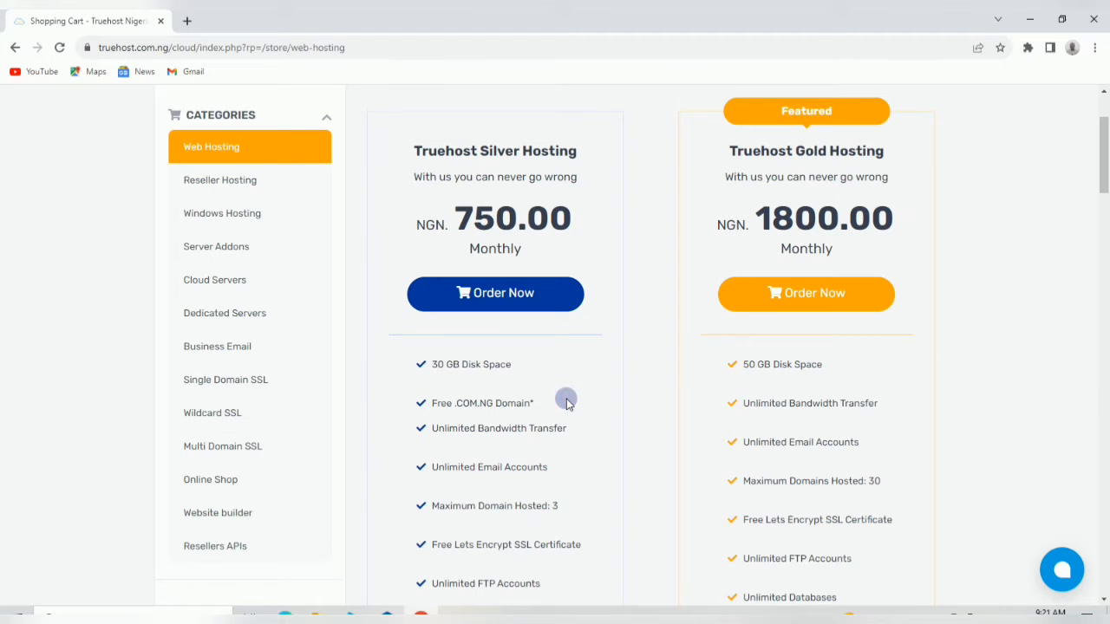
mouse_move(522, 419)
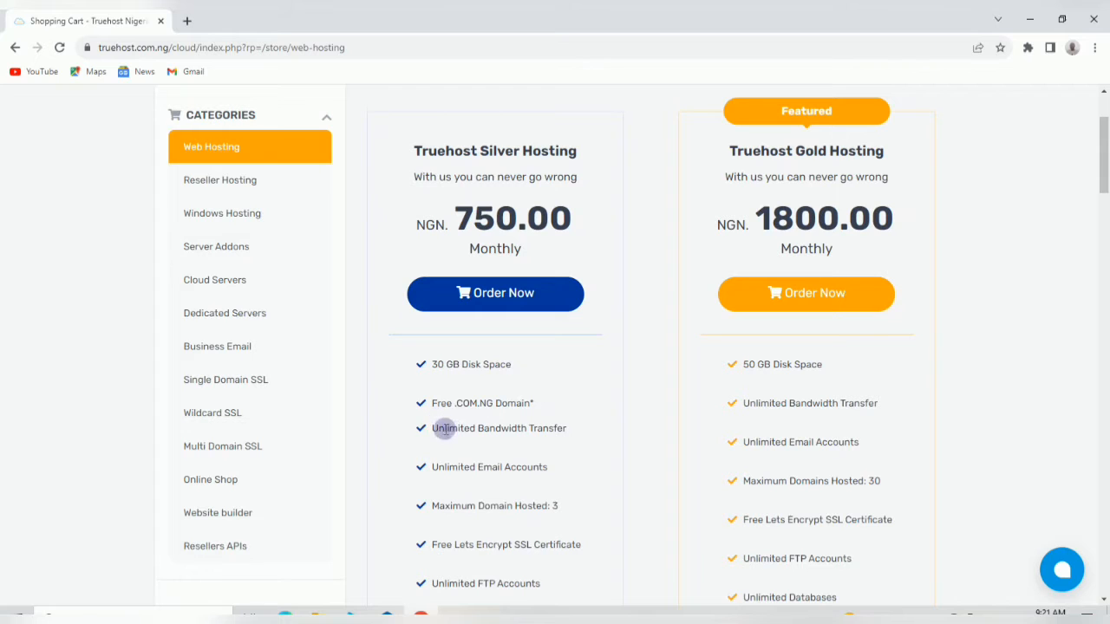
mouse_move(501, 431)
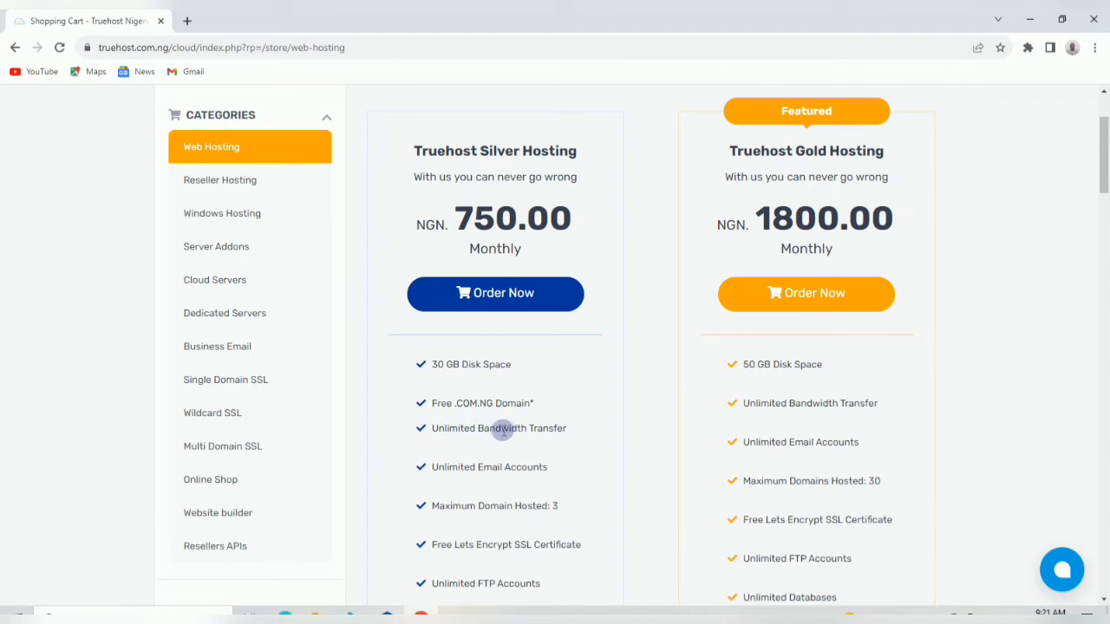
scroll(down, 3)
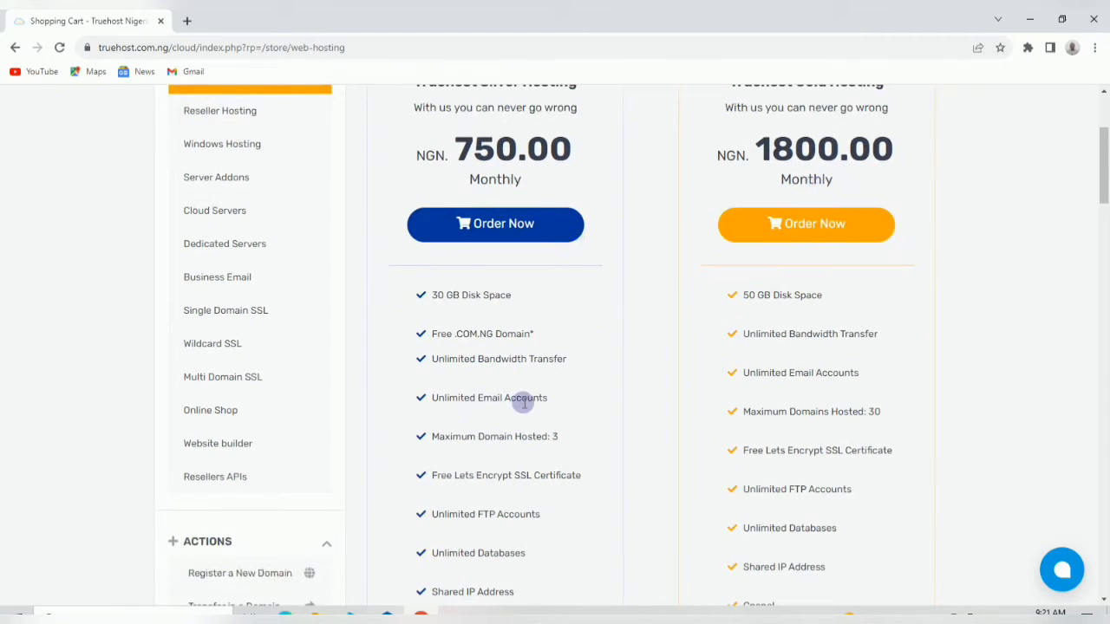
mouse_move(501, 440)
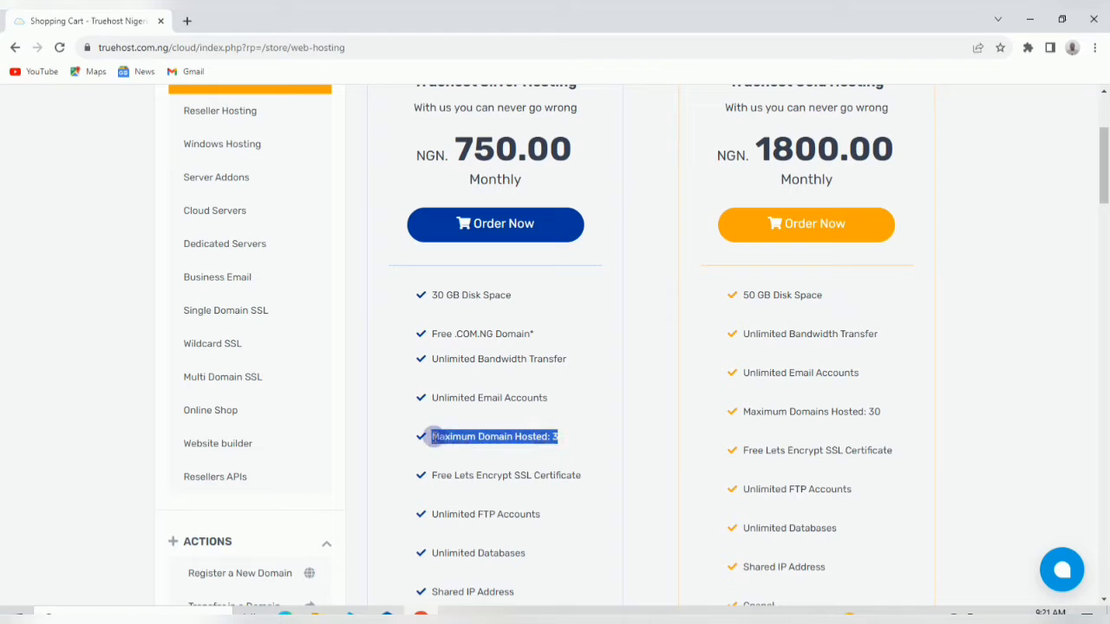
click(565, 436)
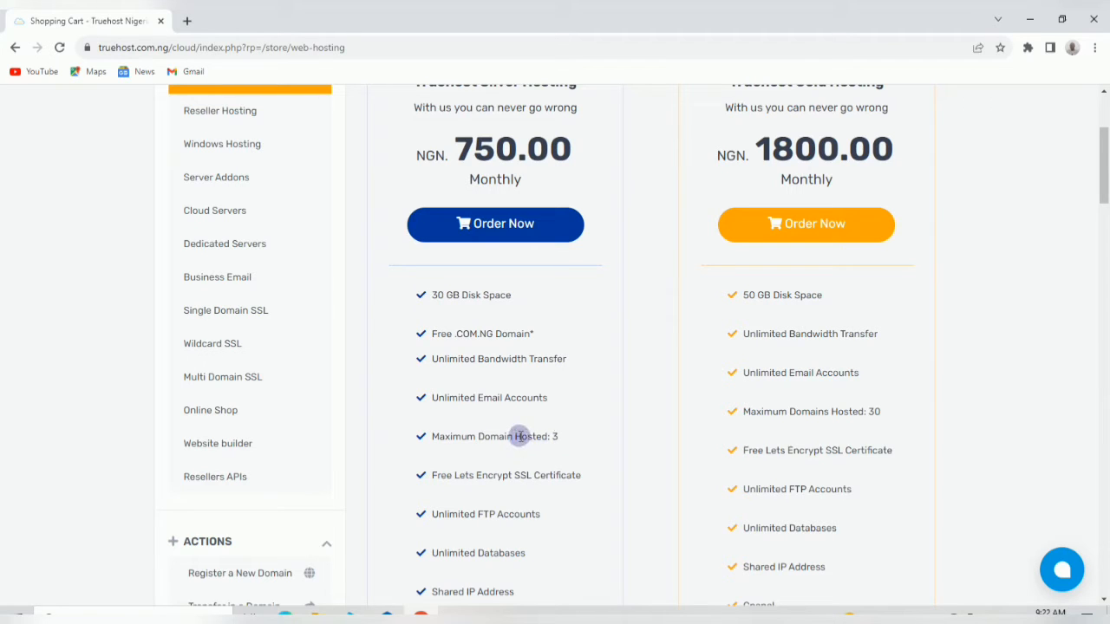
mouse_move(476, 171)
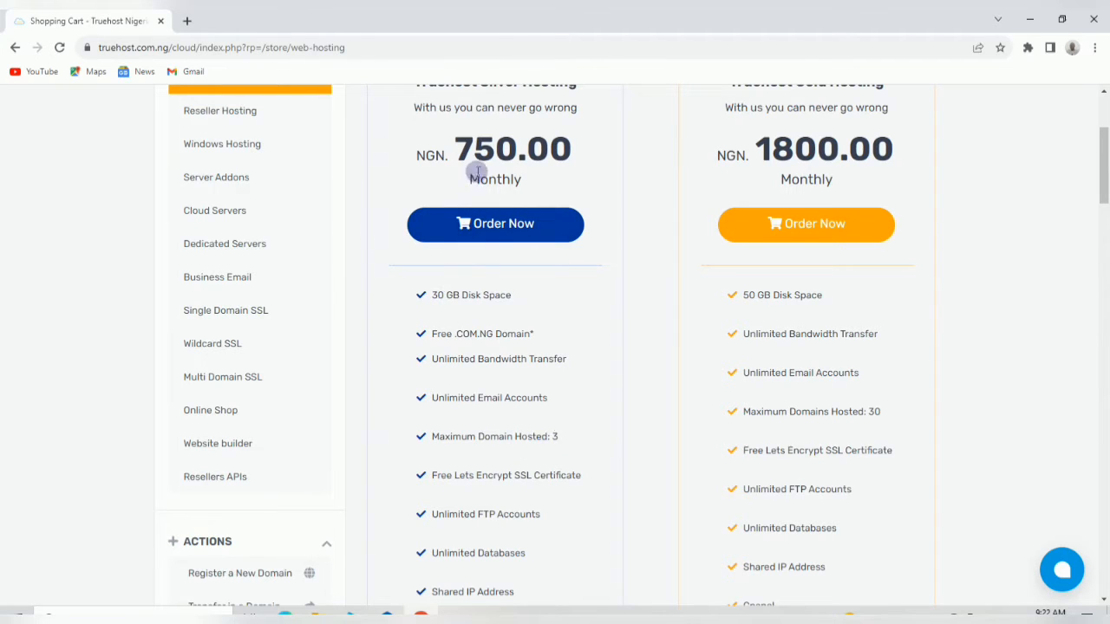
mouse_move(476, 275)
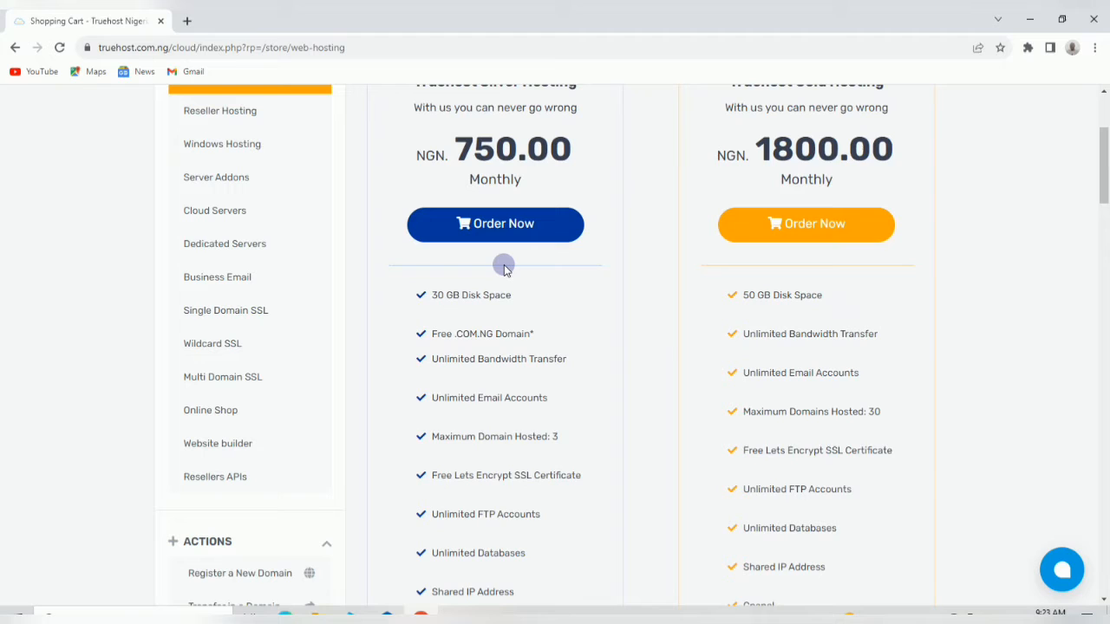
mouse_move(512, 274)
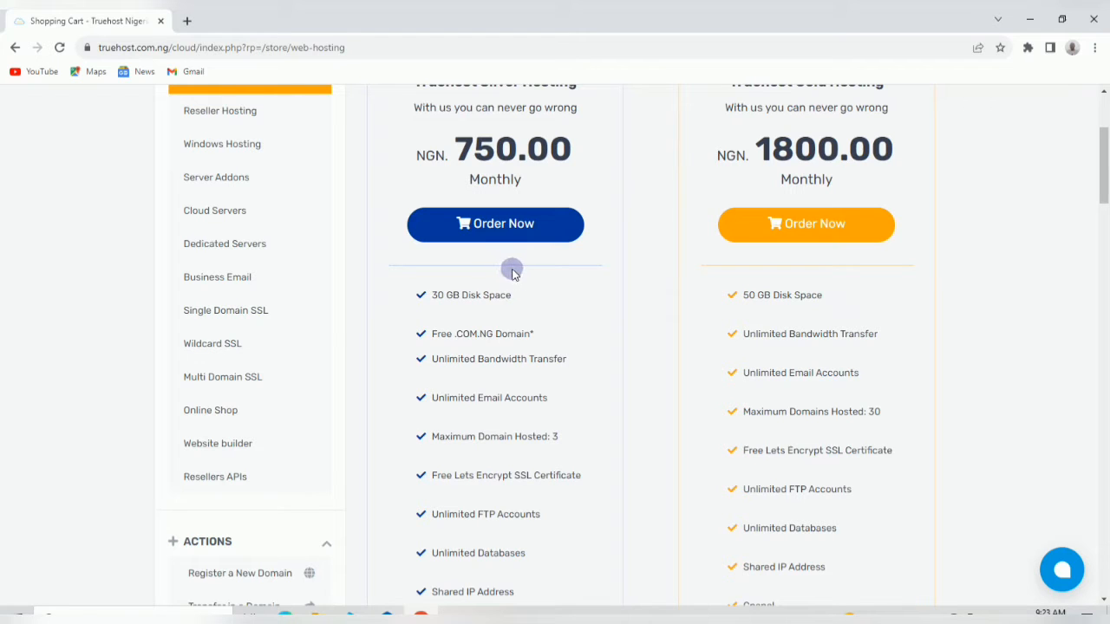
mouse_move(559, 445)
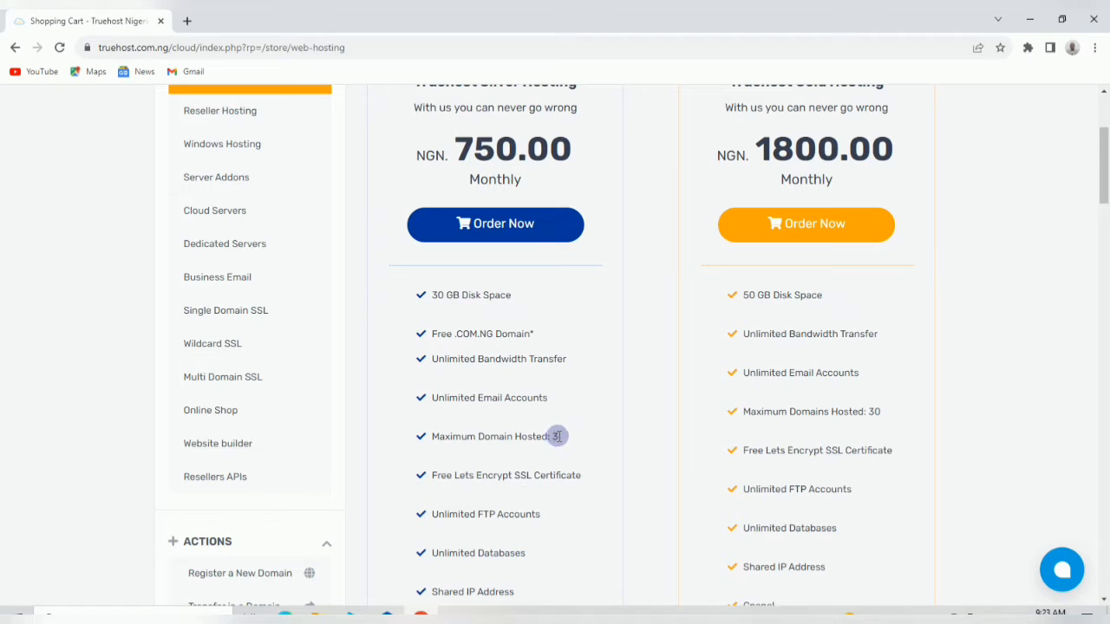
mouse_move(557, 423)
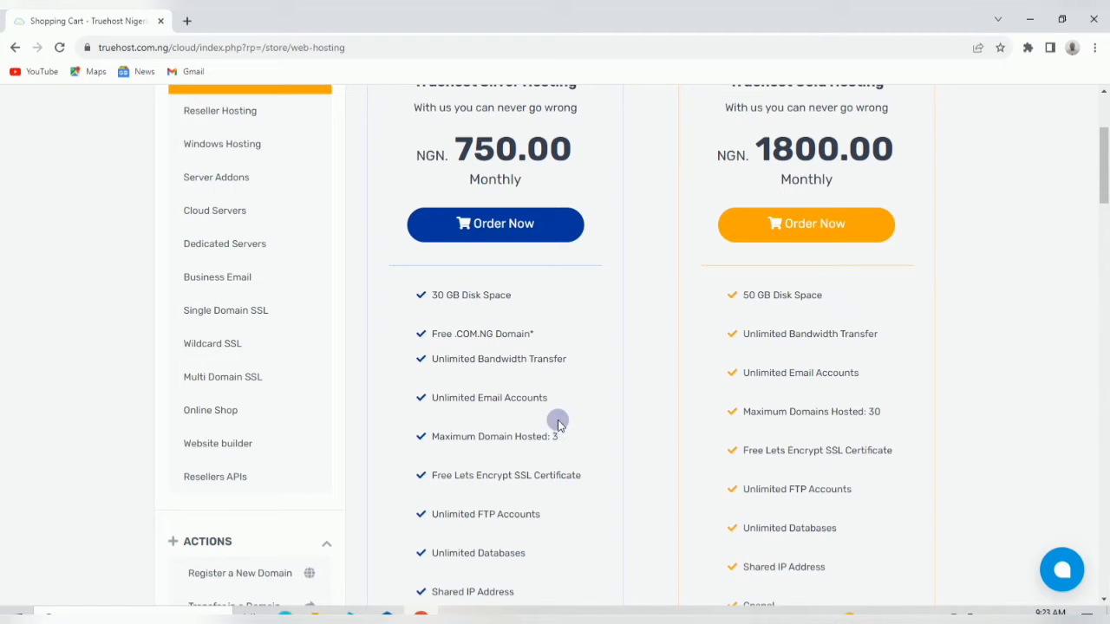
mouse_move(538, 299)
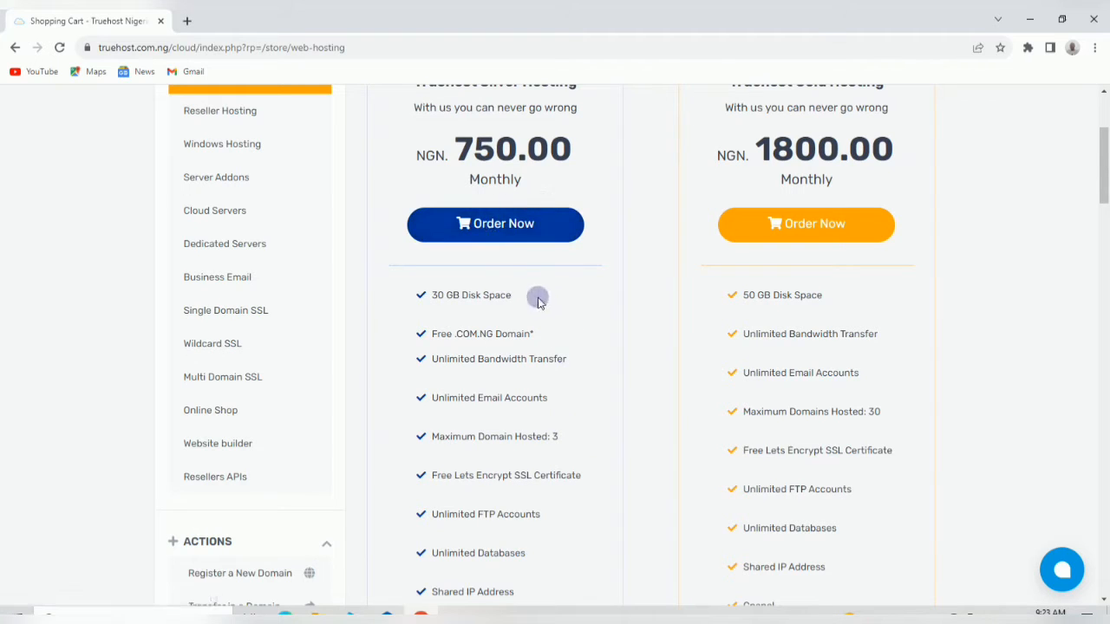
mouse_move(839, 187)
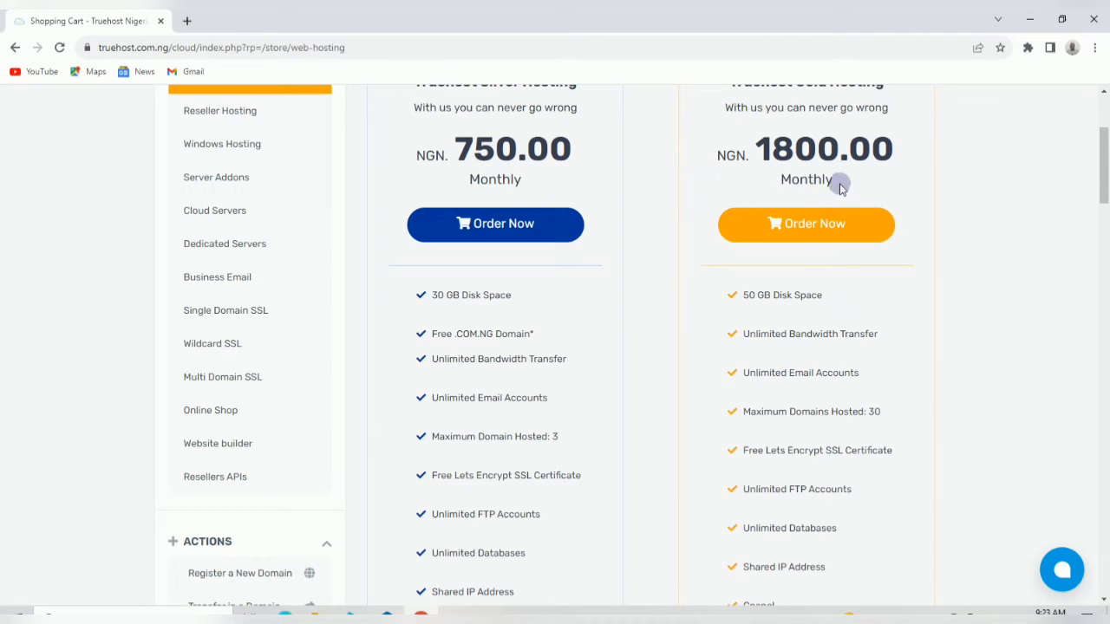
mouse_move(774, 248)
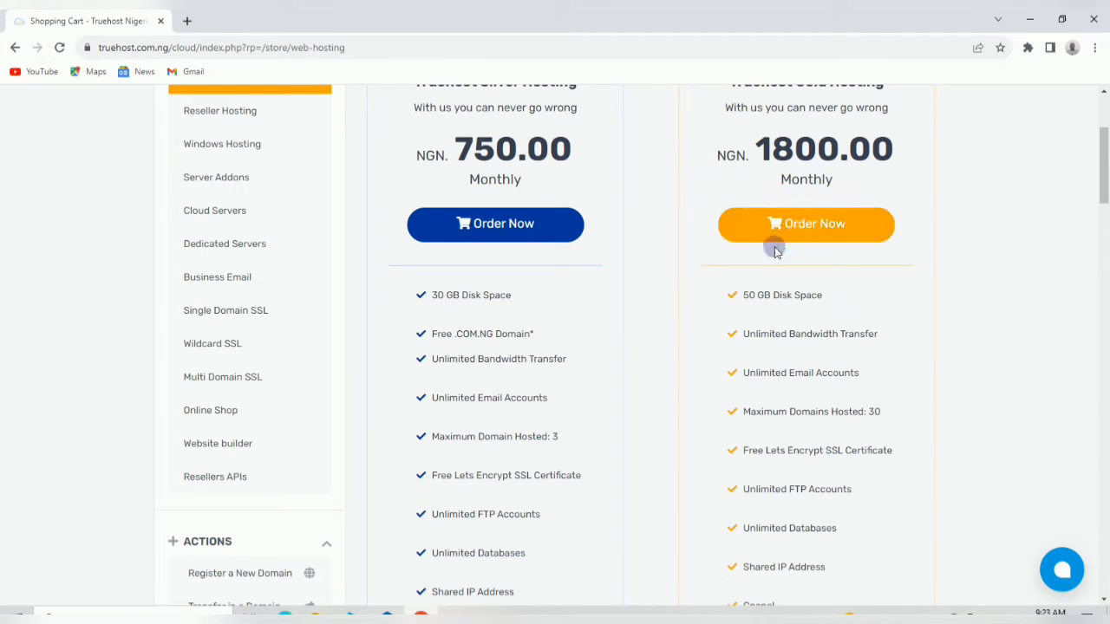
mouse_move(766, 328)
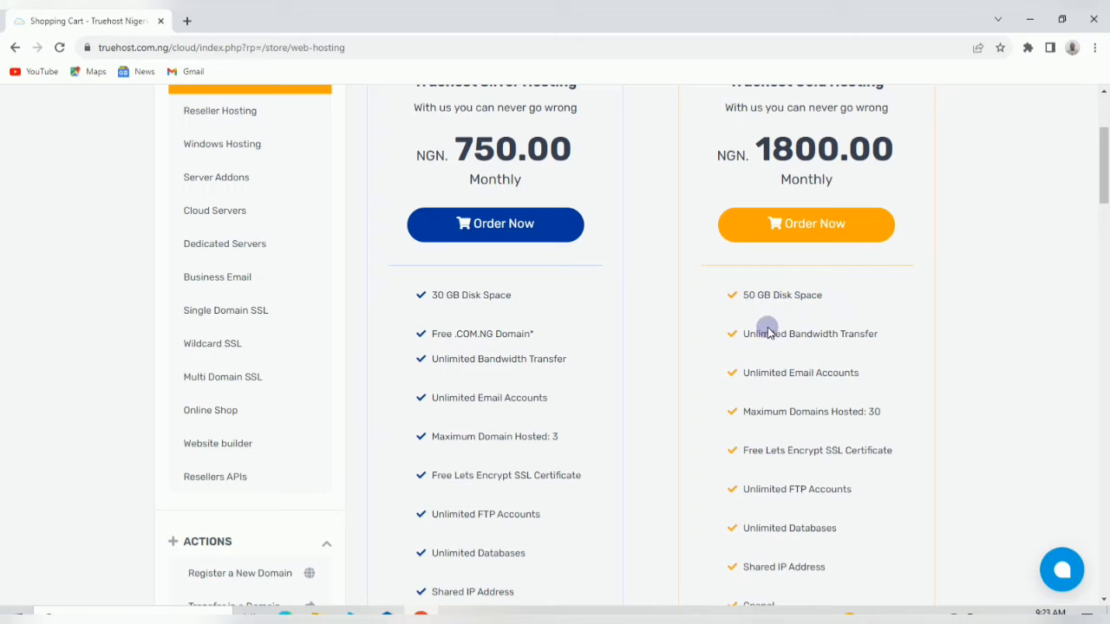
mouse_move(888, 411)
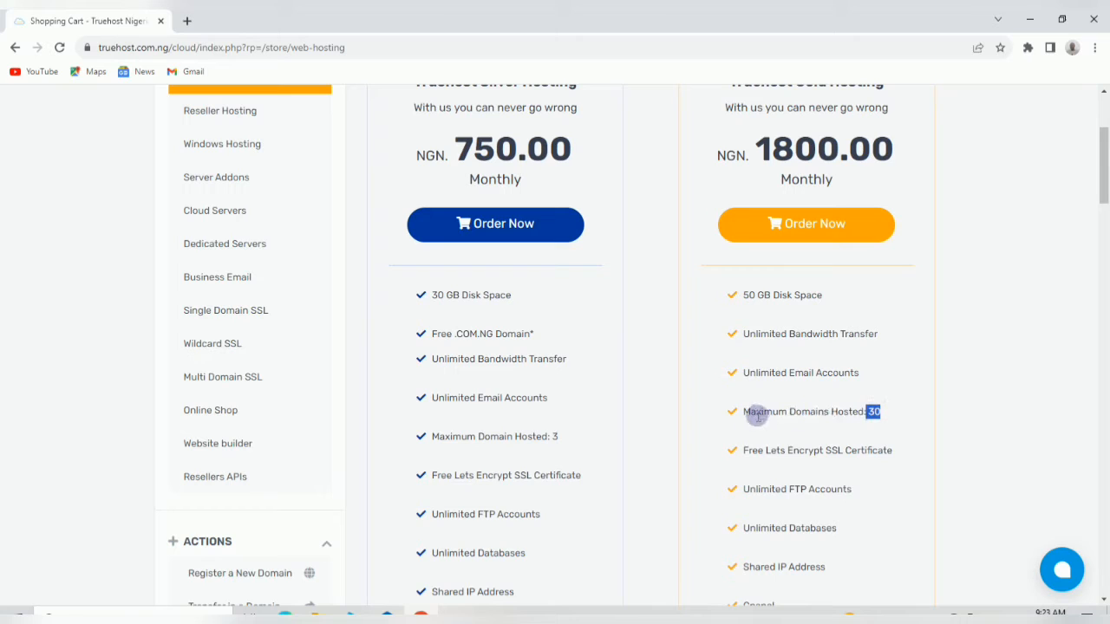
mouse_move(676, 451)
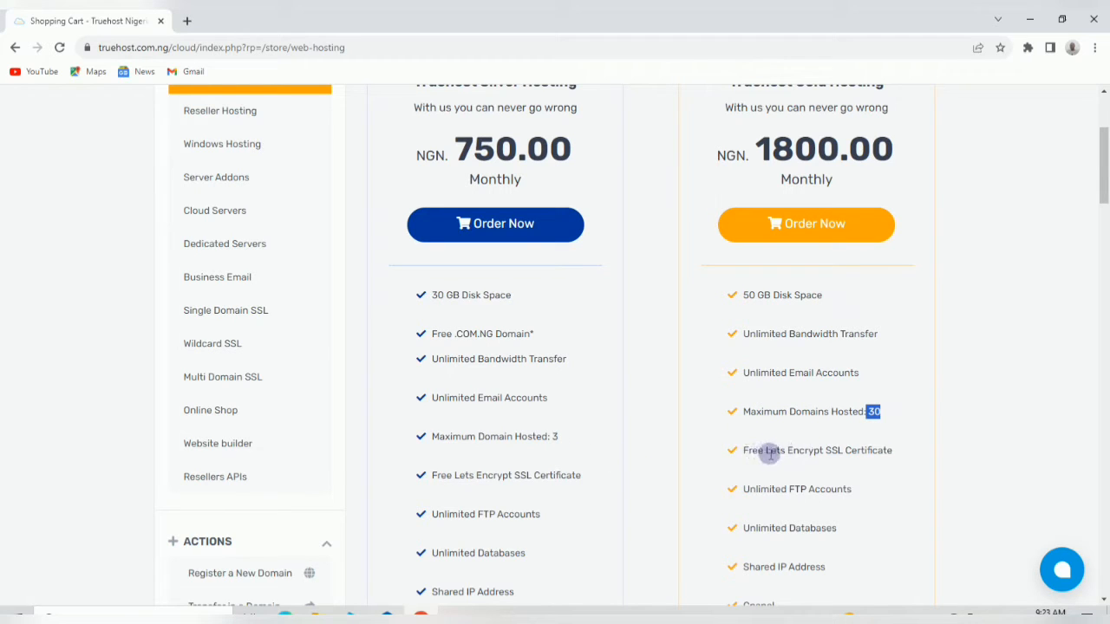
mouse_move(529, 475)
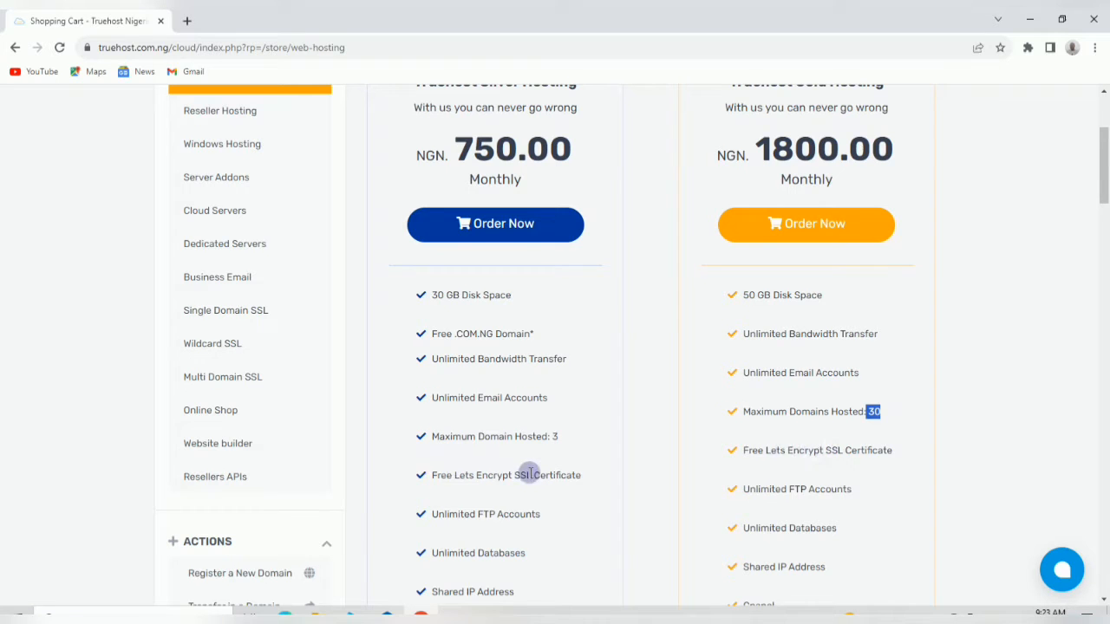
scroll(down, 3)
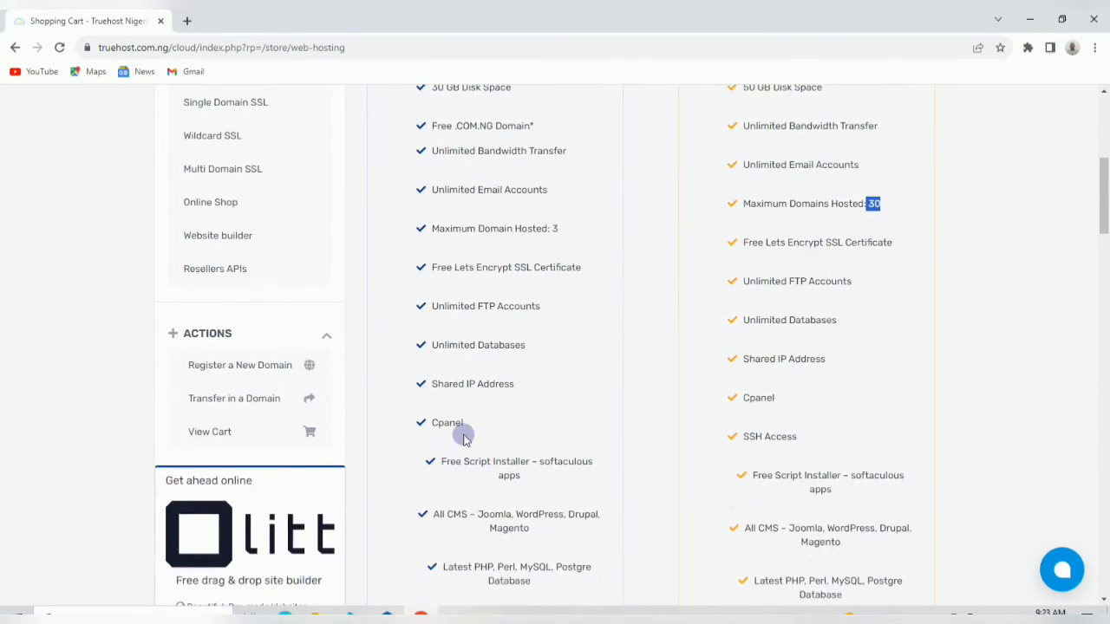
double_click(447, 423)
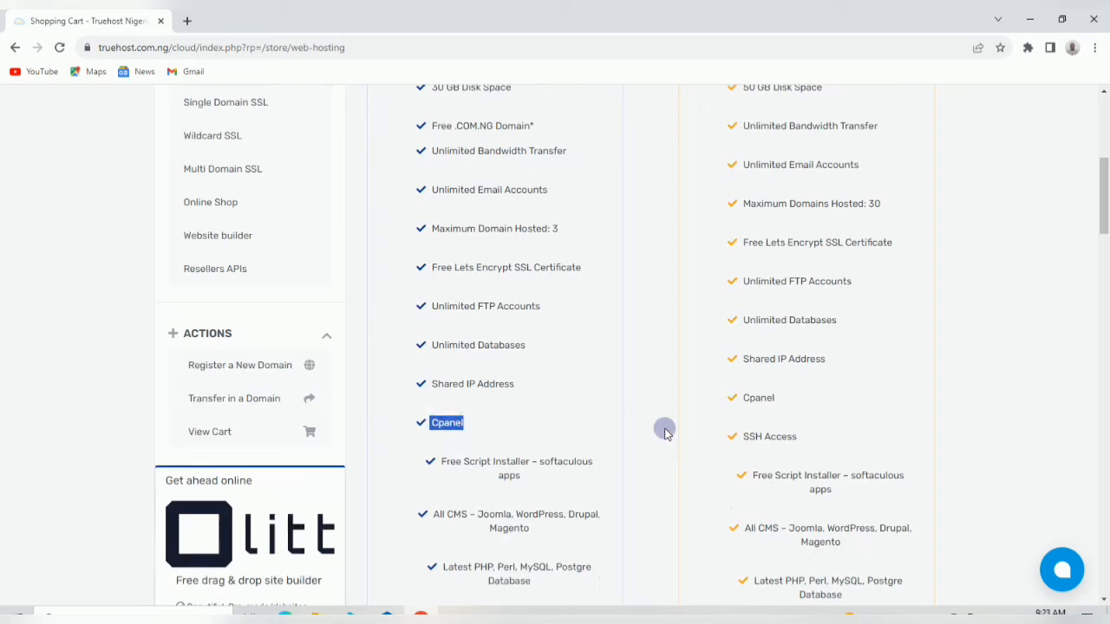
scroll(down, 3)
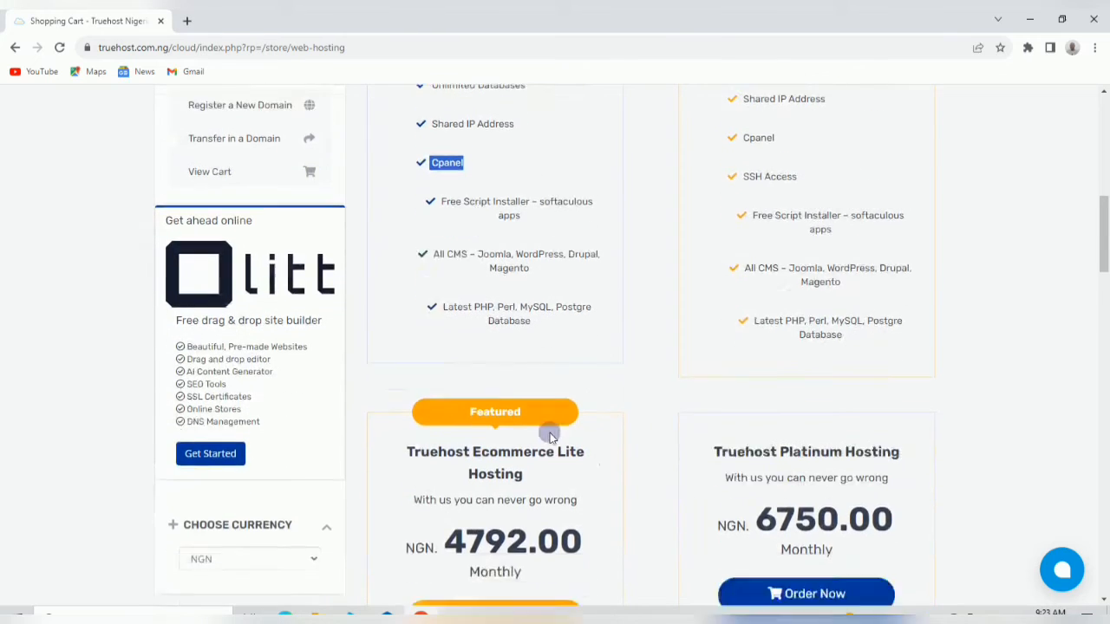
scroll(down, 3)
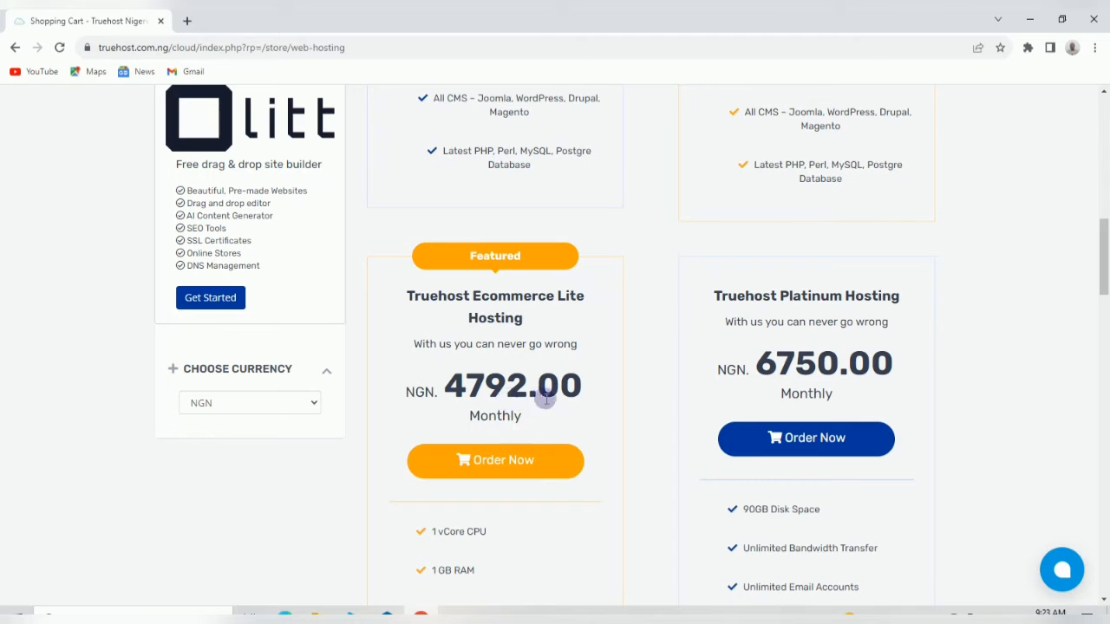
scroll(down, 3)
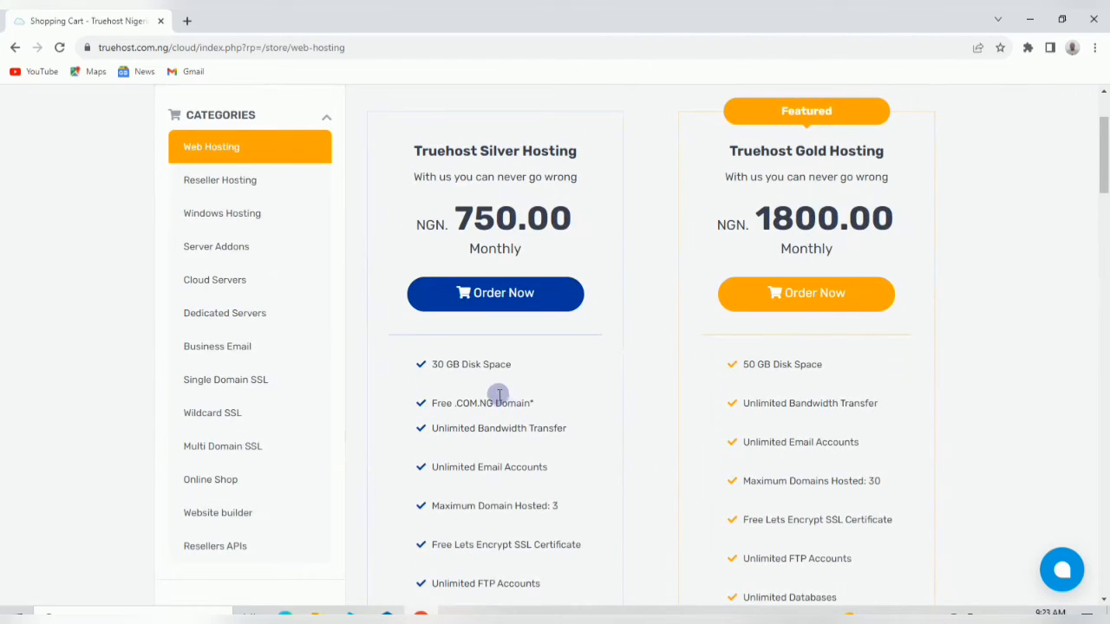
mouse_move(371, 327)
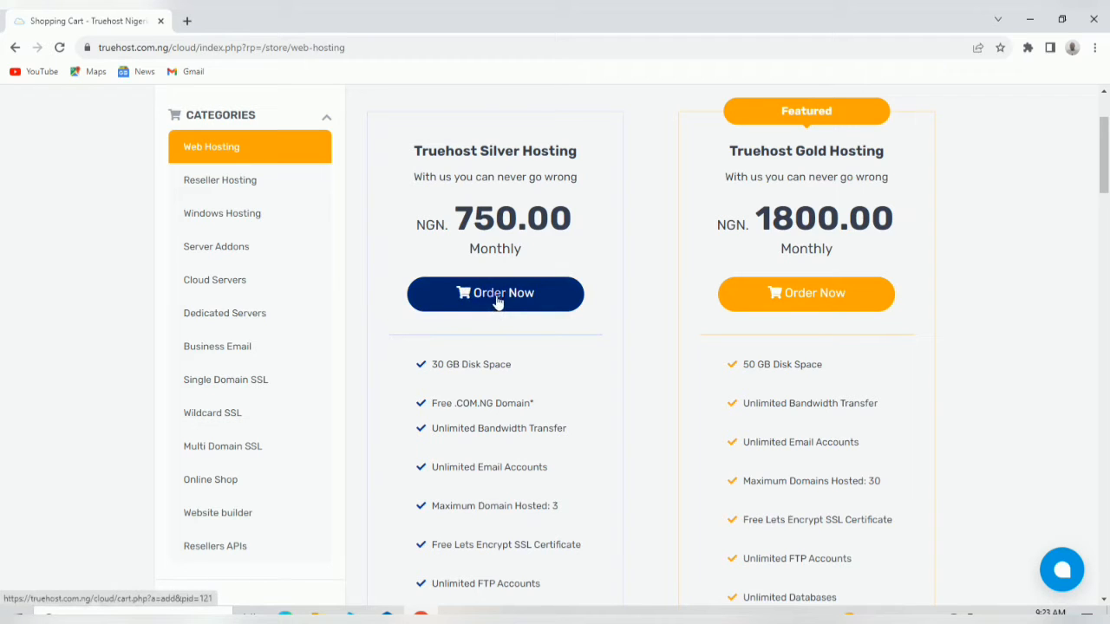
Step: Order Silver Hosting using wplearnerz.com from the cart and reach its configuration page
click(495, 293)
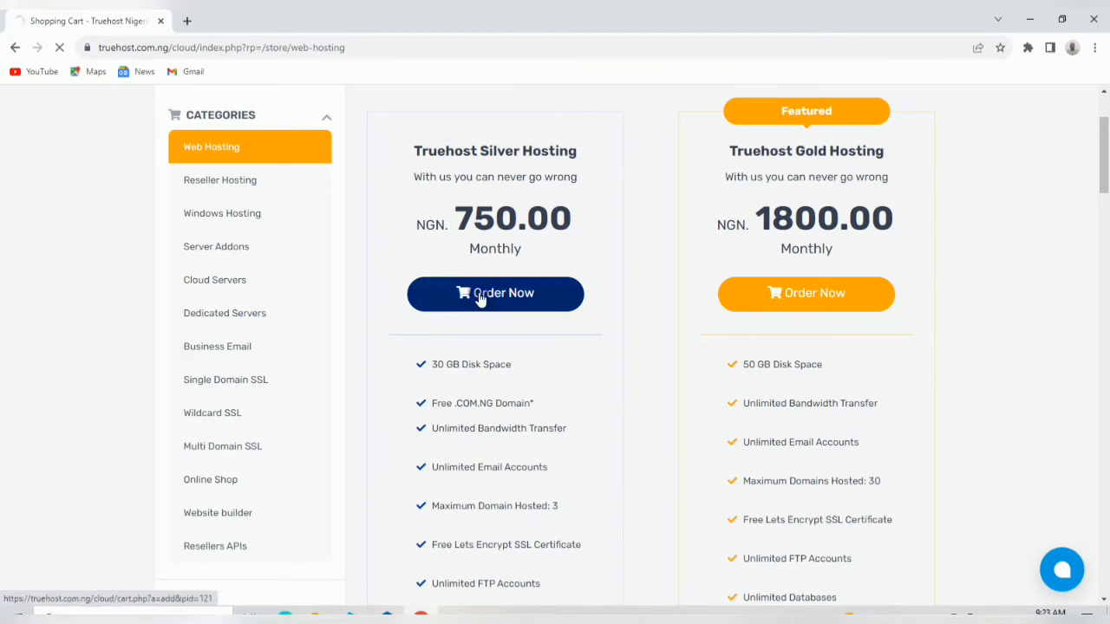
click(495, 293)
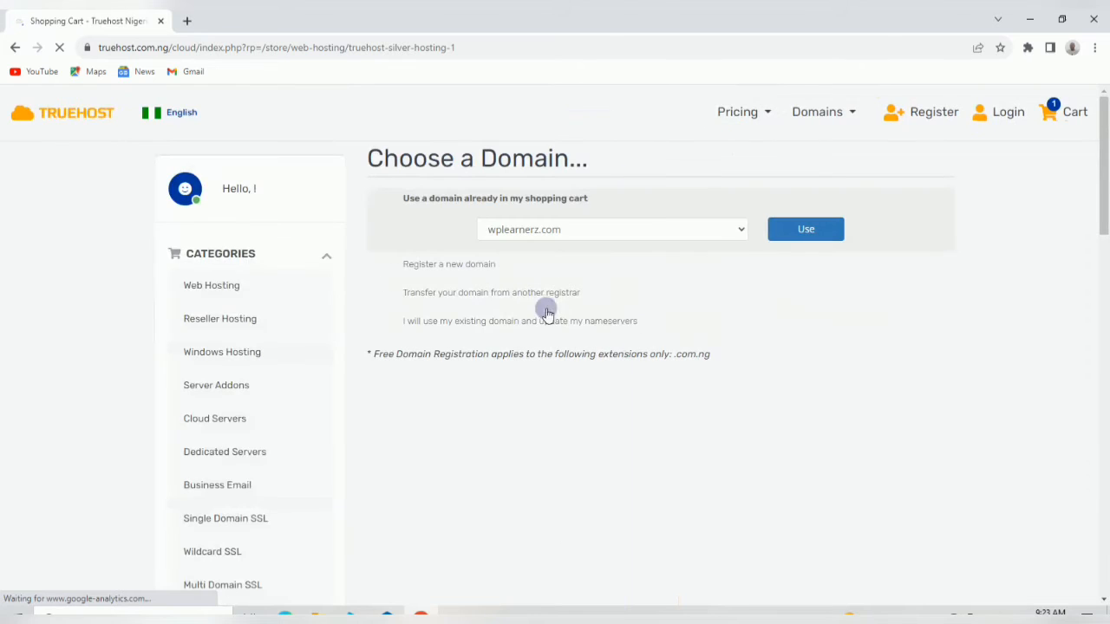
click(389, 198)
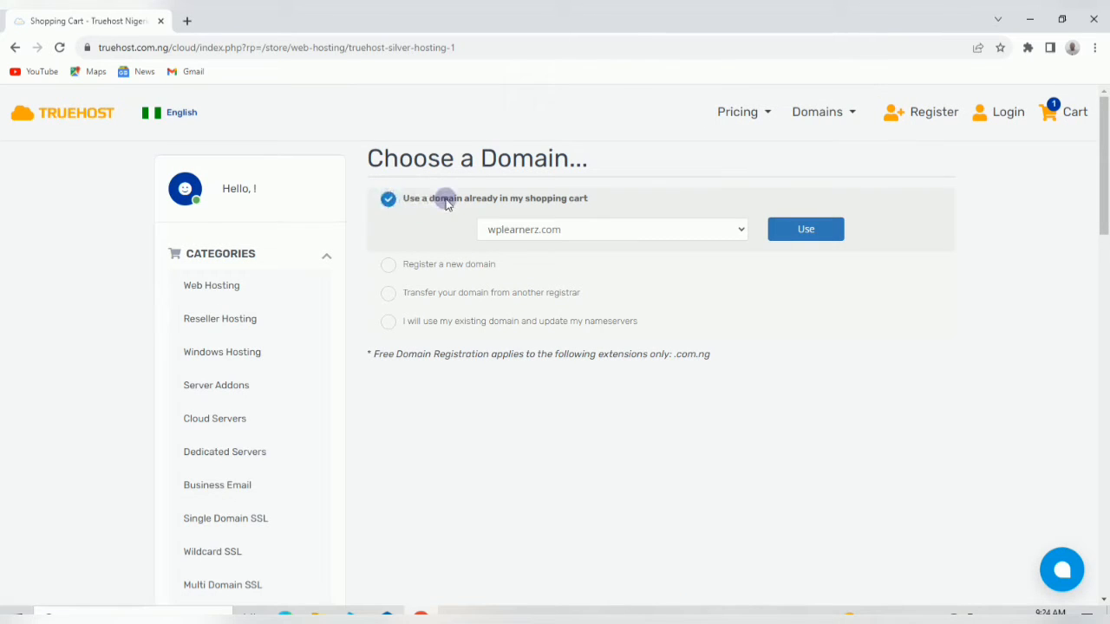
mouse_move(533, 211)
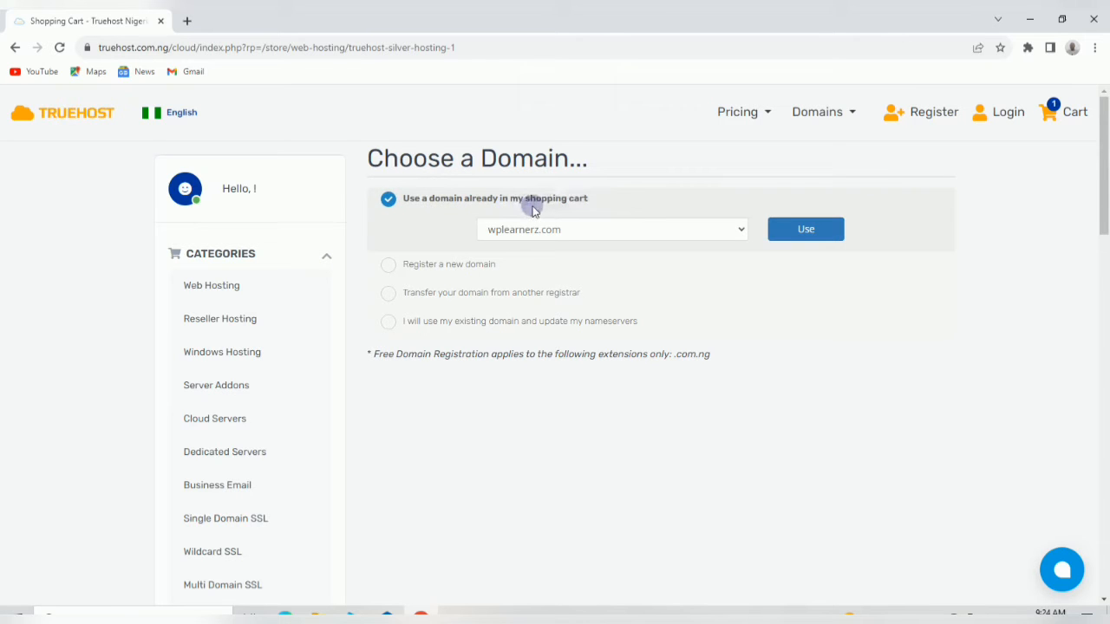
mouse_move(510, 234)
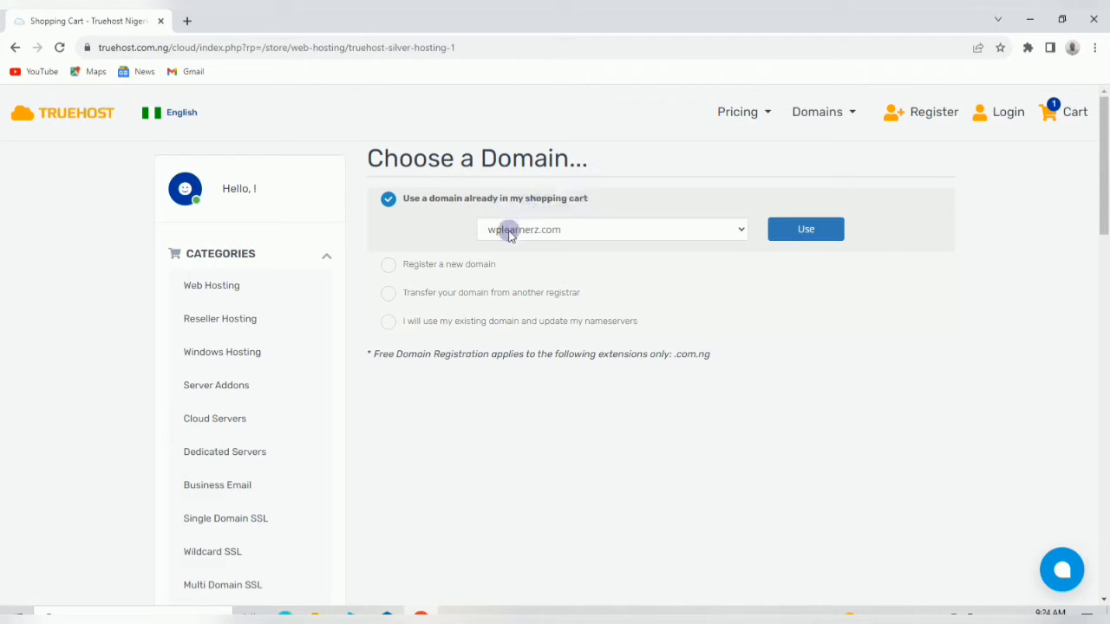
mouse_move(539, 231)
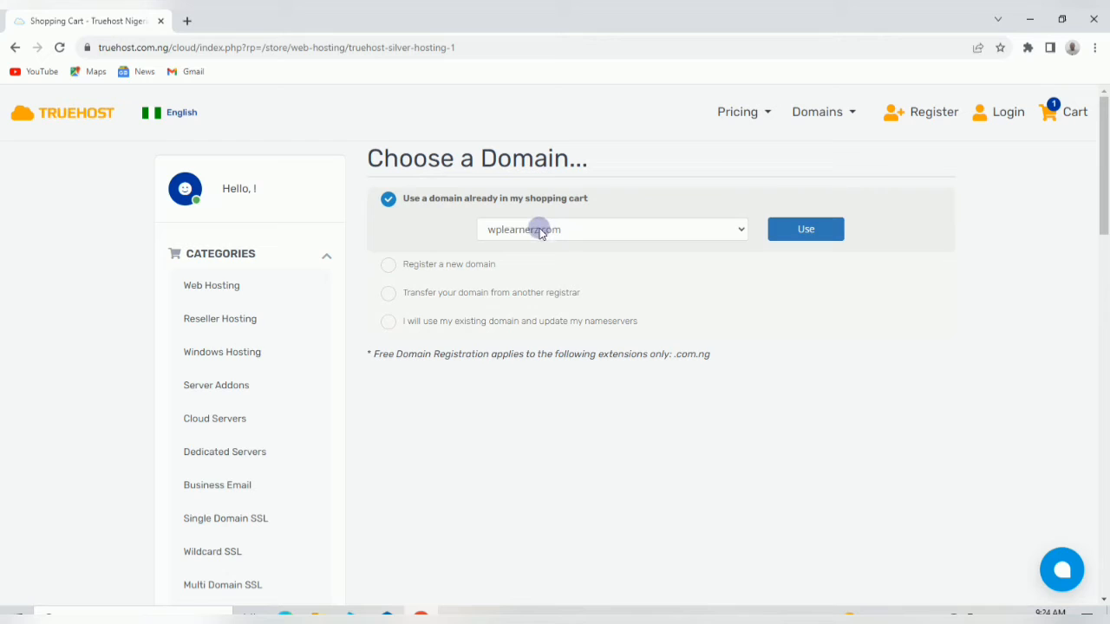
mouse_move(999, 197)
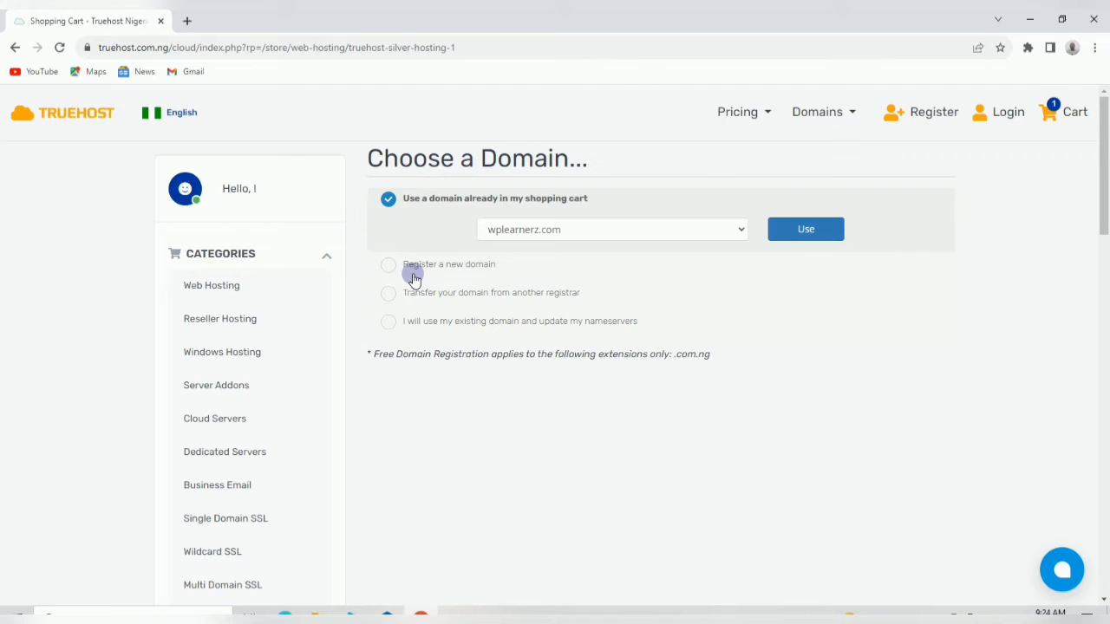
click(388, 293)
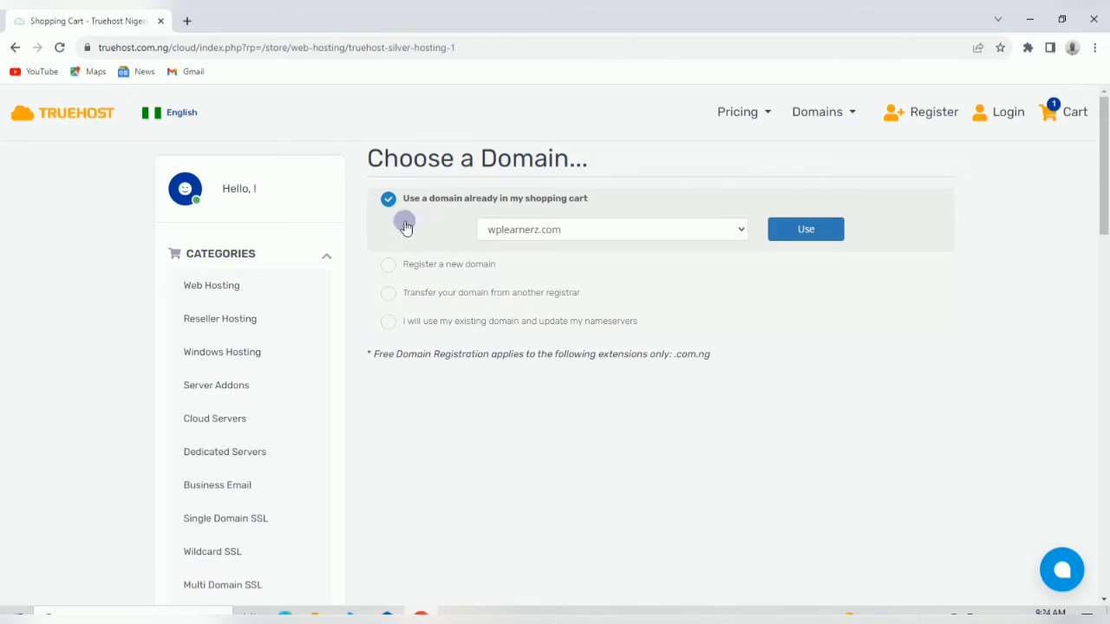
mouse_move(625, 306)
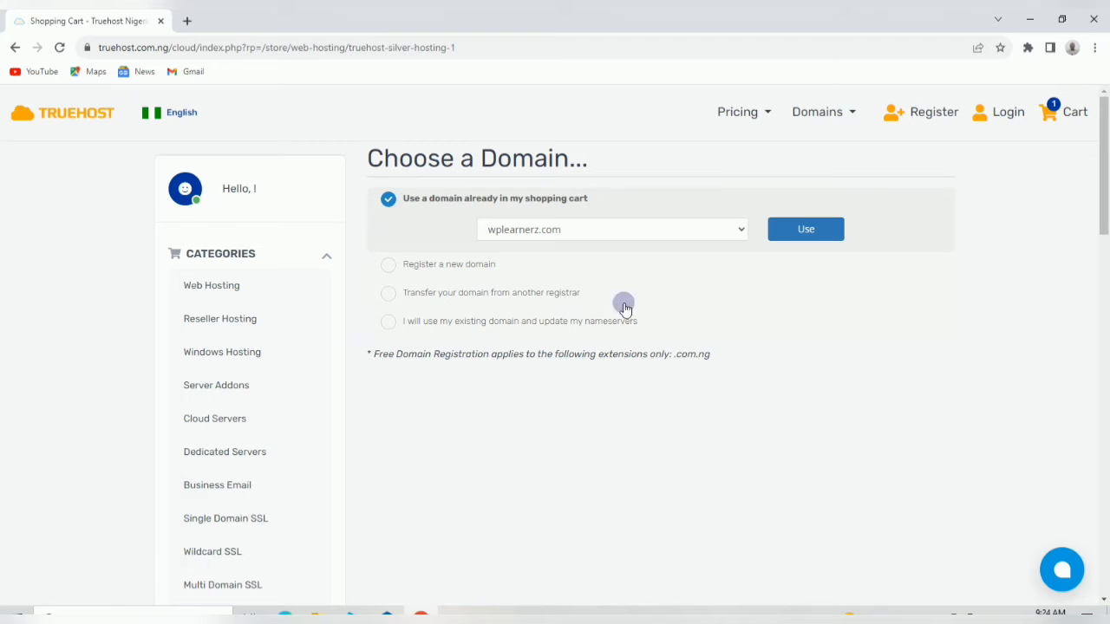
scroll(down, 3)
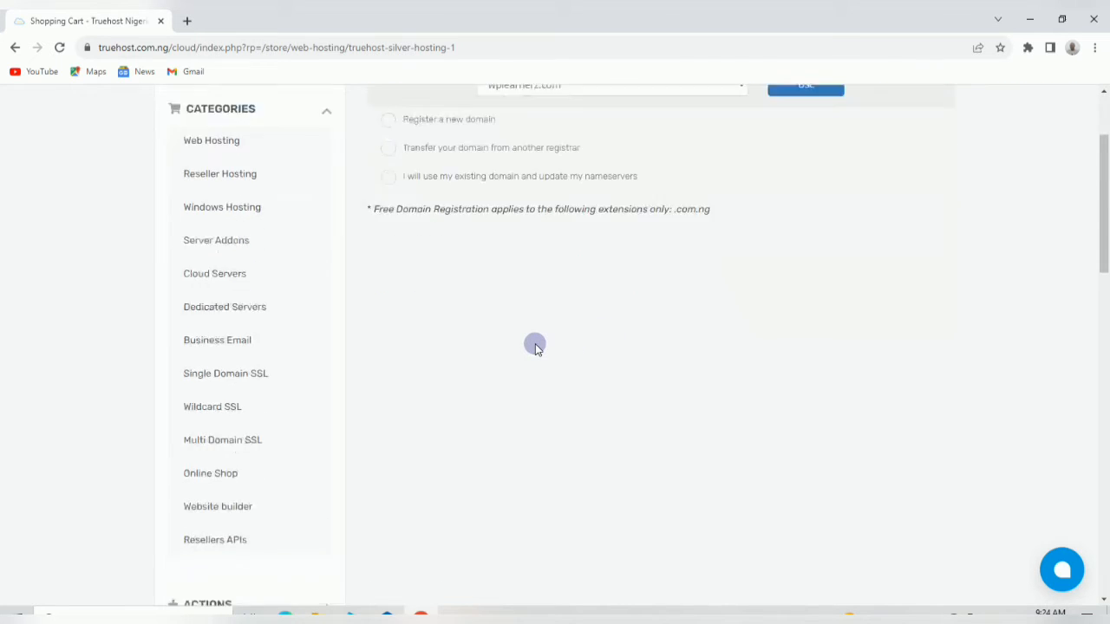
scroll(up, 3)
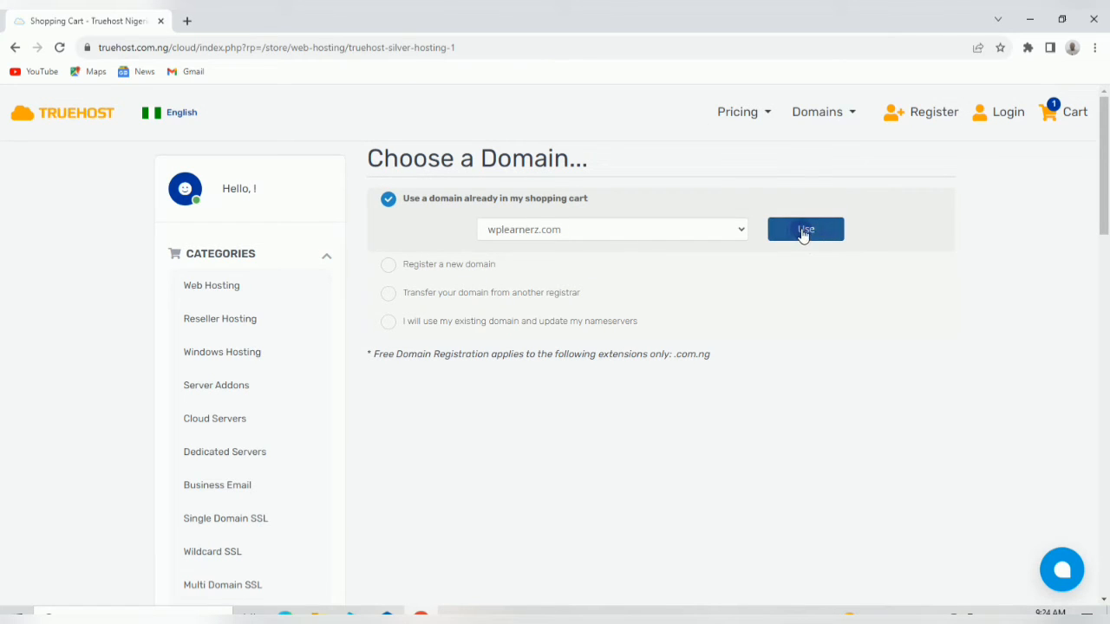
click(804, 229)
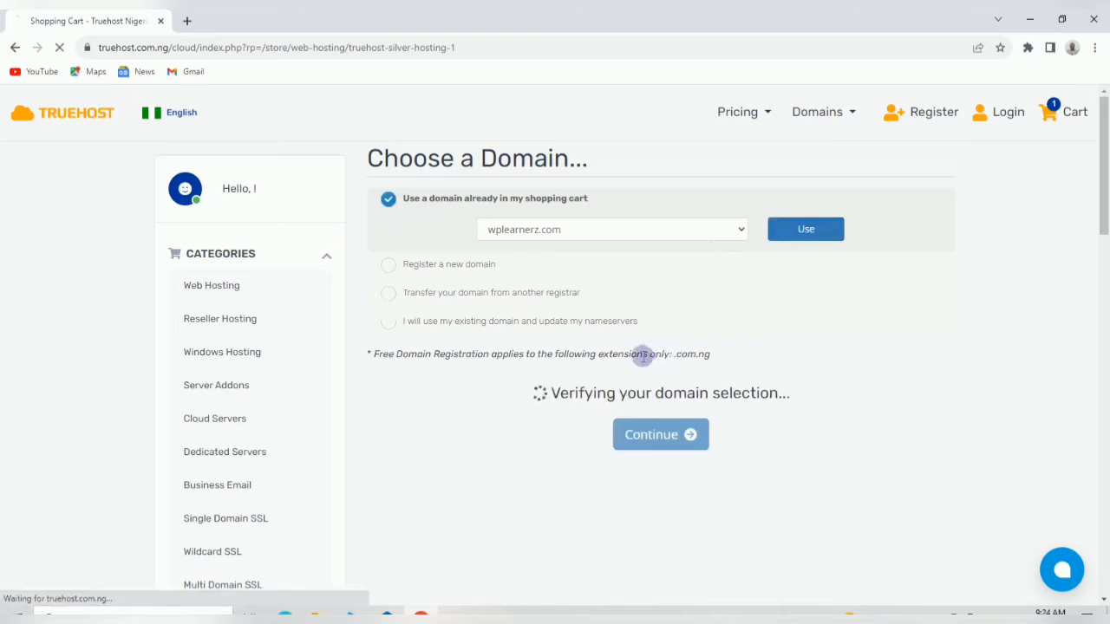
click(660, 434)
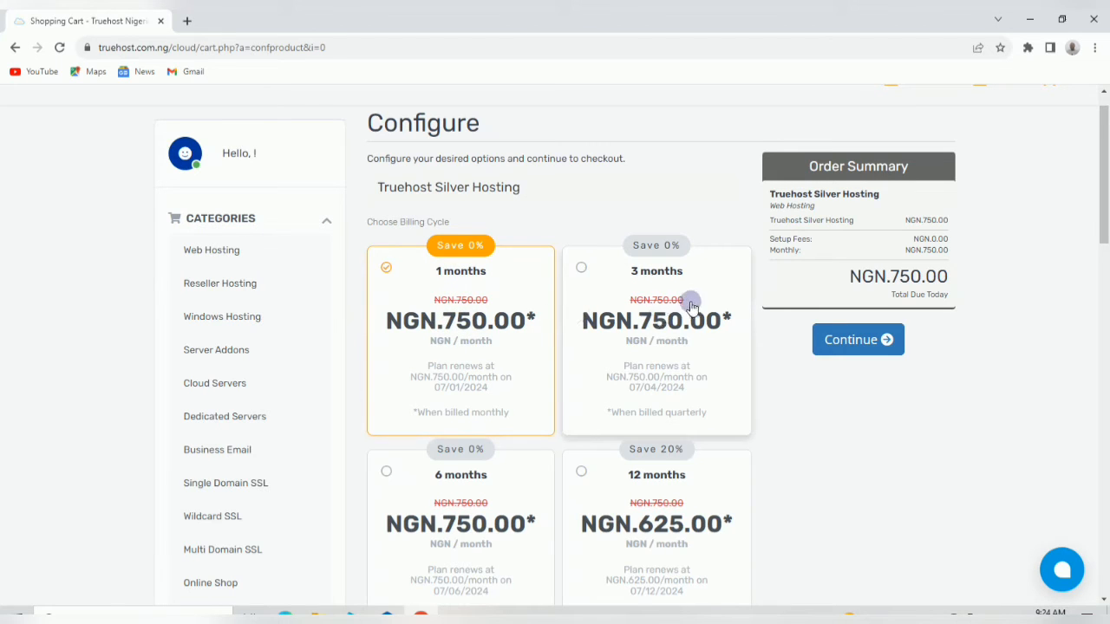
Step: Choose the 12-month billing cycle for Silver Hosting (NGN 7,500) and continue
scroll(down, 3)
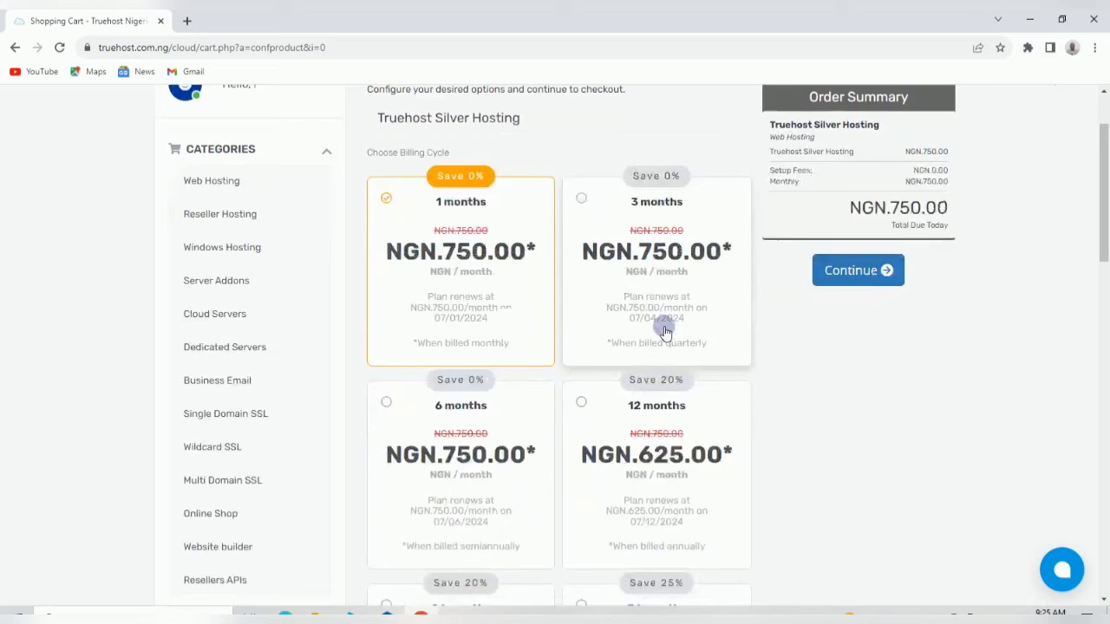
scroll(down, 3)
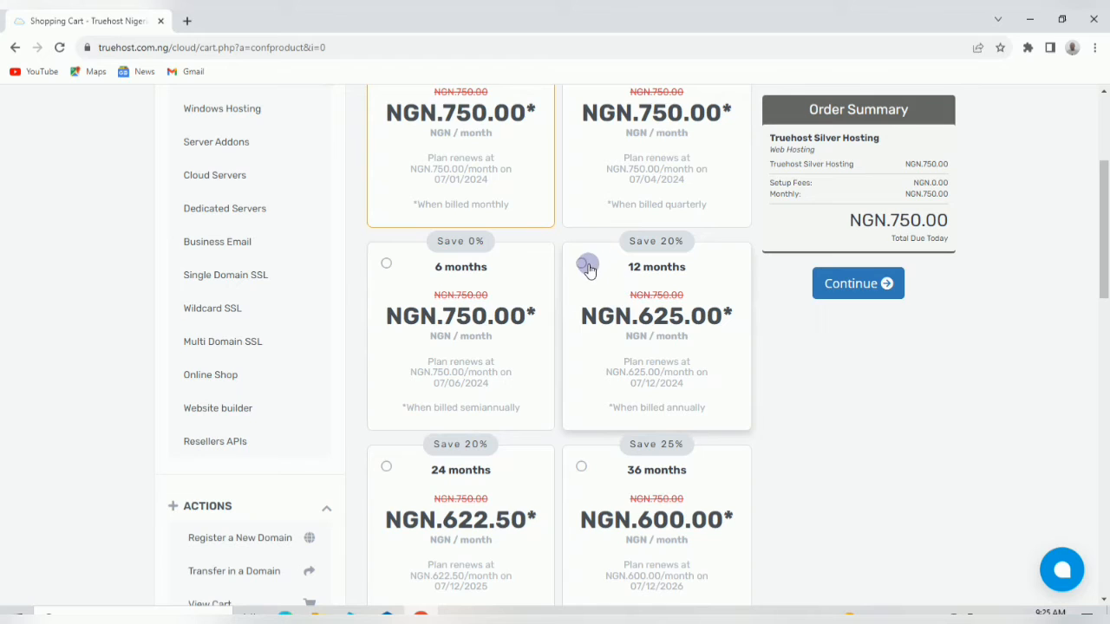
click(580, 264)
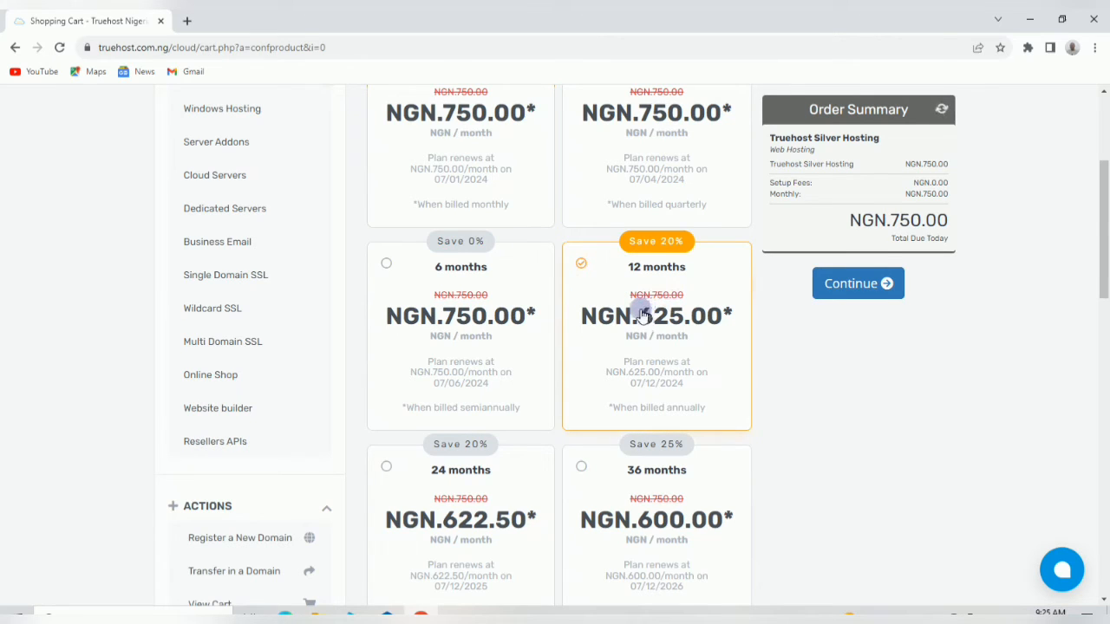
click(581, 264)
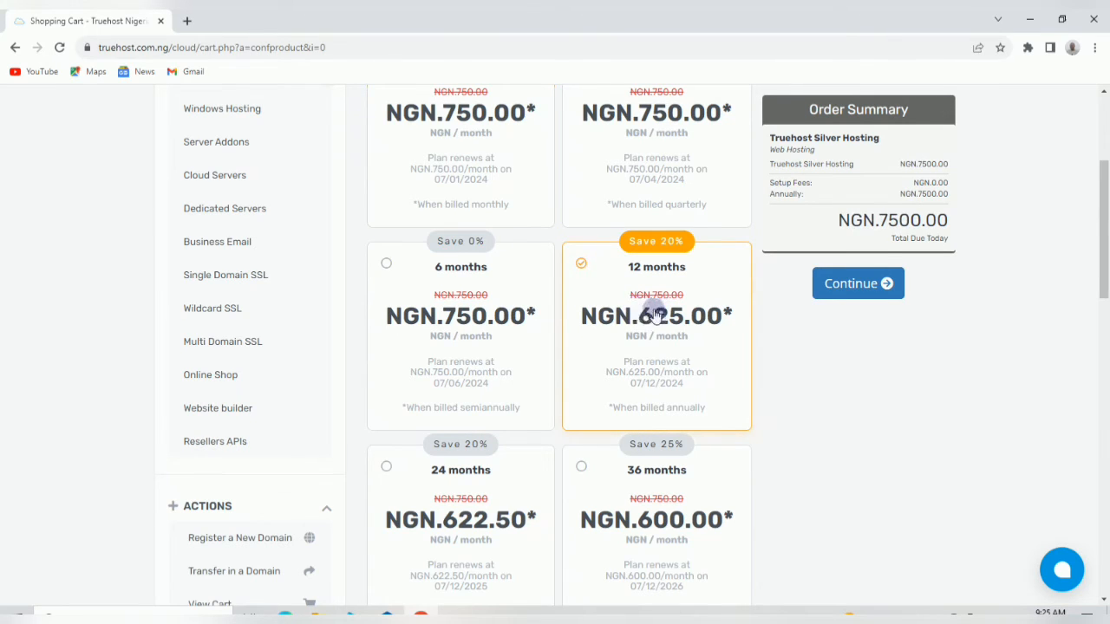
scroll(down, 3)
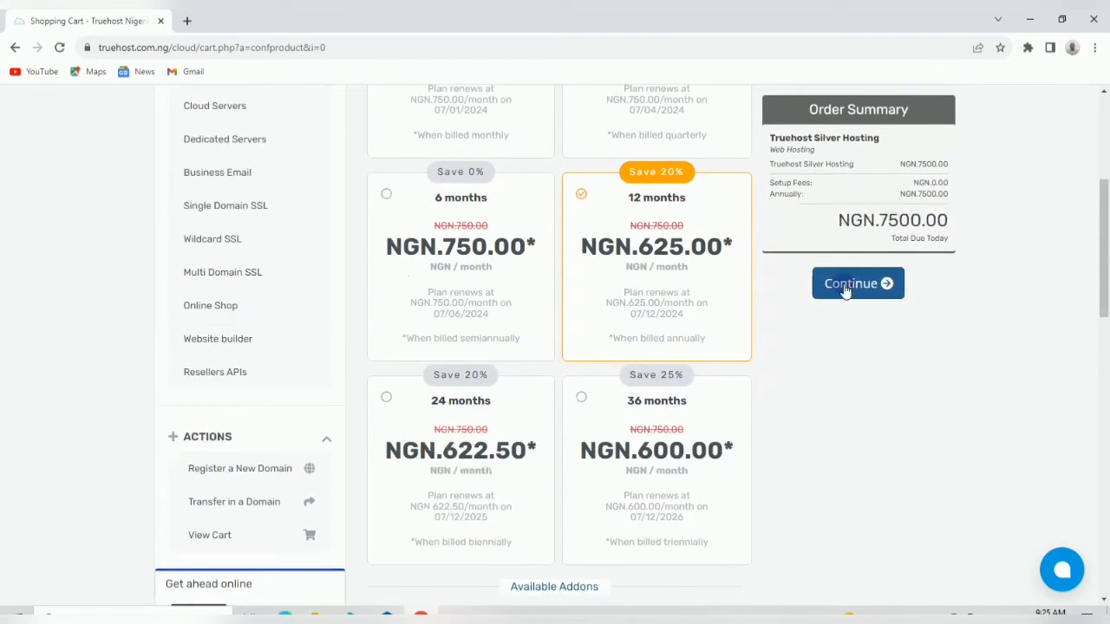
scroll(down, 3)
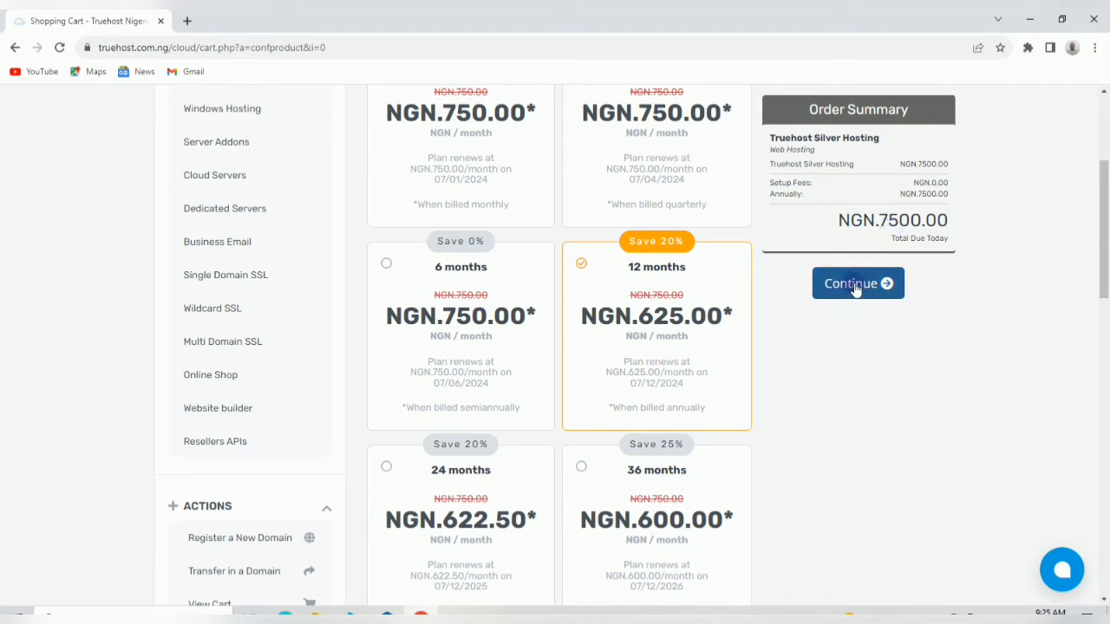
click(858, 284)
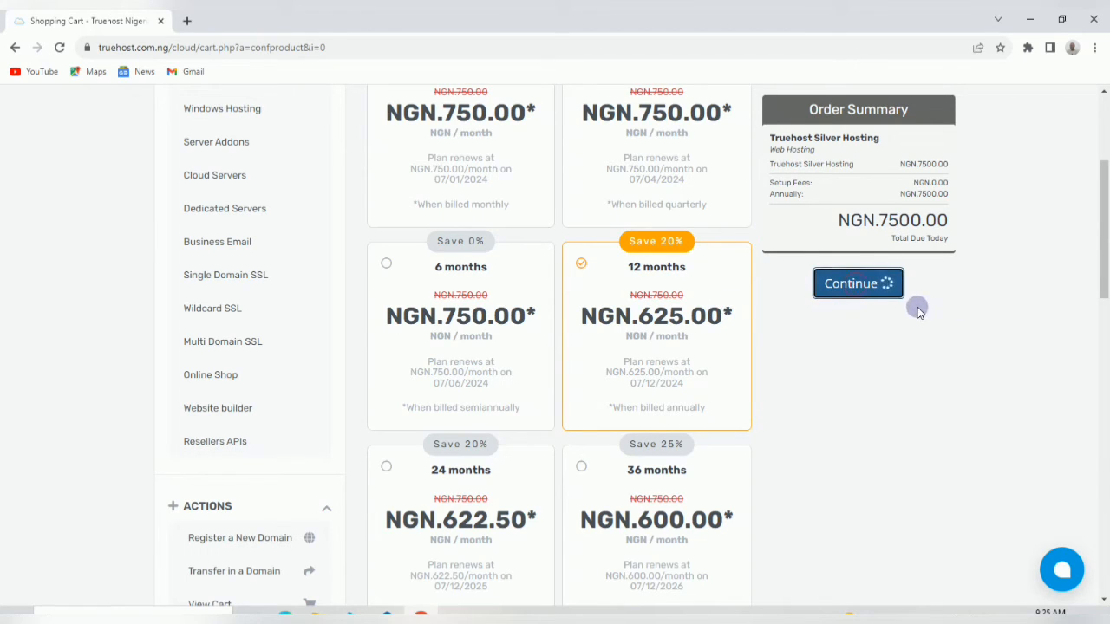
click(858, 282)
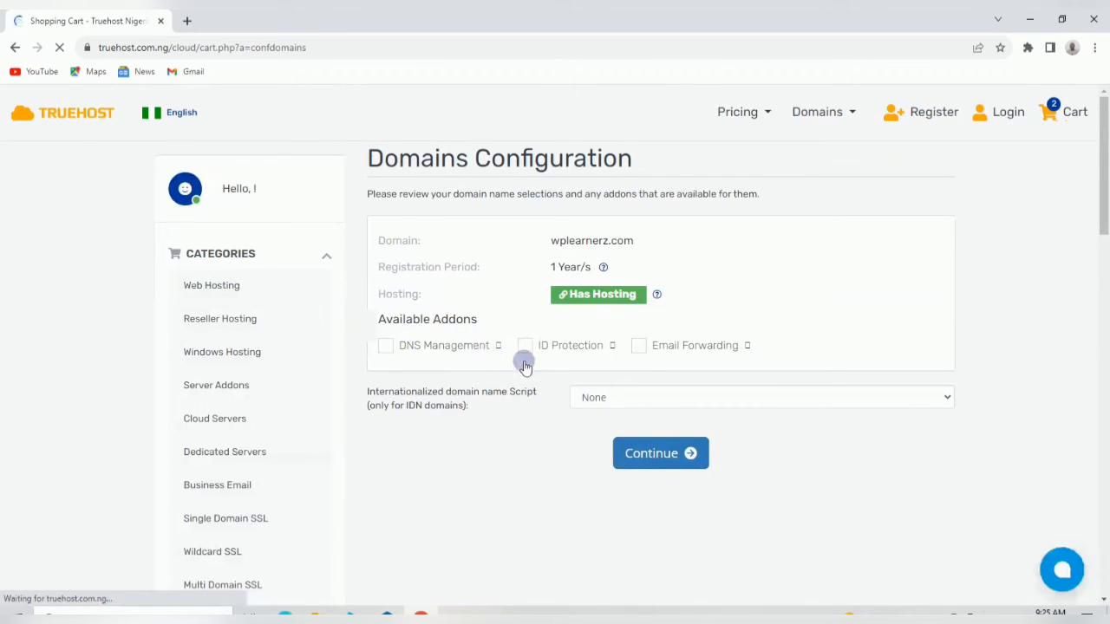
Step: Enable DNS Management and Email Forwarding for wplearnerz.com, keep ID Protection off, and continue
click(385, 345)
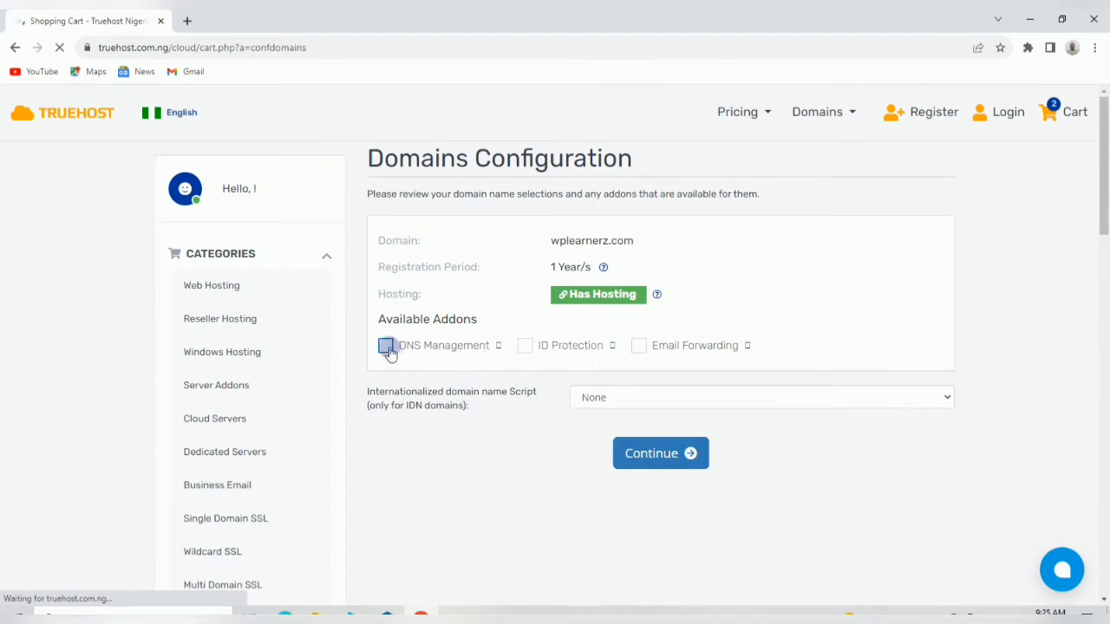
click(385, 345)
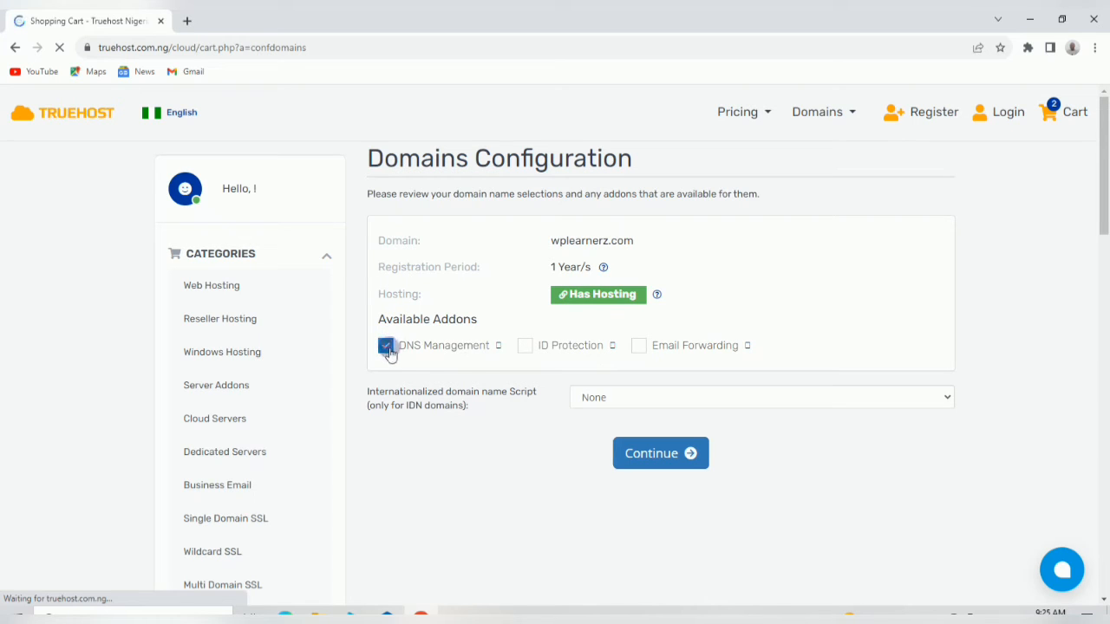
mouse_move(640, 346)
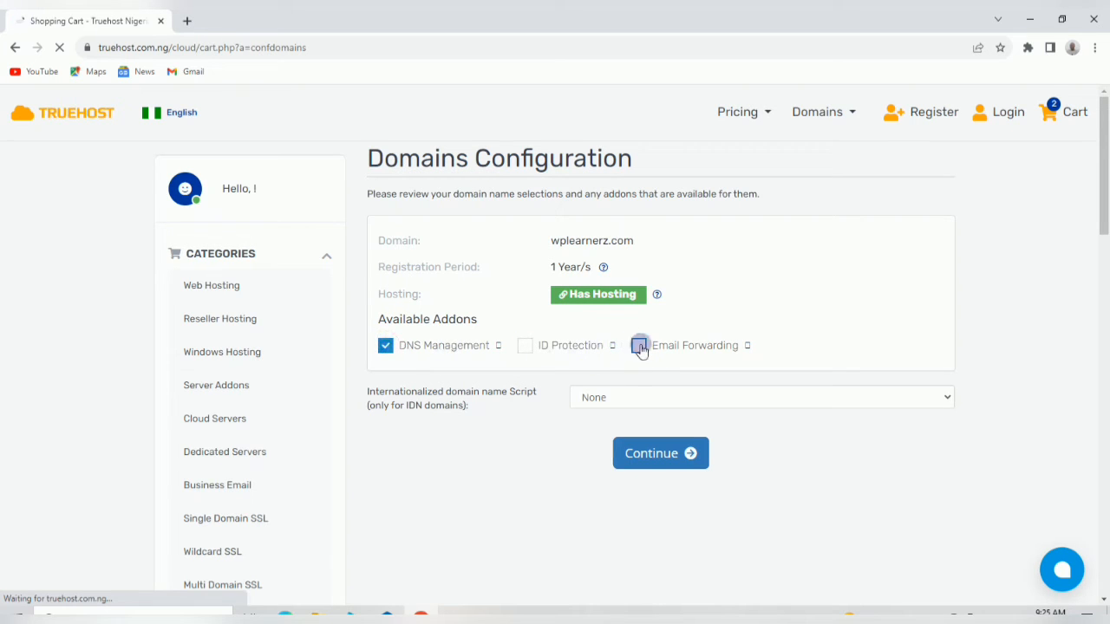
click(639, 345)
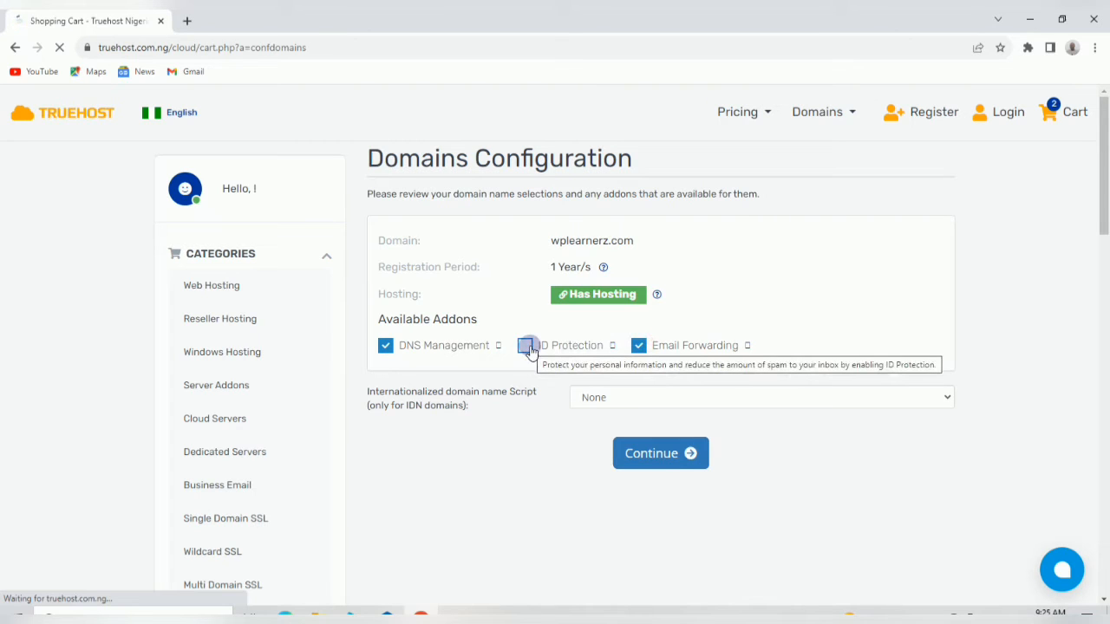
click(525, 345)
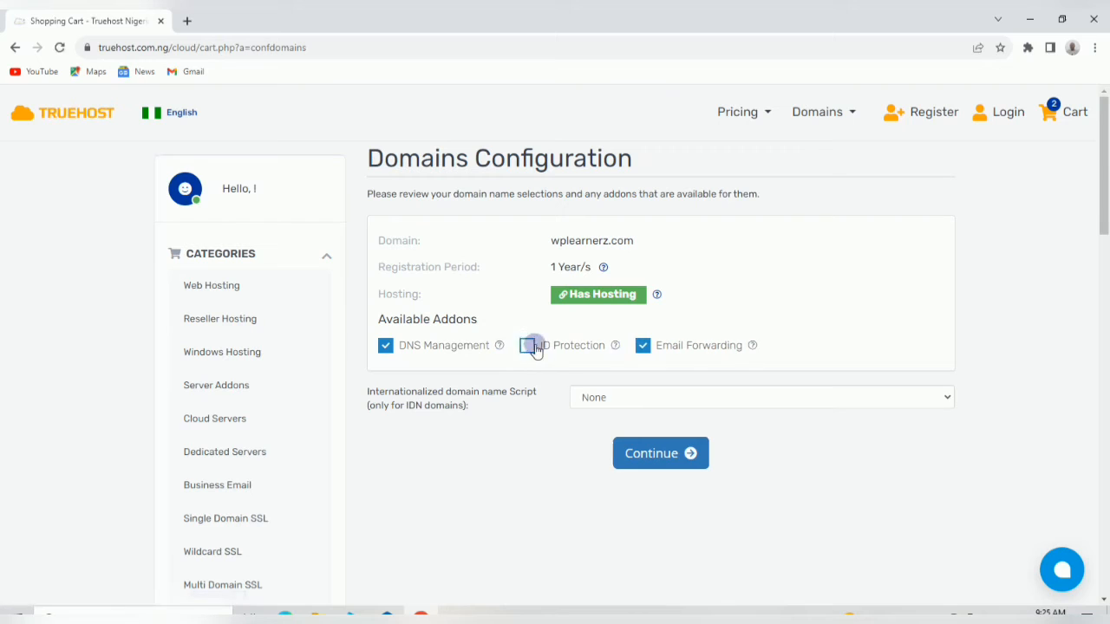
click(528, 345)
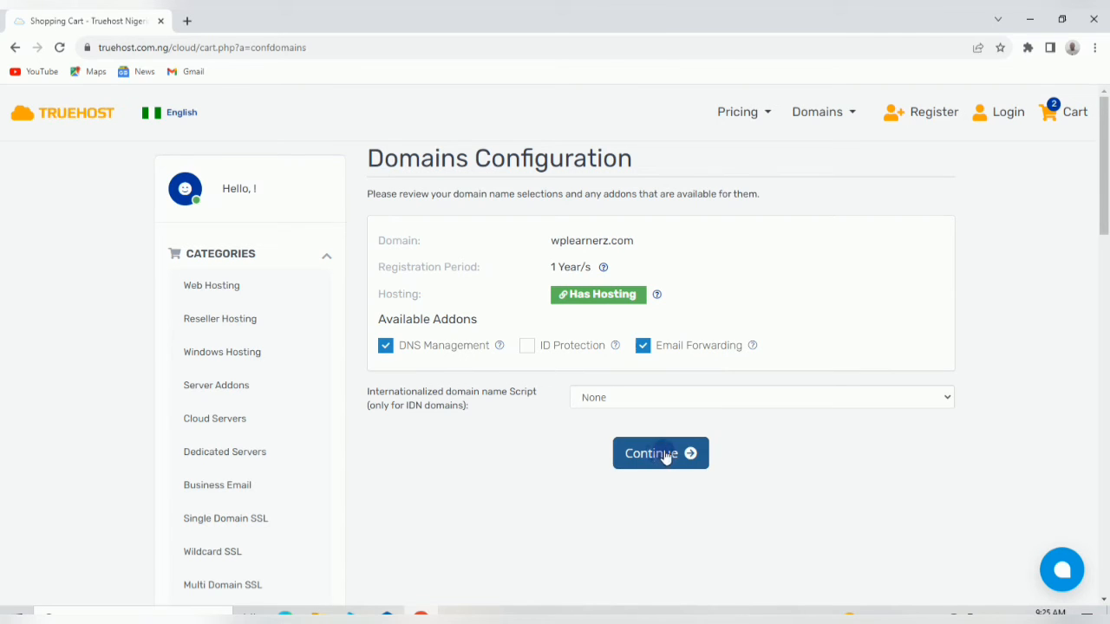
click(660, 452)
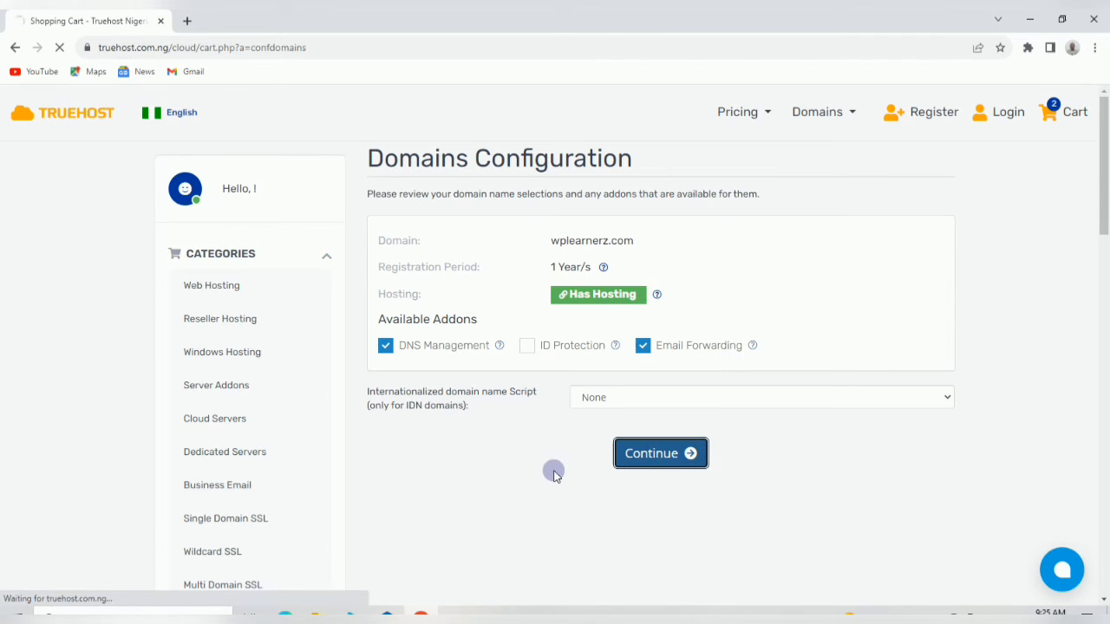
click(659, 452)
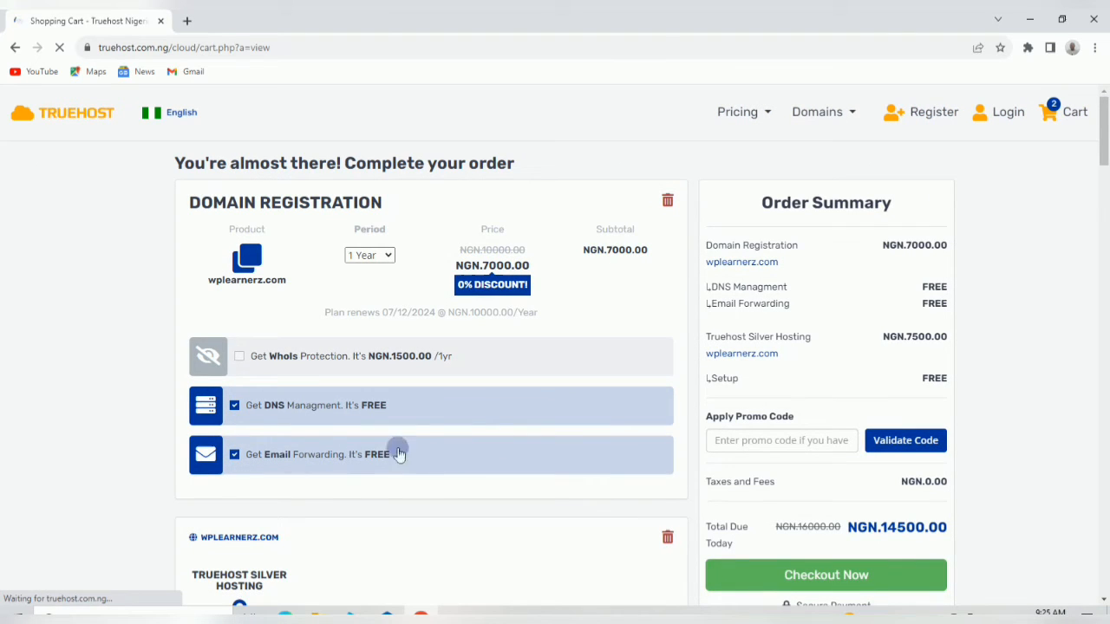
Step: Review the cart's Order Summary and check out the NGN 14,500 order
scroll(down, 3)
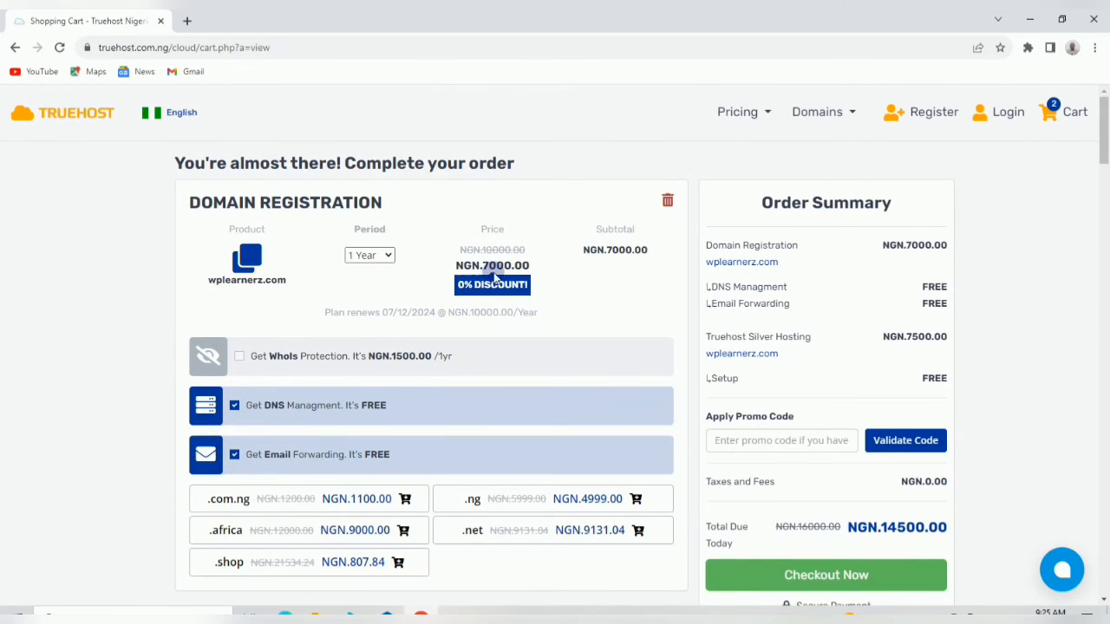
scroll(down, 3)
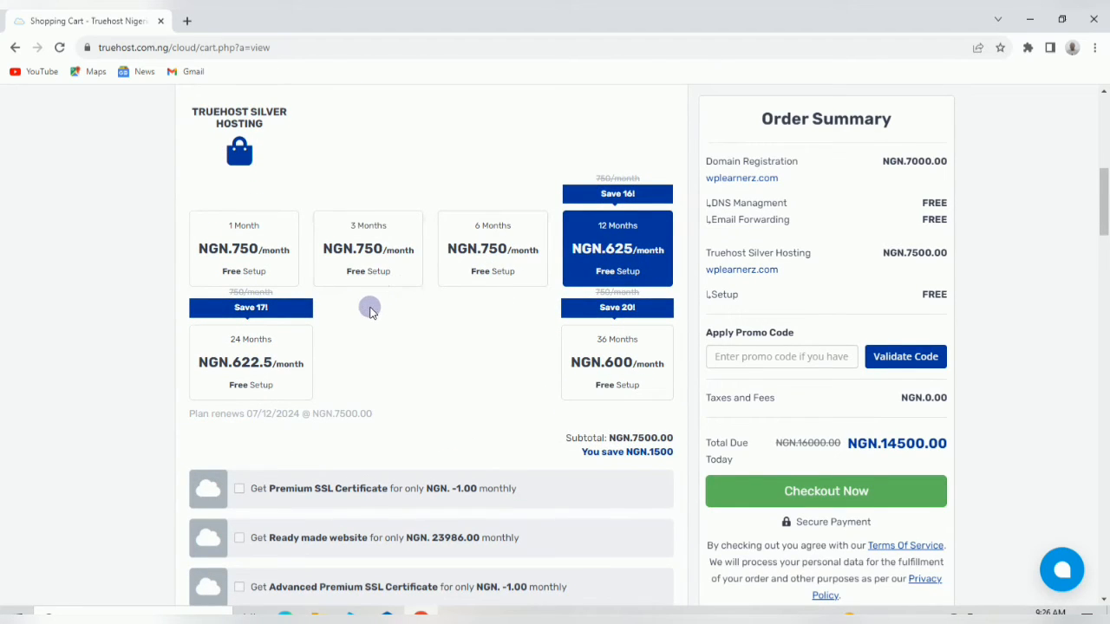
mouse_move(521, 359)
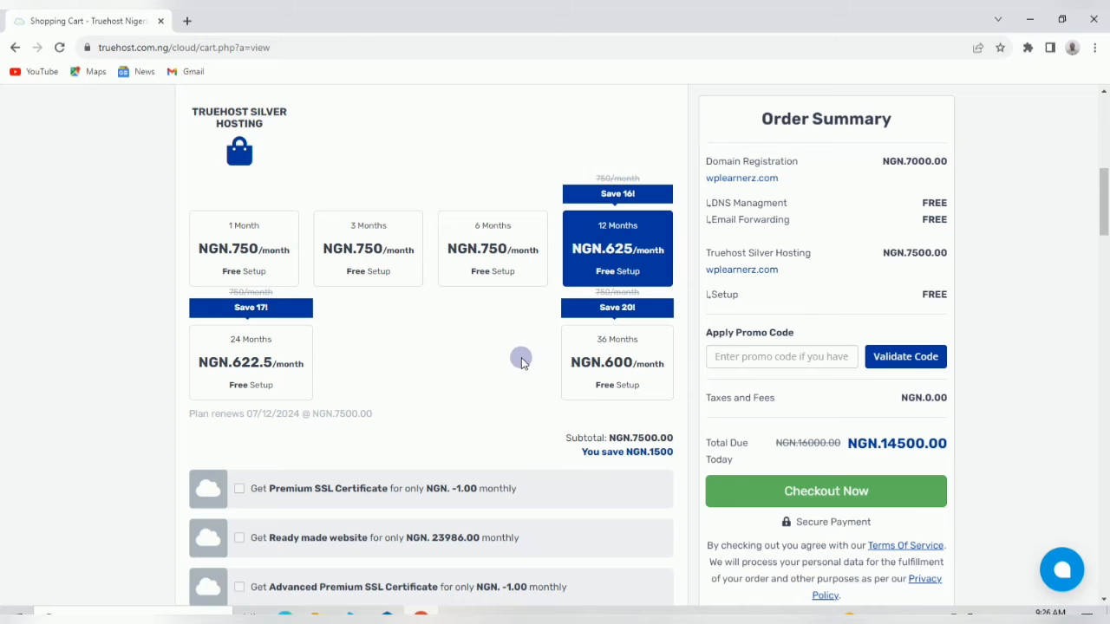
scroll(down, 3)
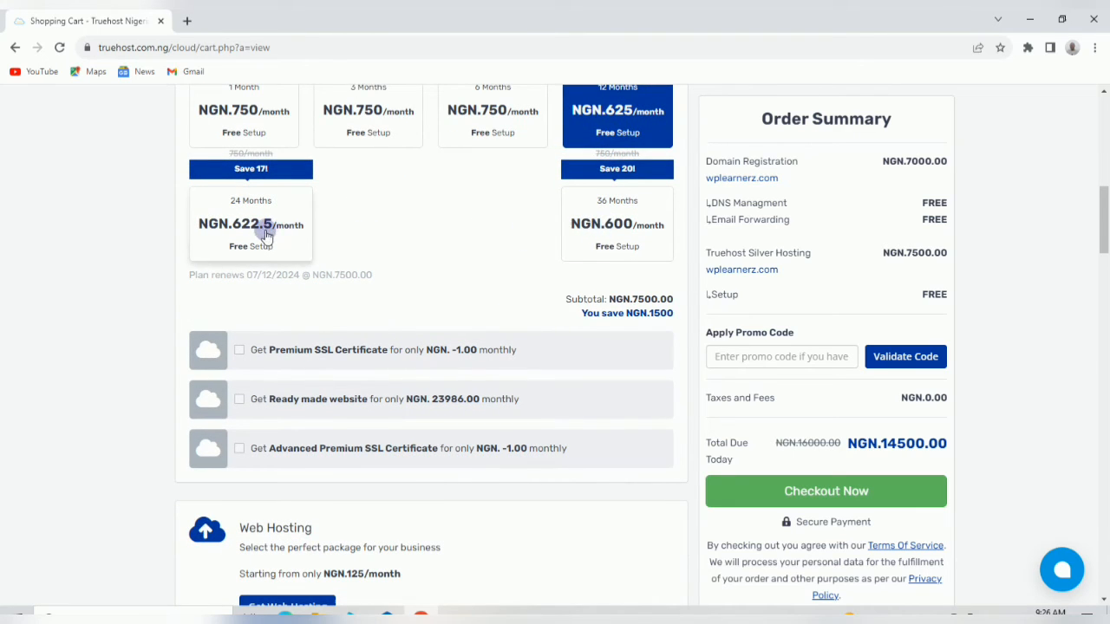
scroll(down, 3)
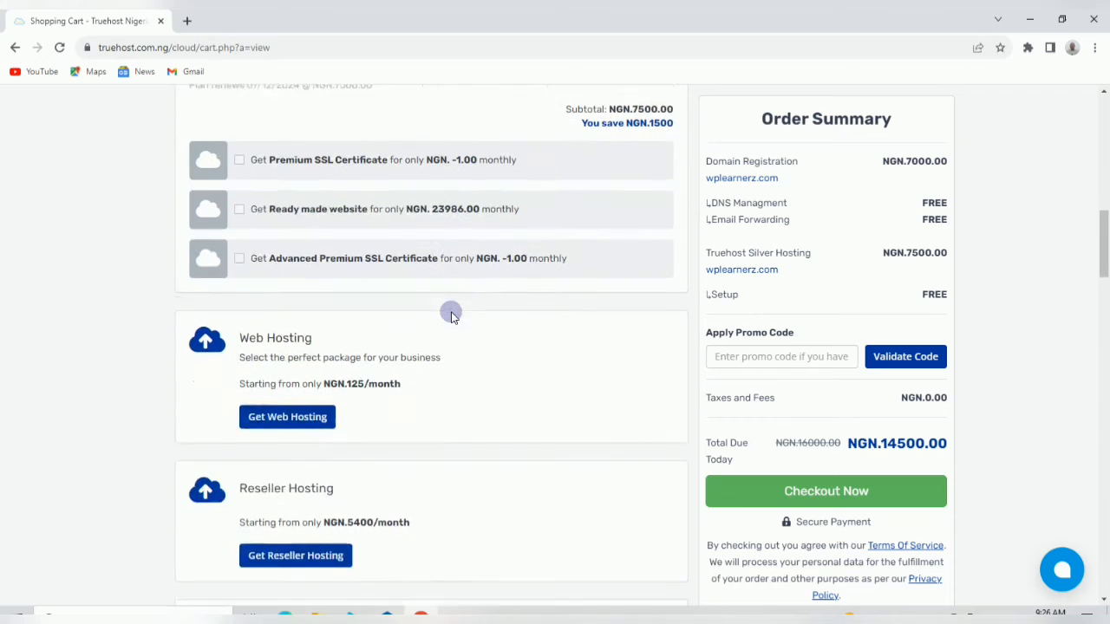
scroll(down, 3)
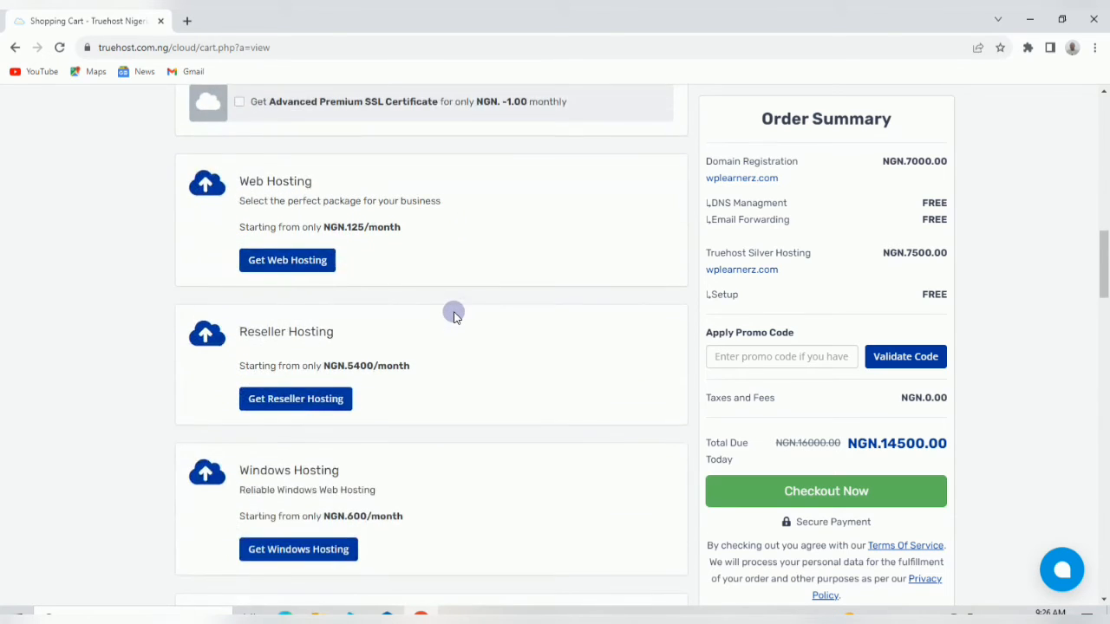
scroll(down, 3)
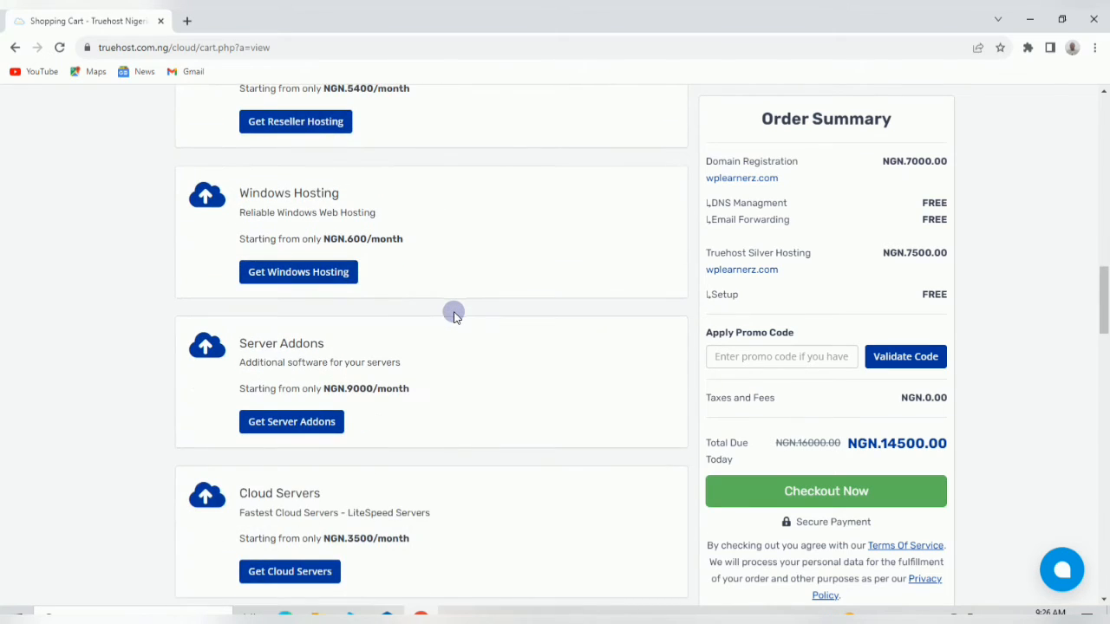
scroll(down, 3)
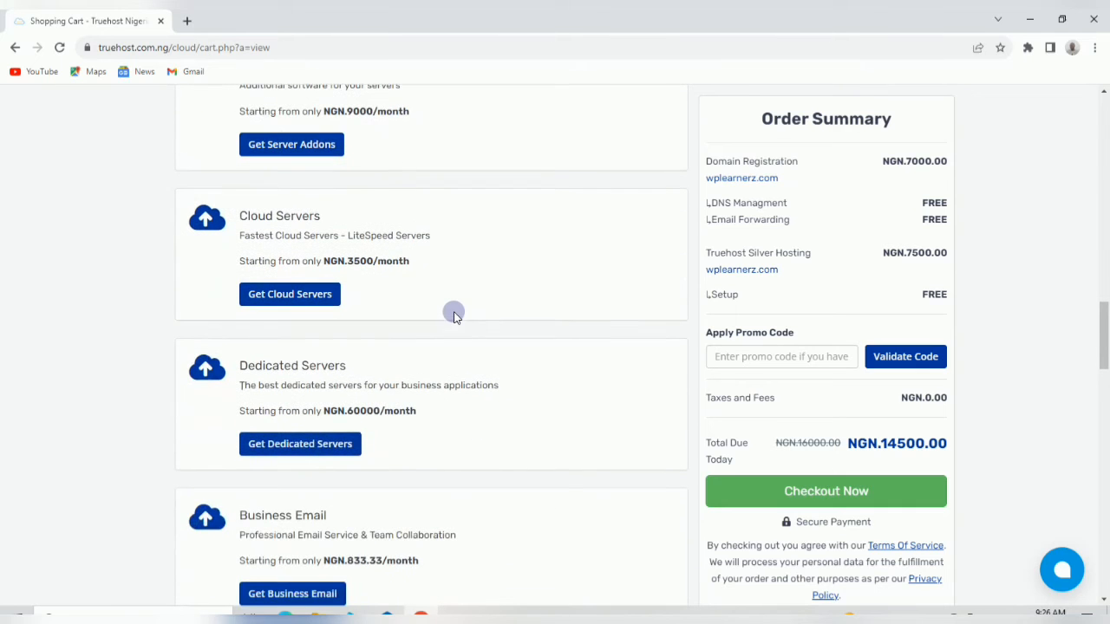
mouse_move(500, 323)
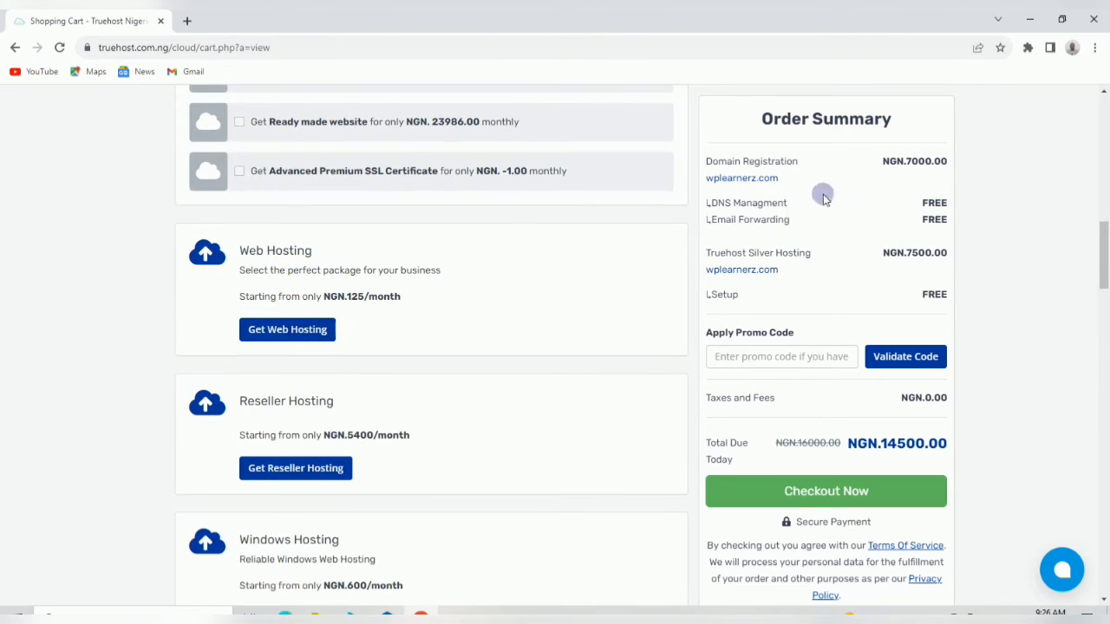
mouse_move(719, 266)
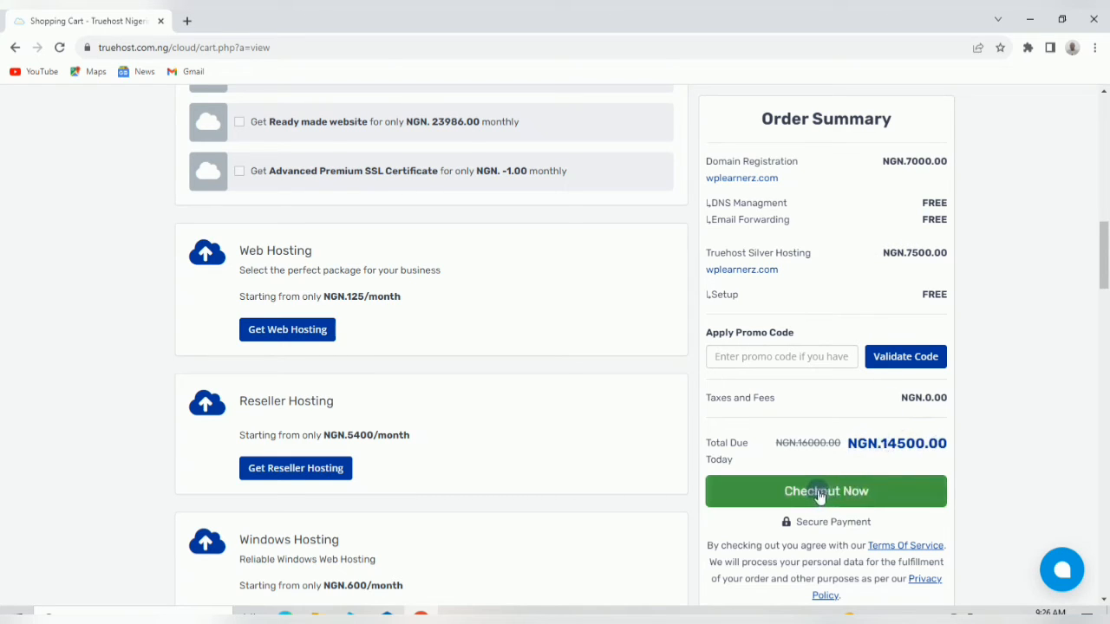
click(825, 490)
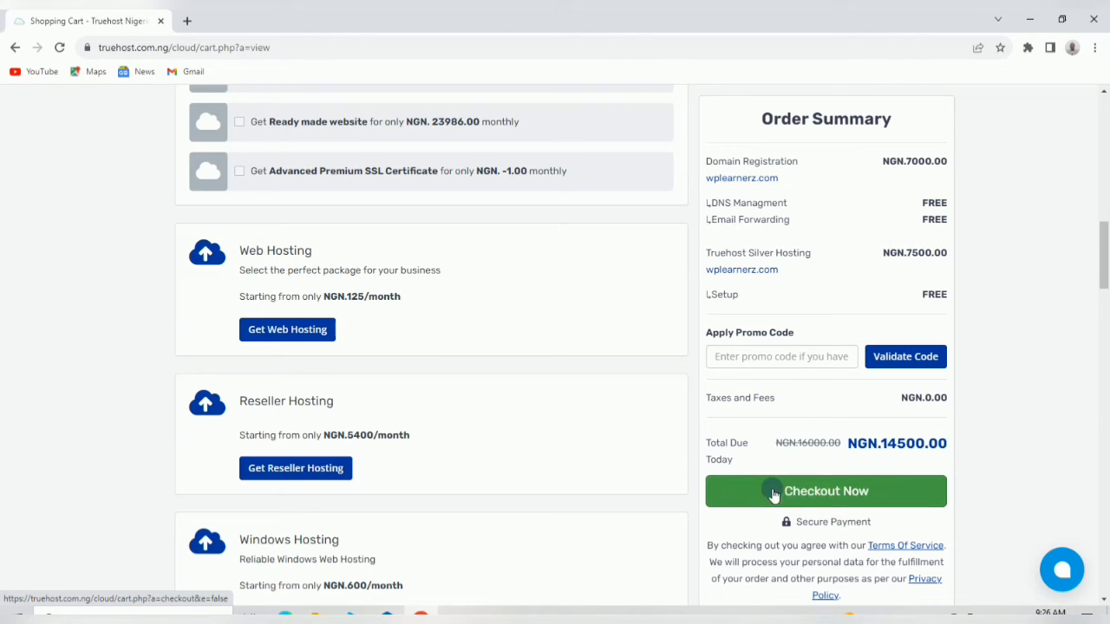
mouse_move(814, 481)
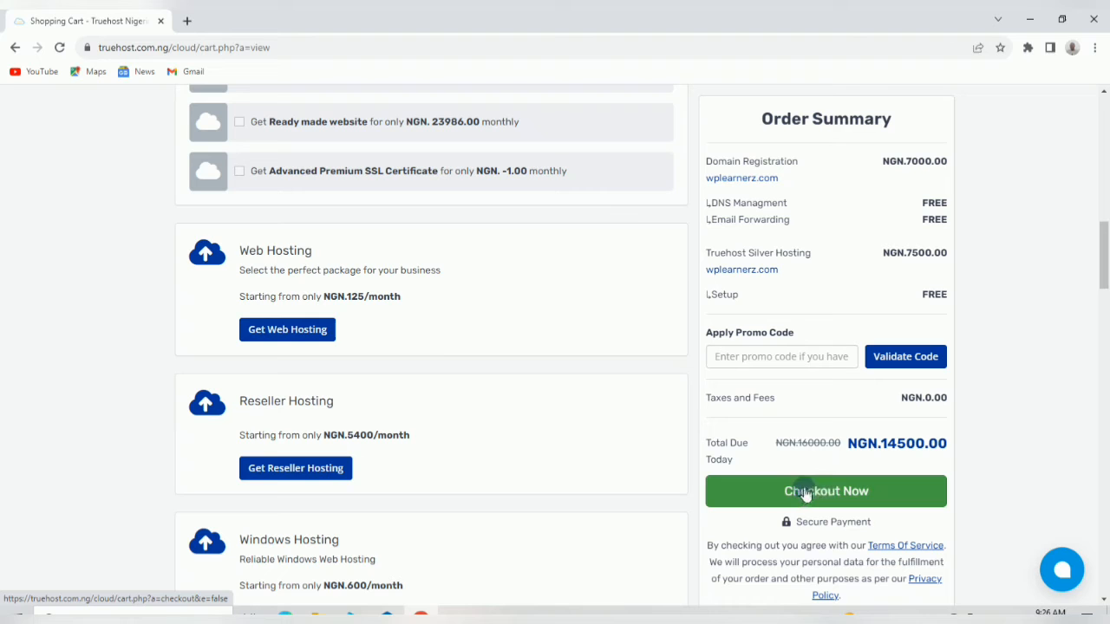
click(824, 491)
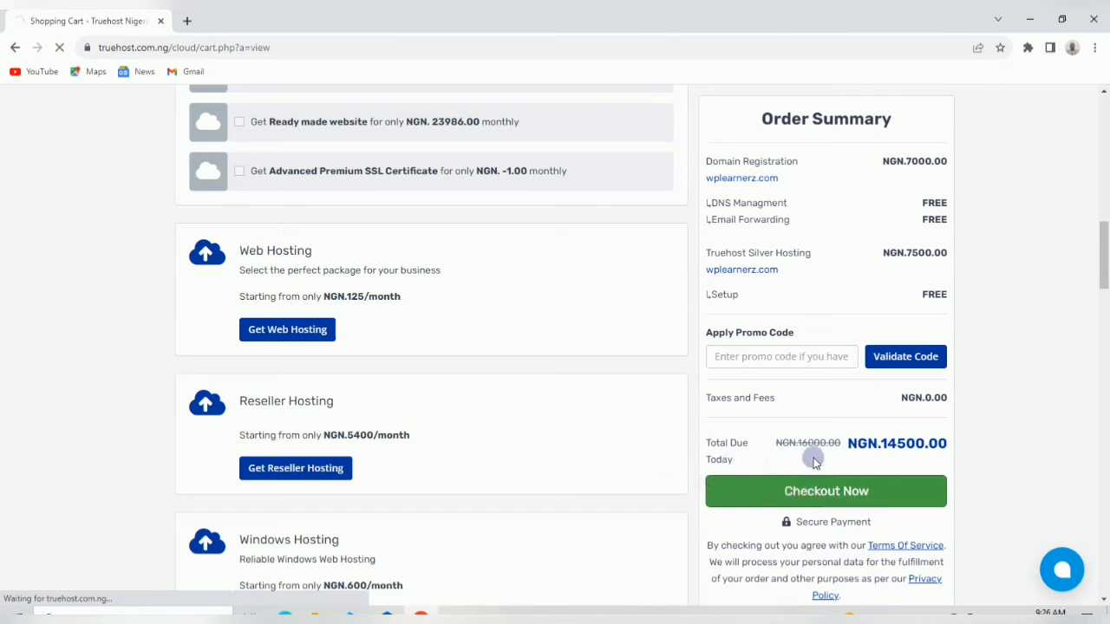
click(825, 491)
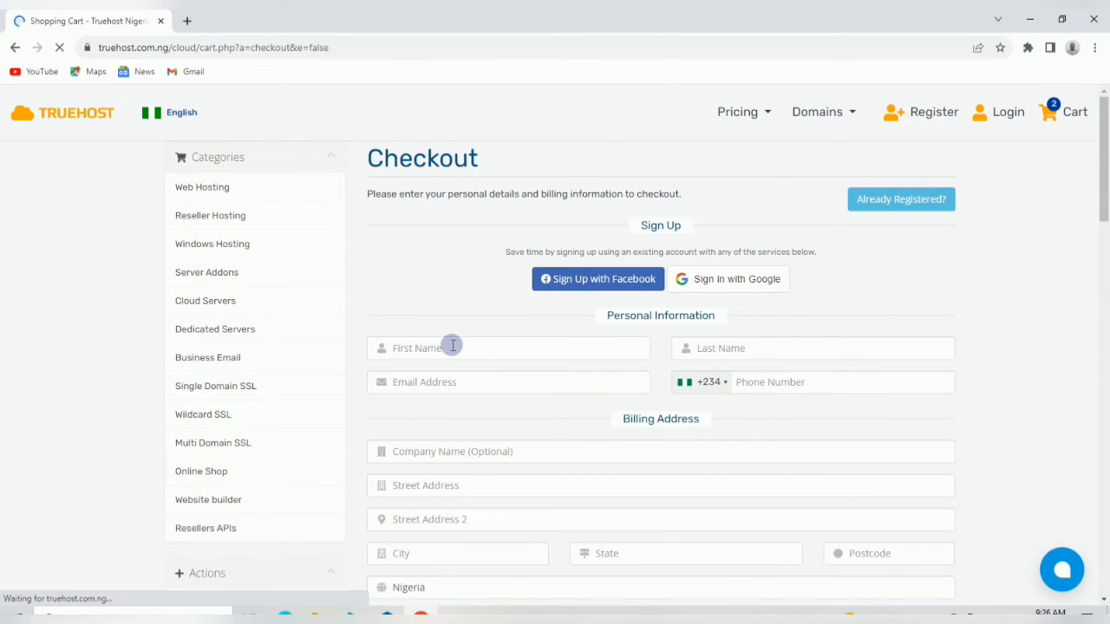
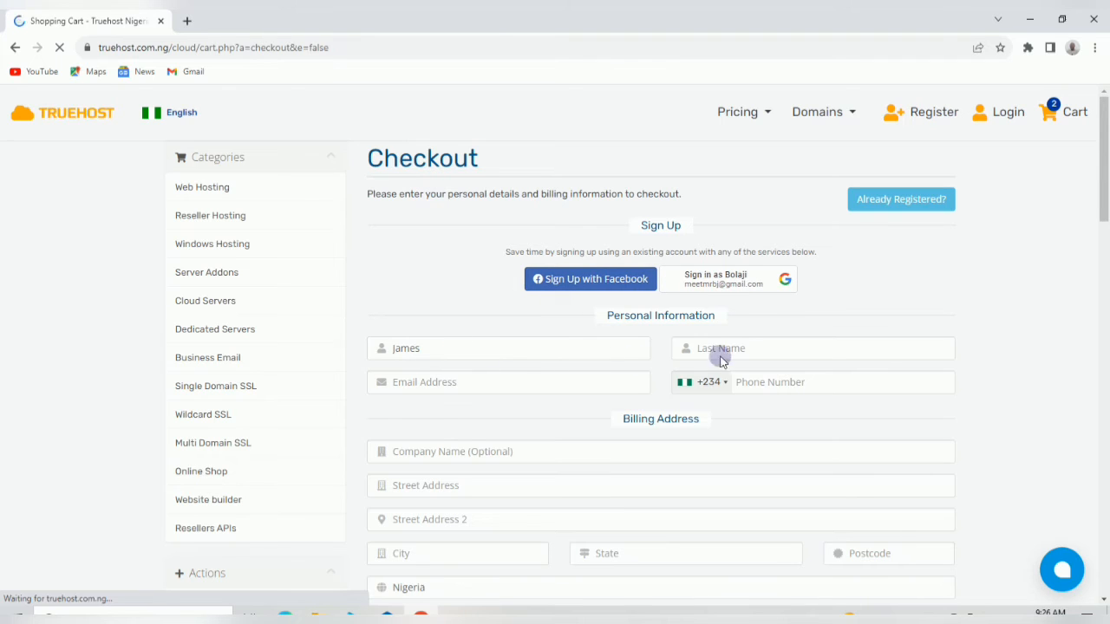
Step: Enter the first name, last name 'Emma' and phone number on the checkout form
click(812, 348)
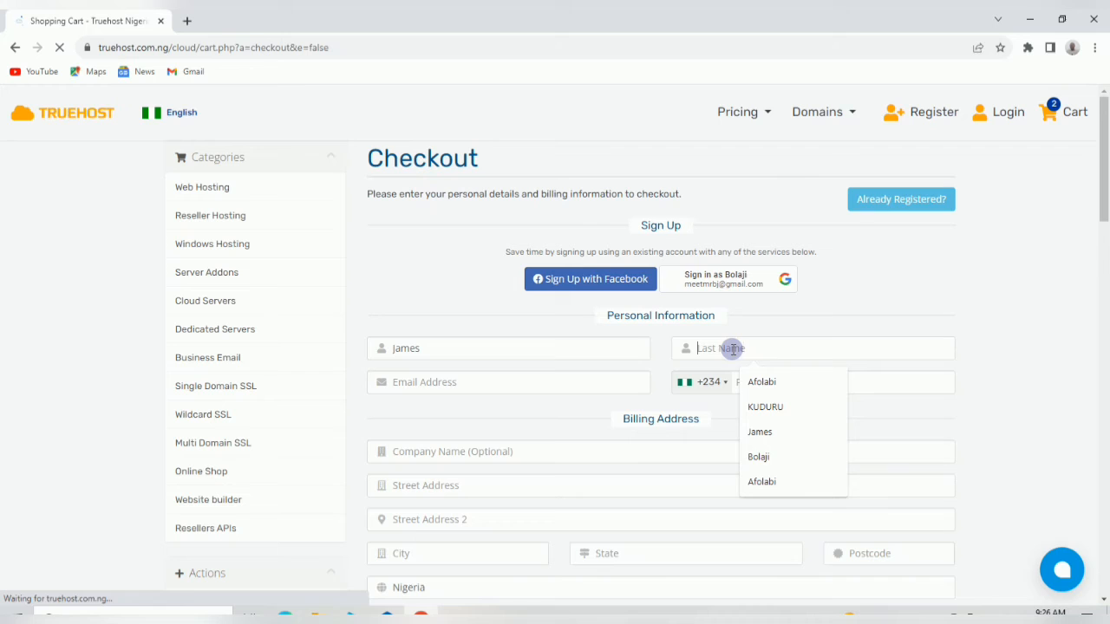
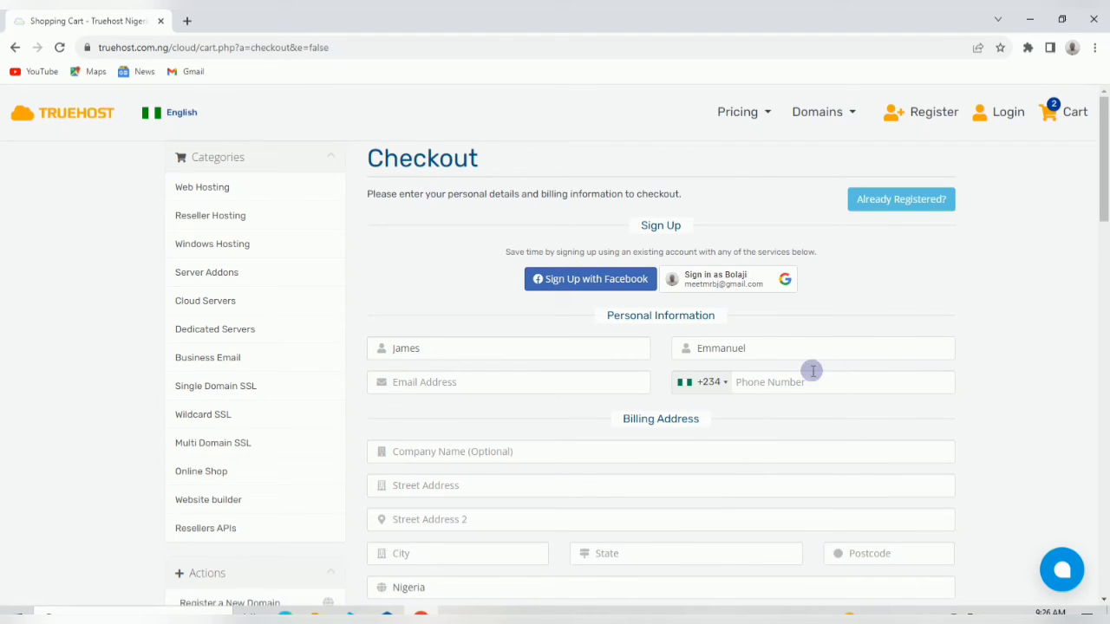
mouse_move(720, 317)
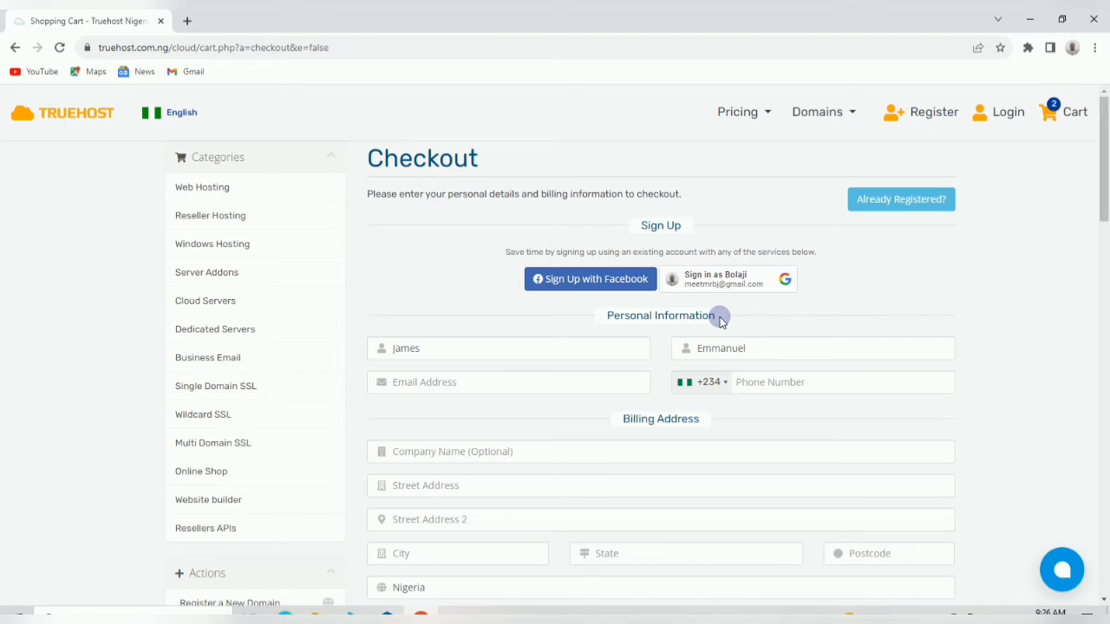
mouse_move(627, 435)
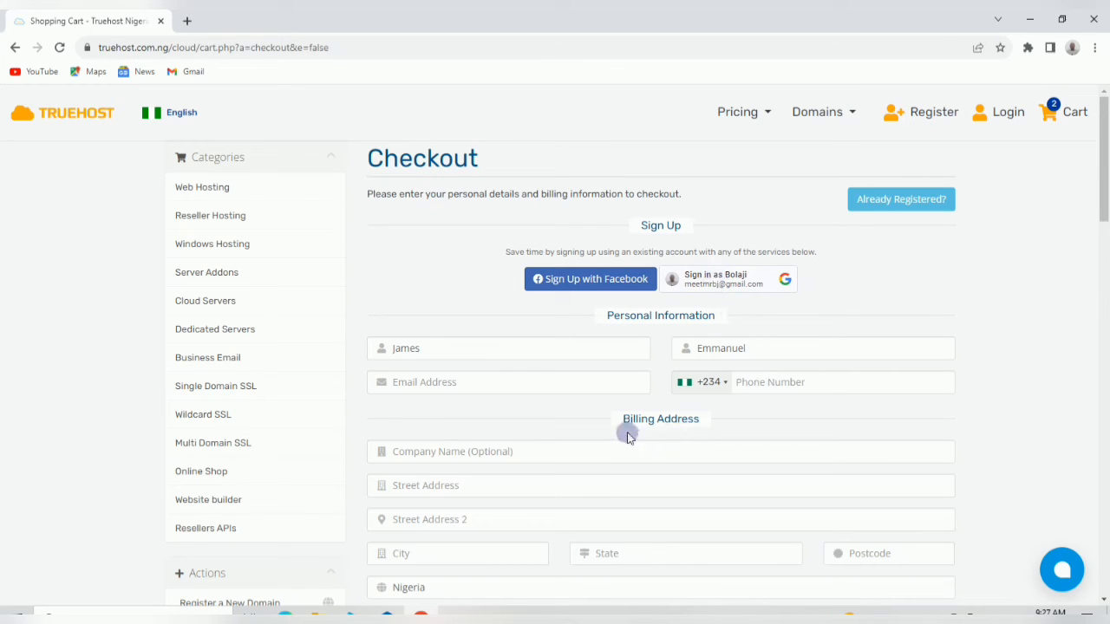
mouse_move(737, 425)
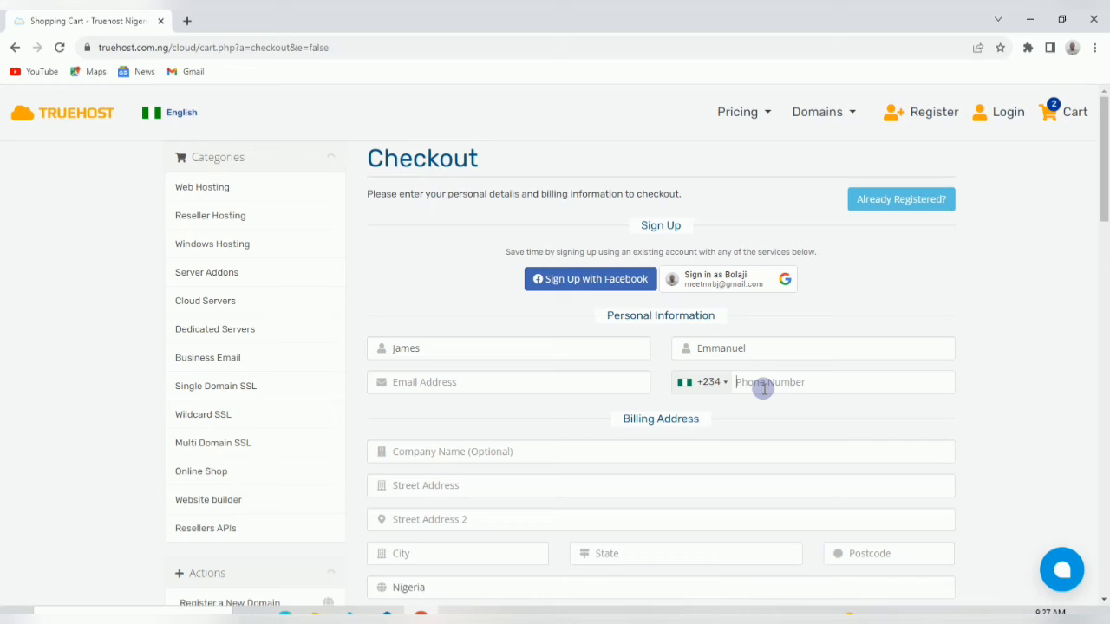
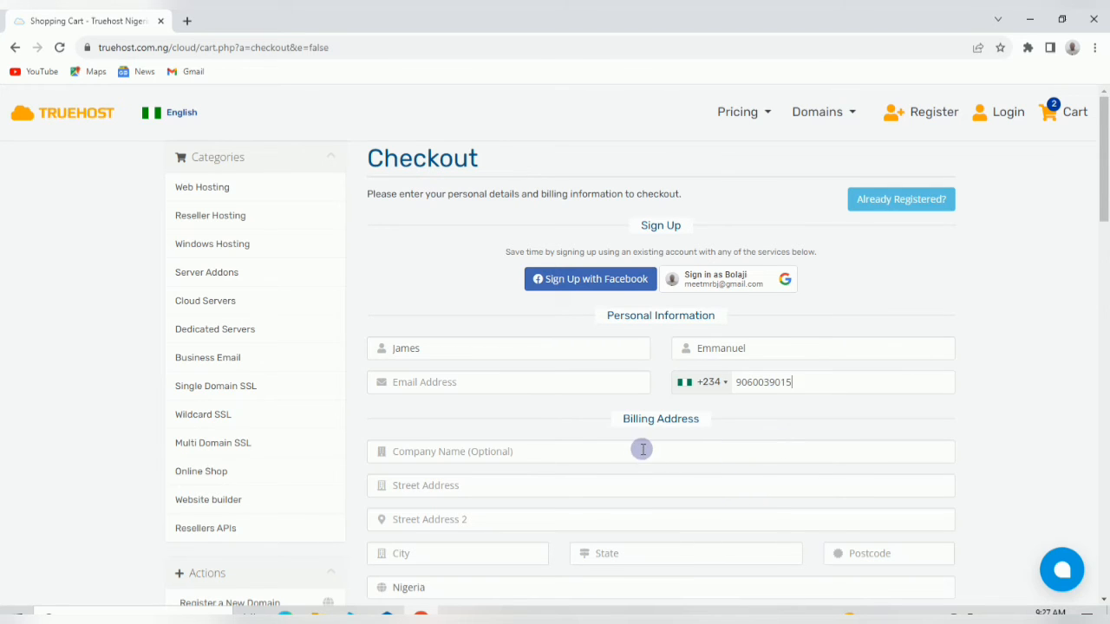
Step: Enter the saved company name ending 'Ltd' and street address Bariga District, Maitama
scroll(down, 3)
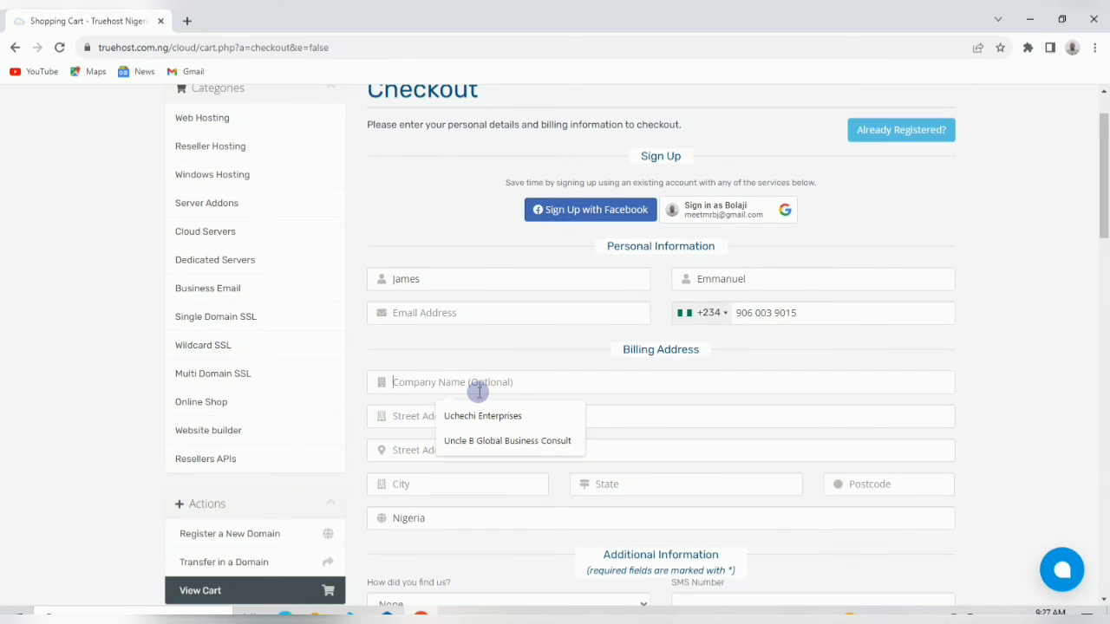
click(483, 415)
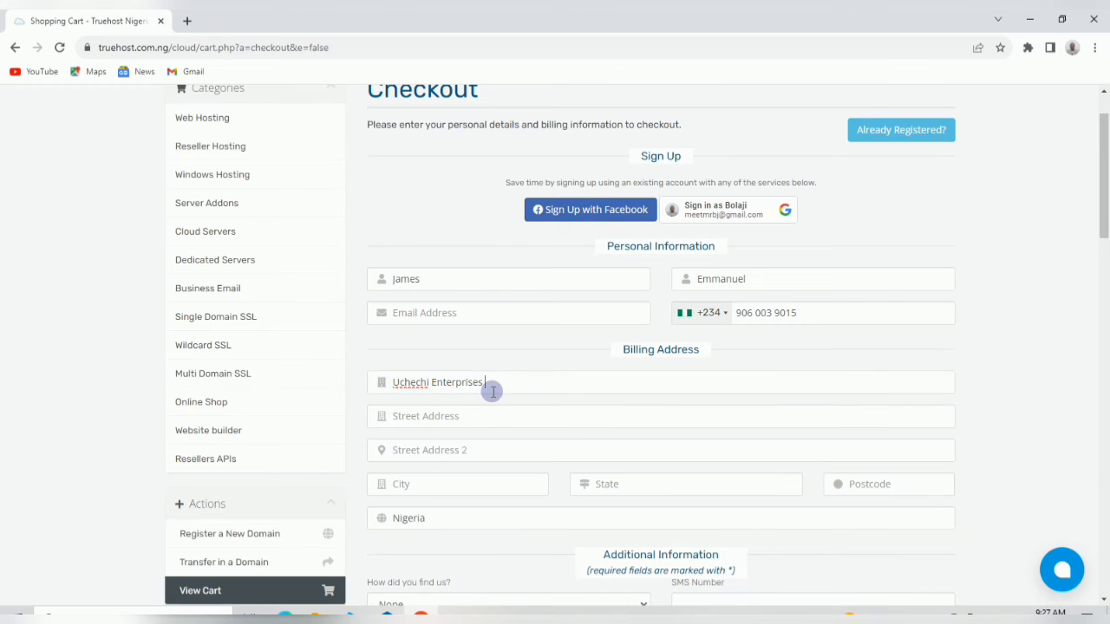
text(Ltd)
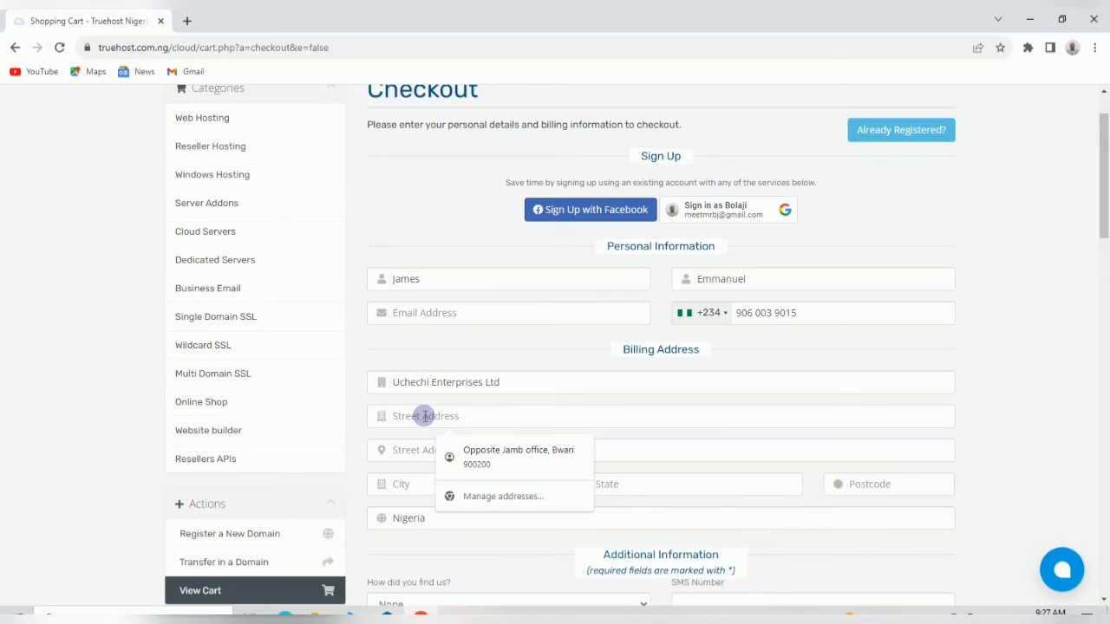
text(Bariga)
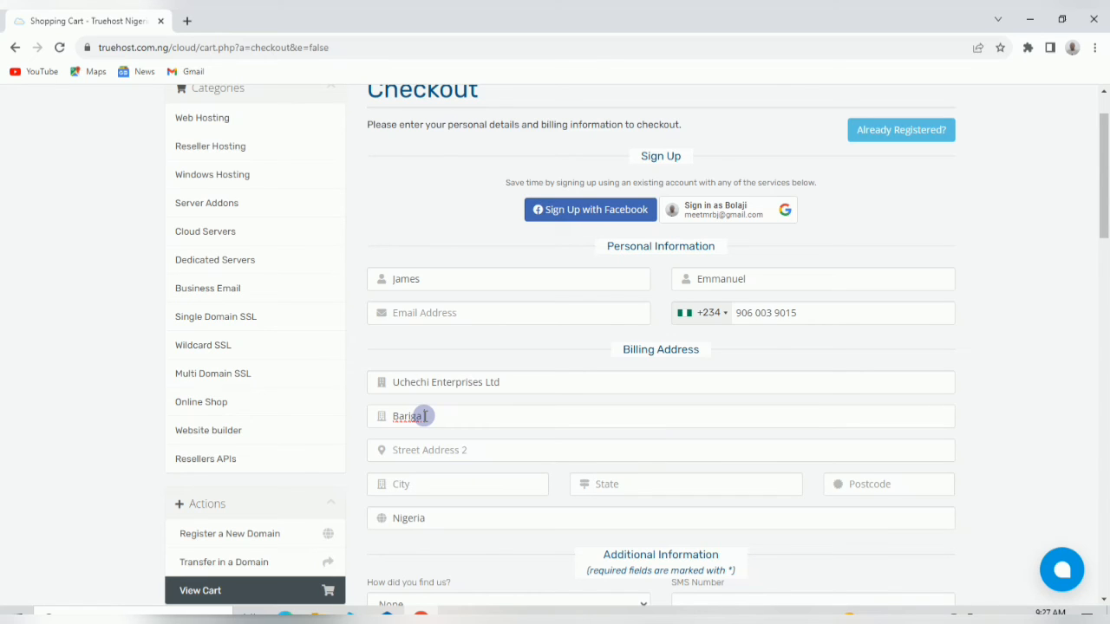
text(District)
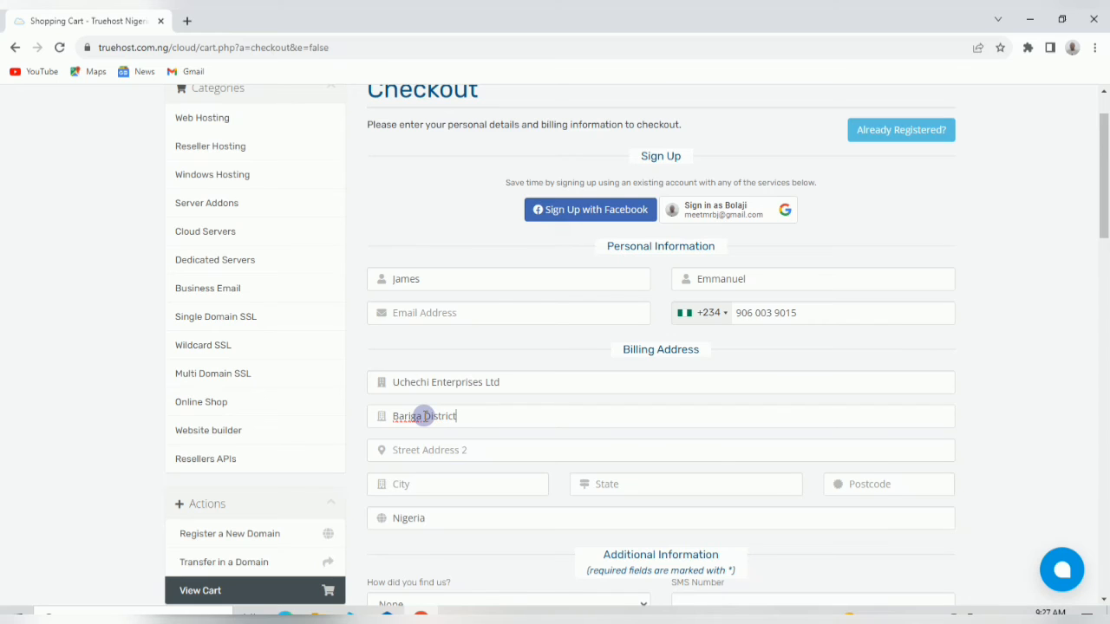
text(,)
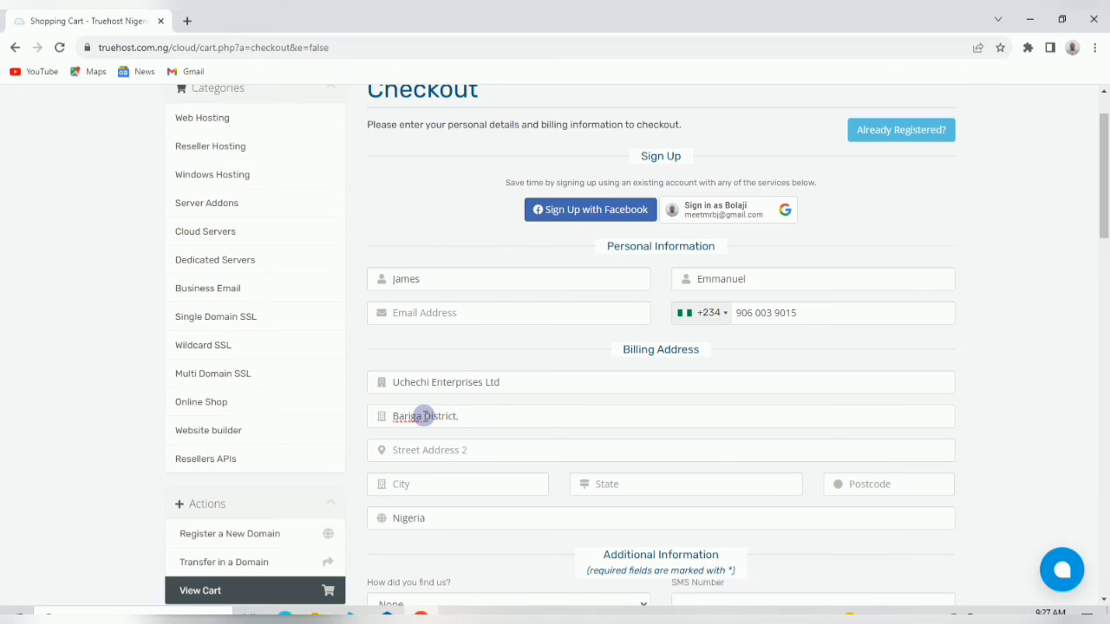
text(, Maita)
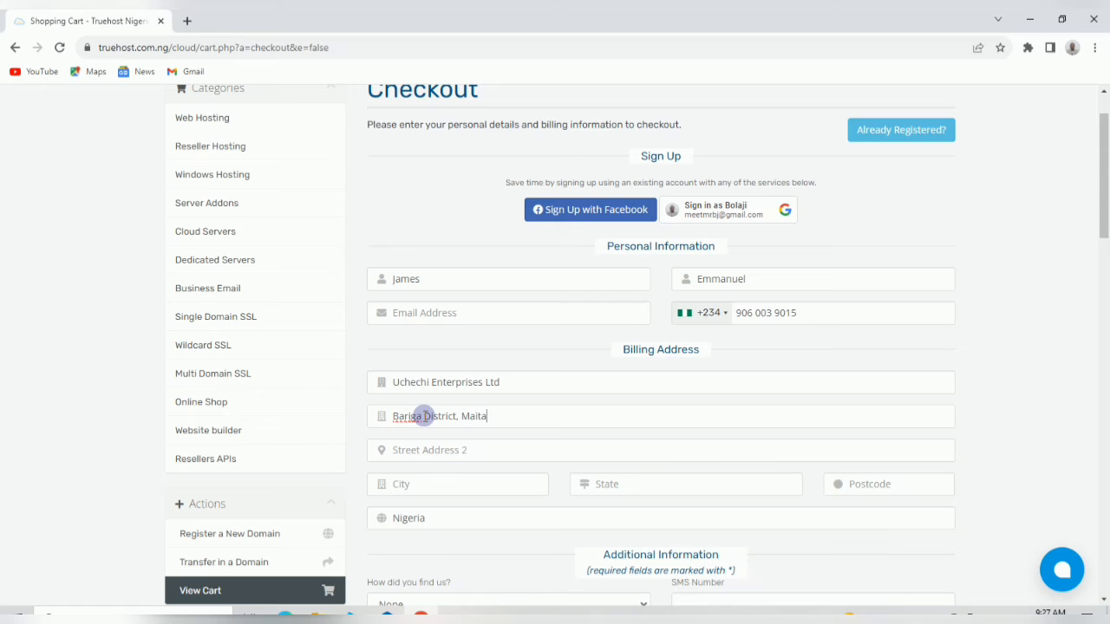
text(ma)
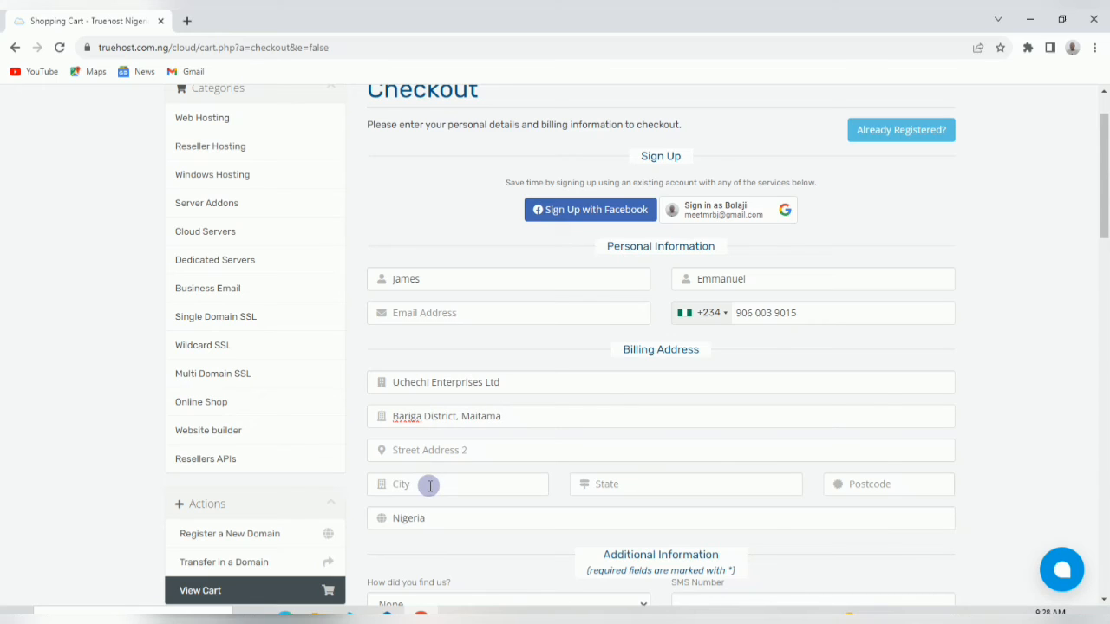
Step: Set city Abuja, state FCT from autofill, and postcode 900210
text(Abuja)
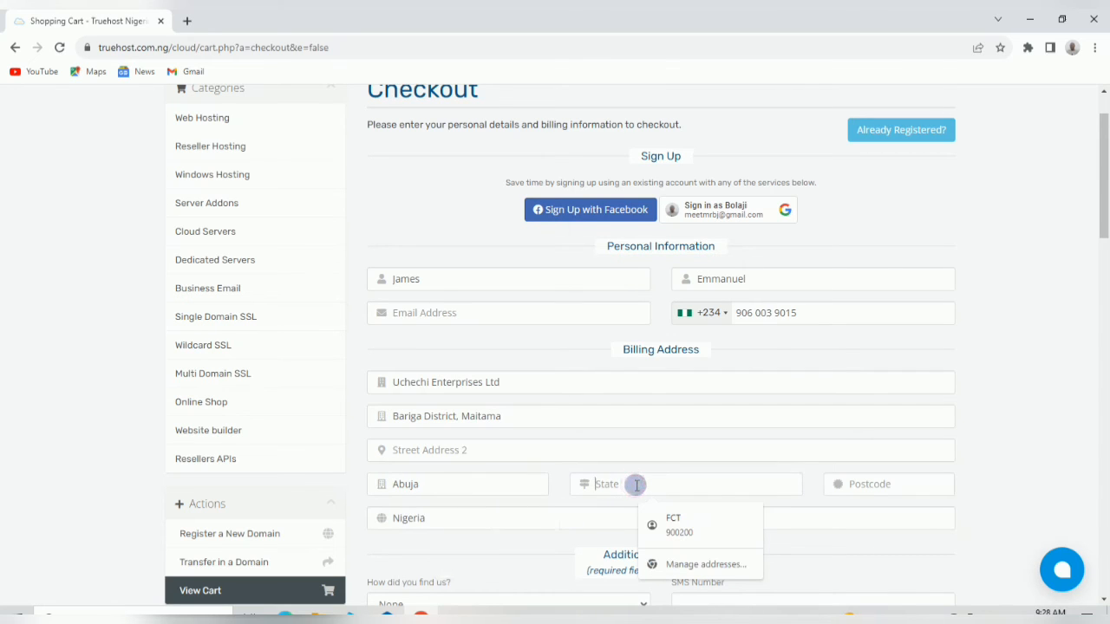
click(678, 523)
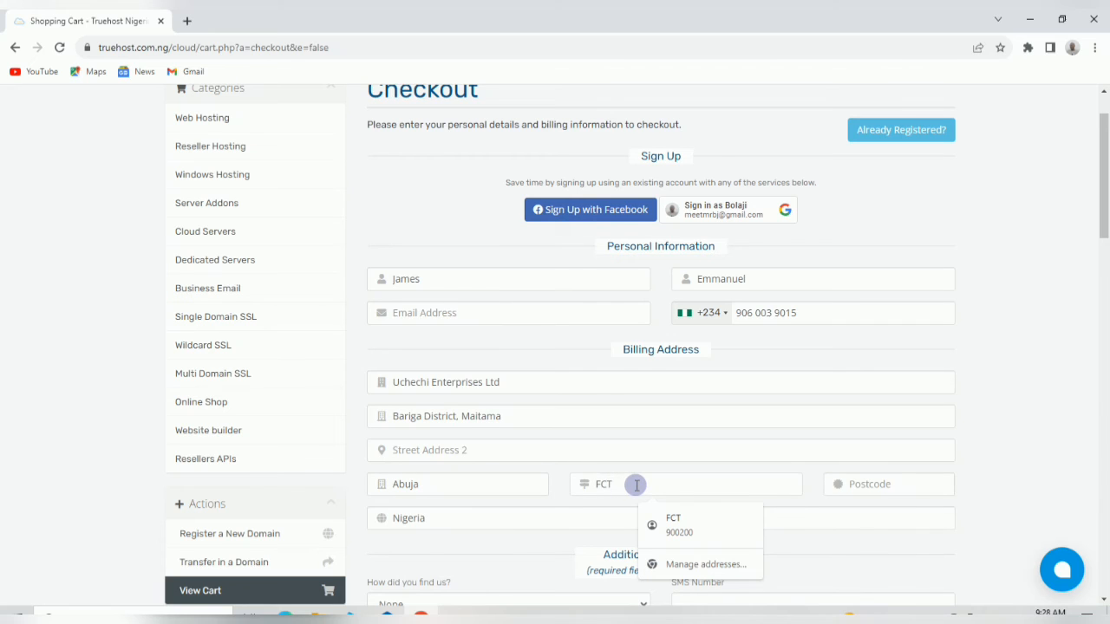
click(888, 484)
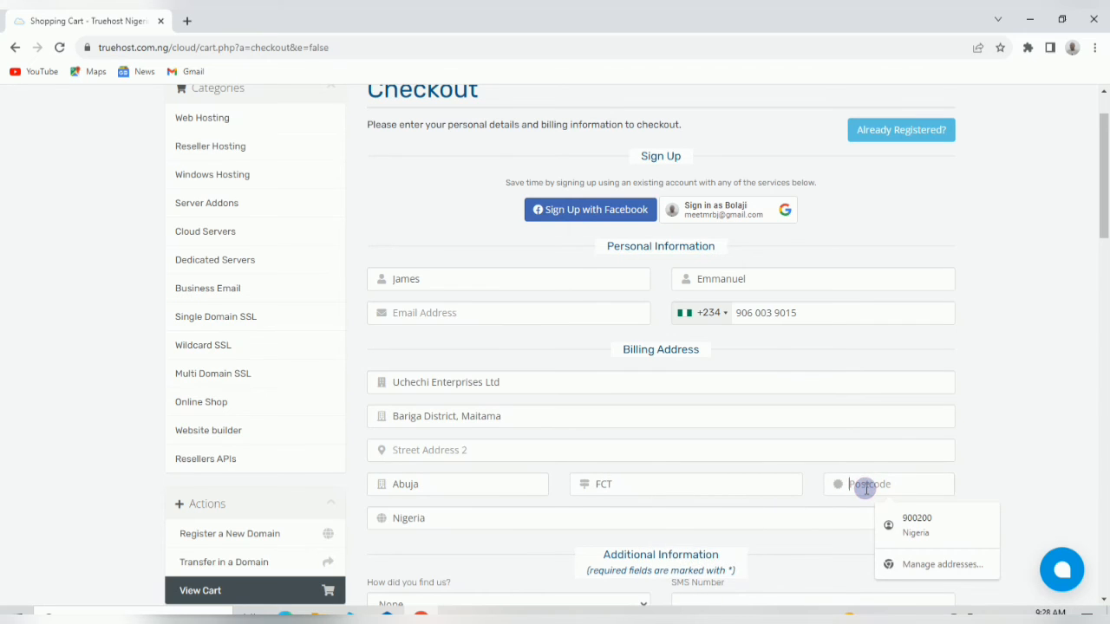
text(900210)
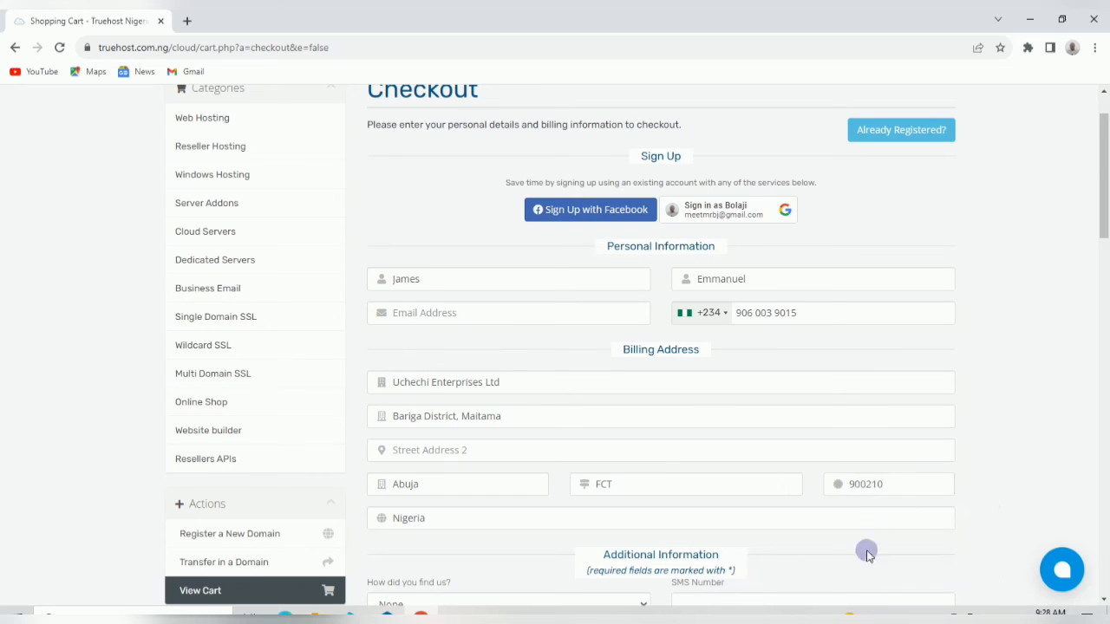
scroll(down, 3)
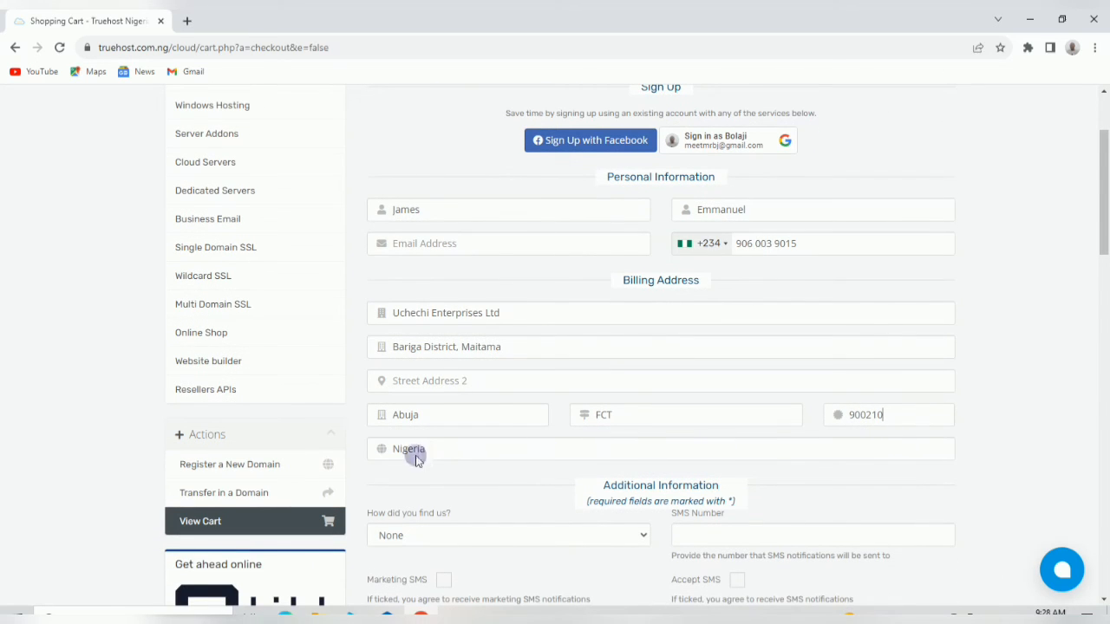
scroll(down, 3)
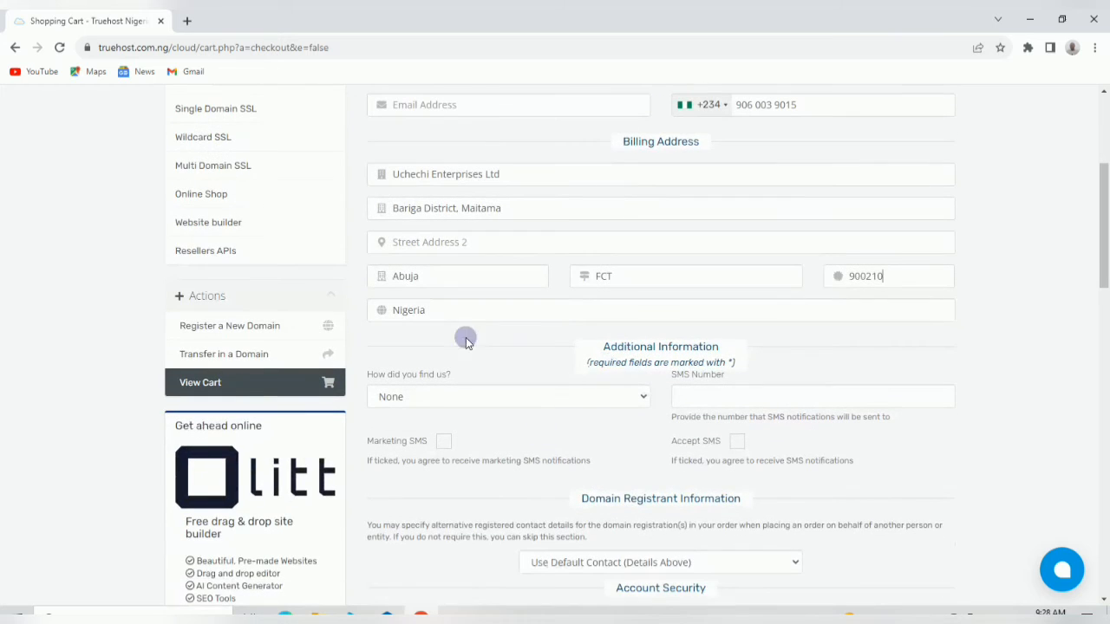
mouse_move(496, 383)
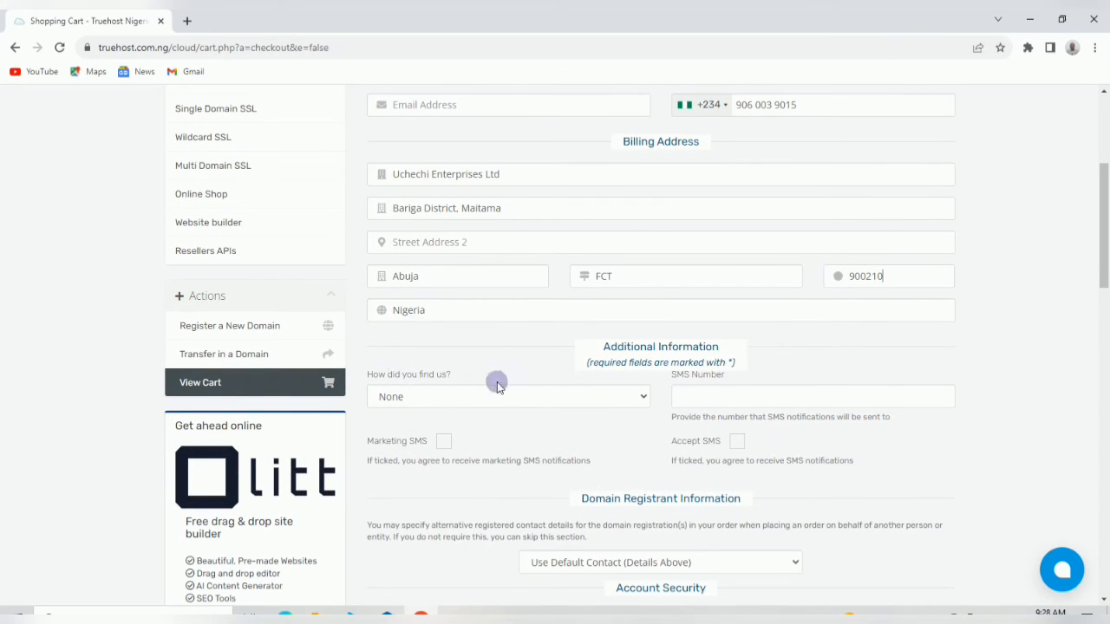
scroll(down, 3)
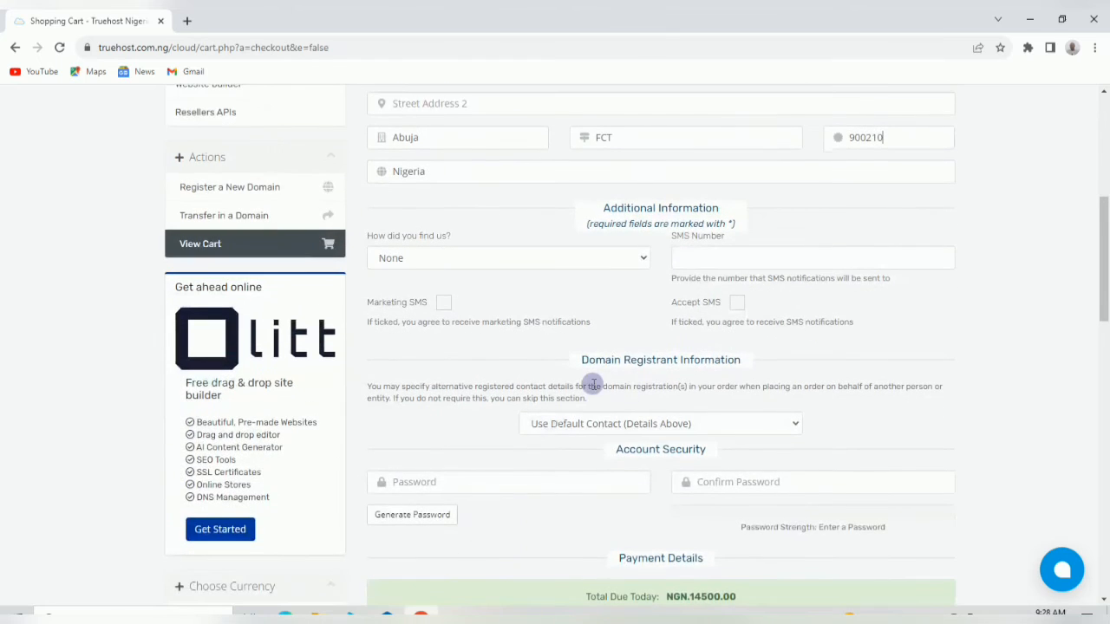
scroll(down, 3)
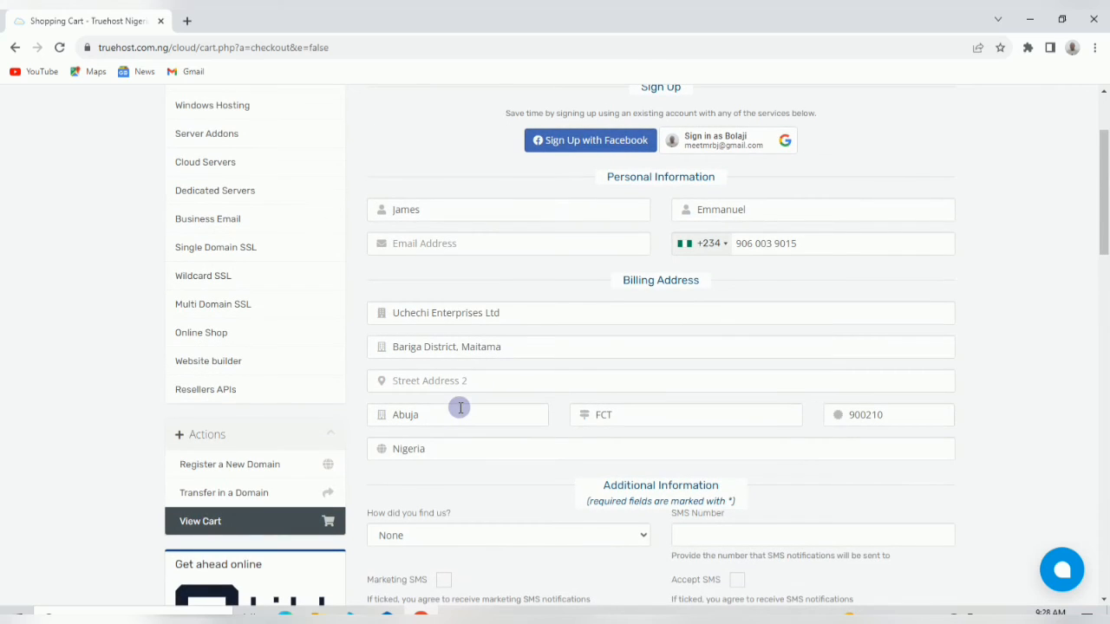
mouse_move(466, 398)
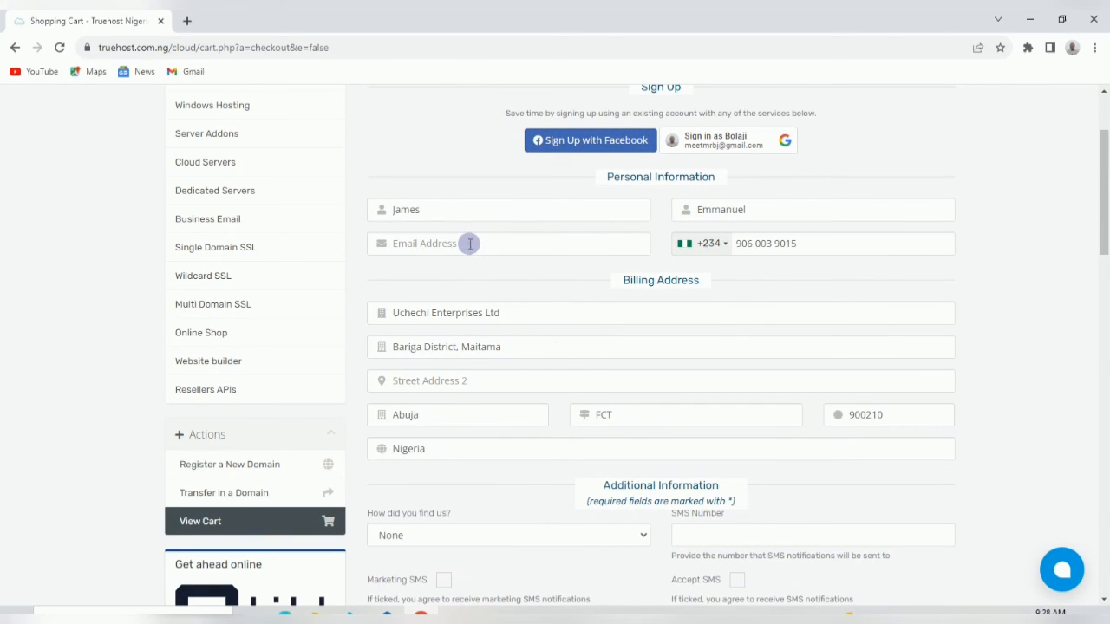
click(508, 243)
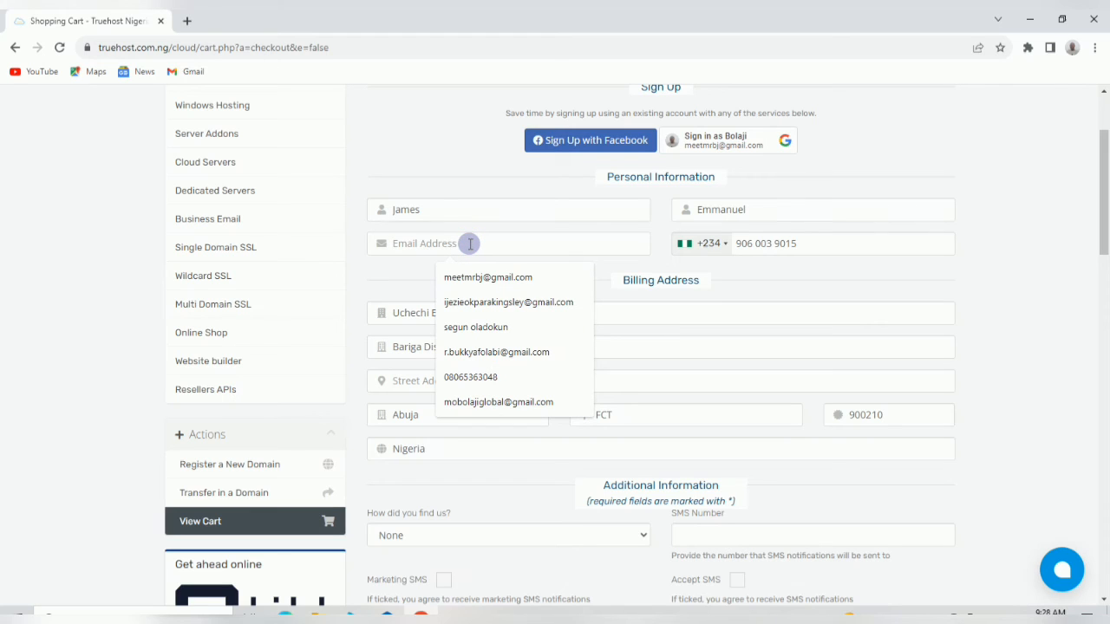
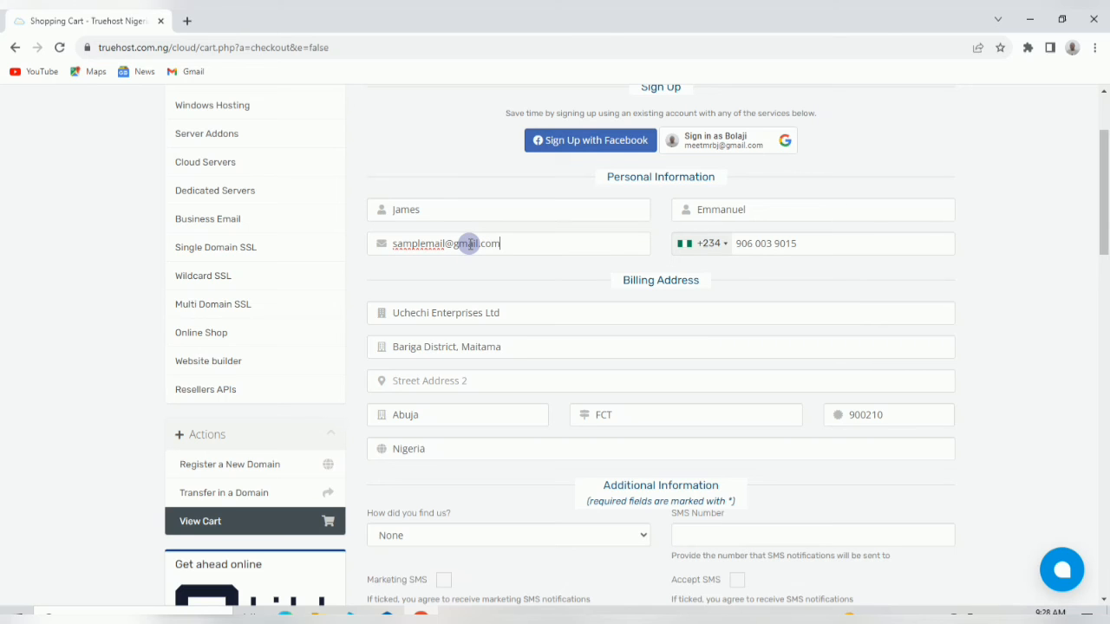
mouse_move(633, 295)
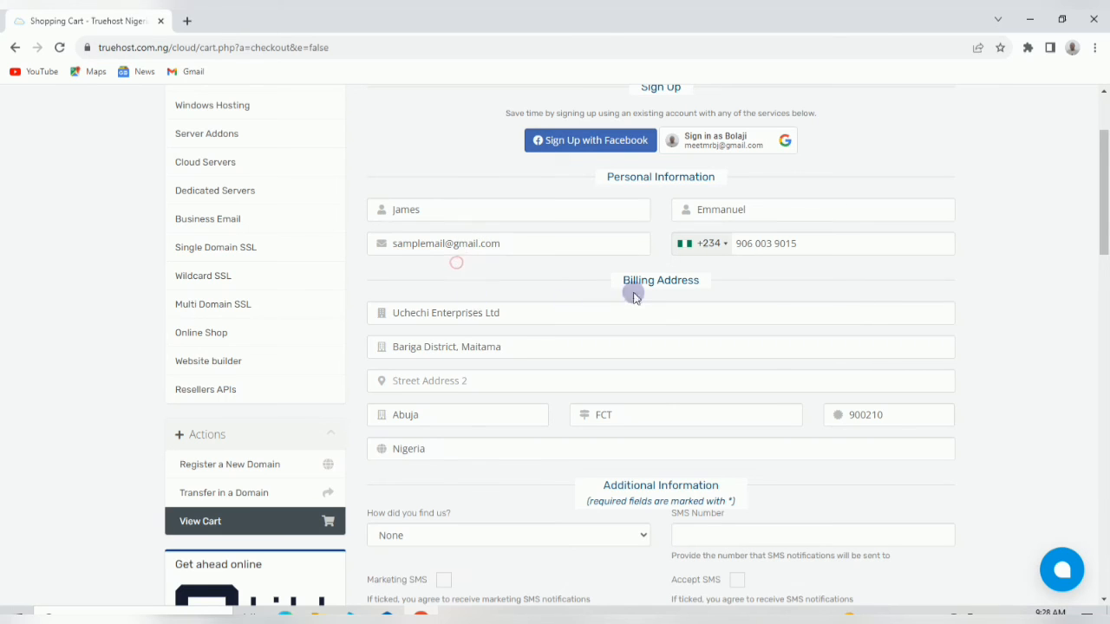
Step: Type the account password at Account Security, reaching 100% strength
scroll(down, 3)
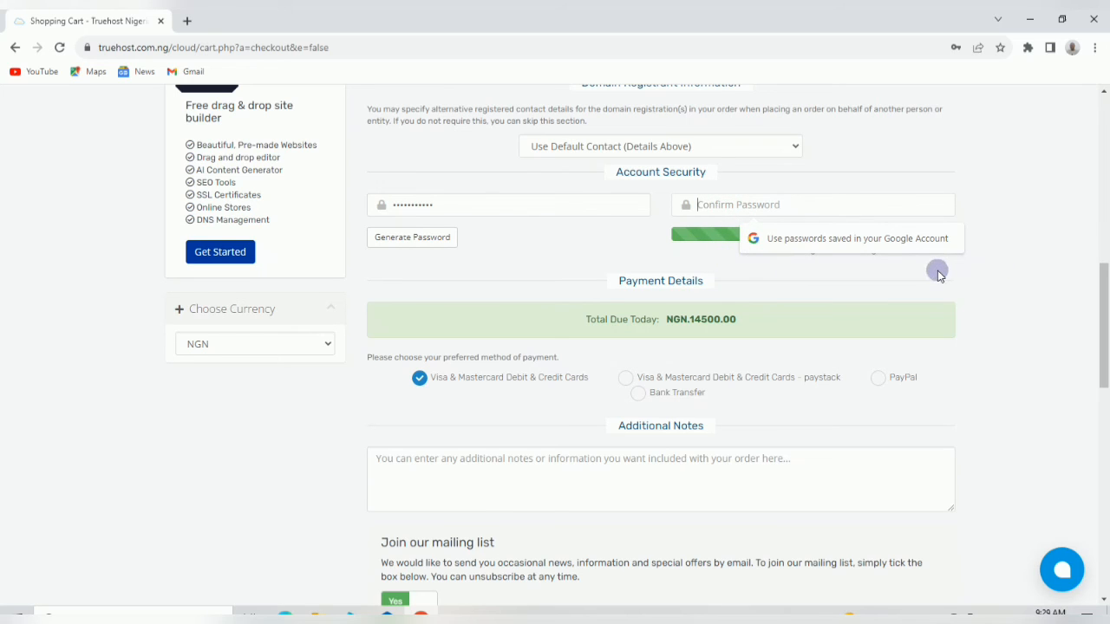
text(•••)
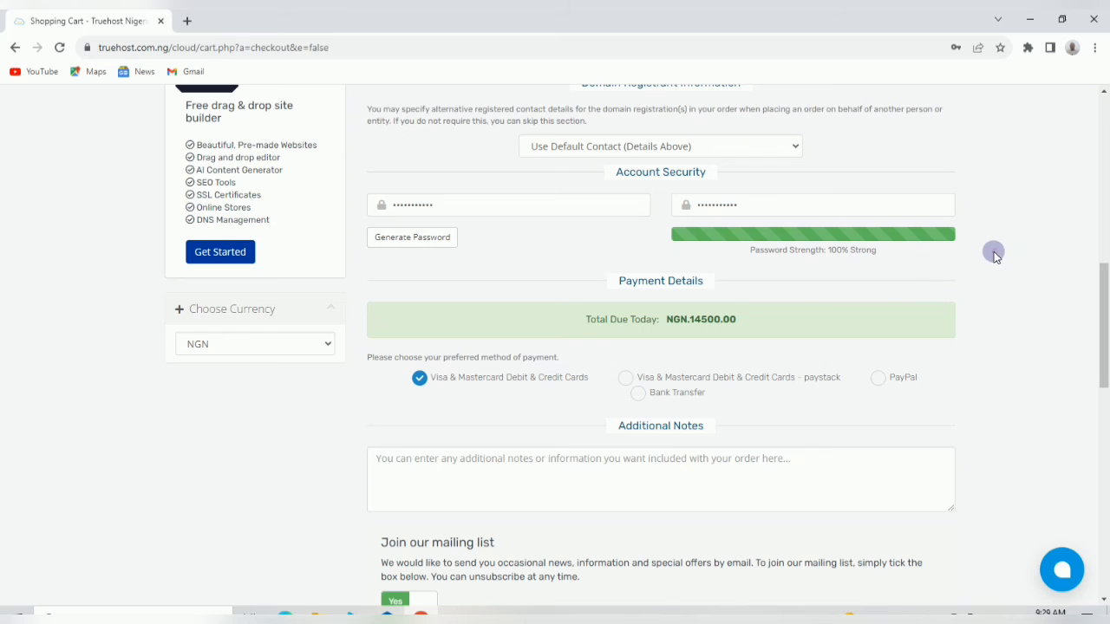
mouse_move(590, 293)
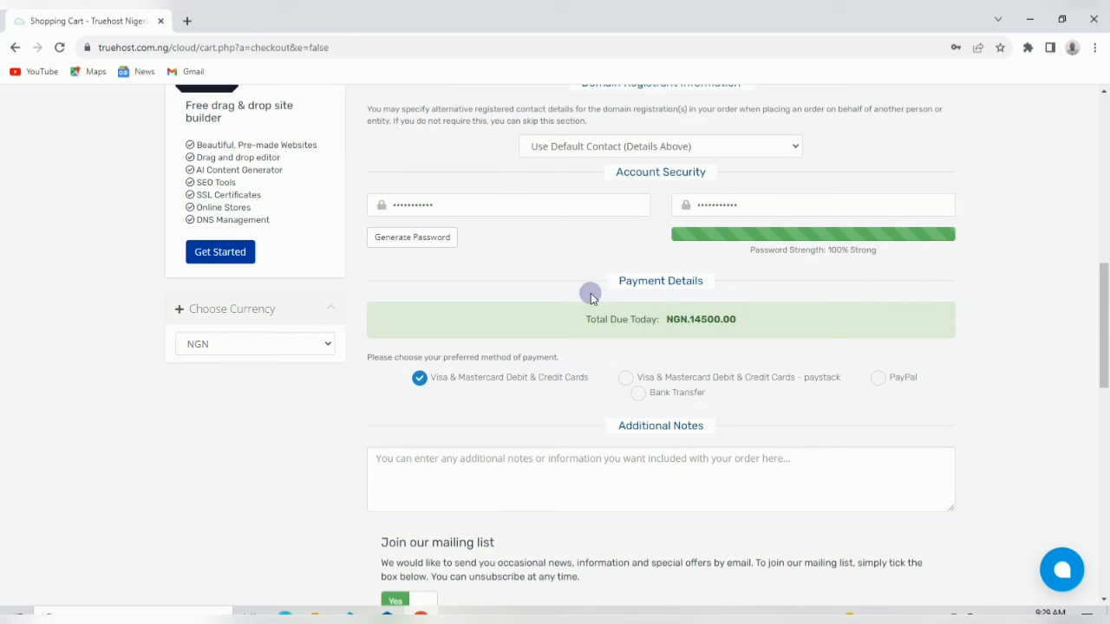
mouse_move(540, 276)
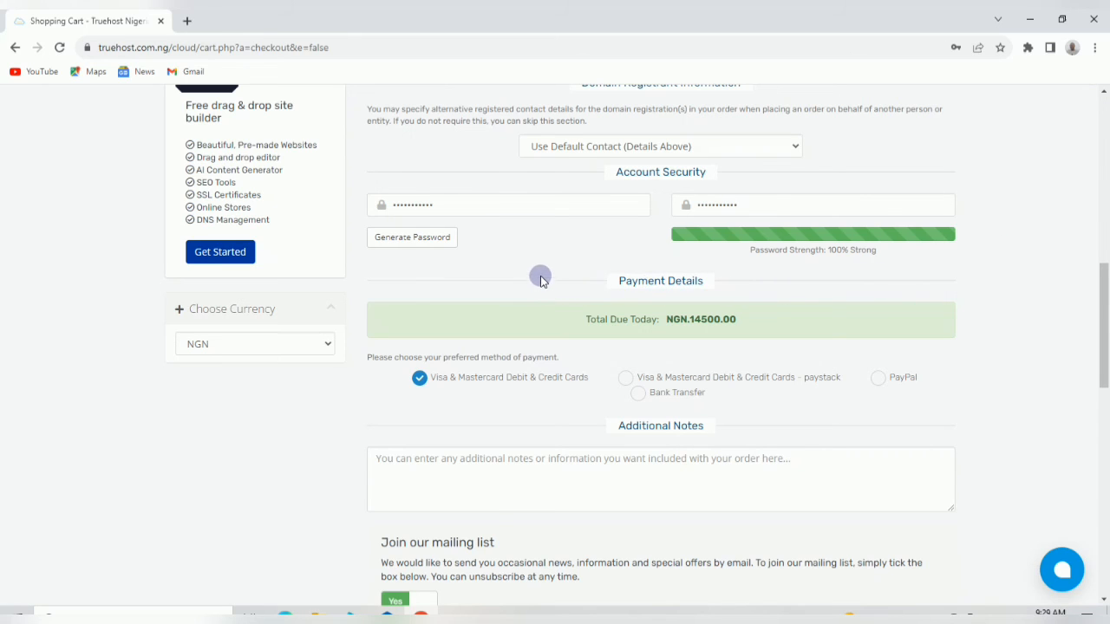
mouse_move(555, 260)
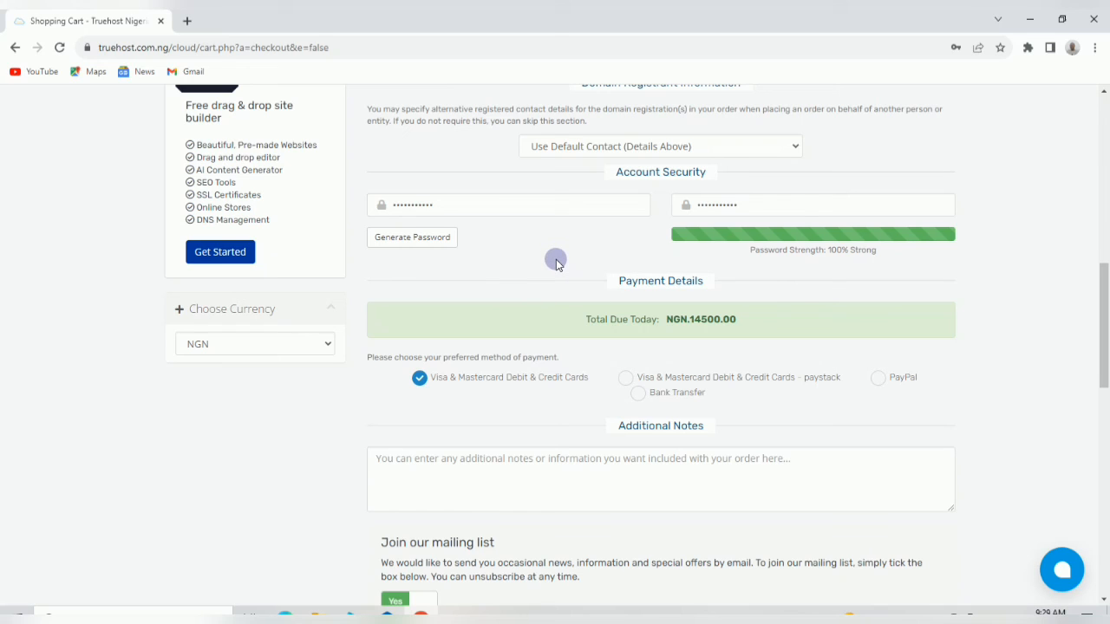
mouse_move(555, 258)
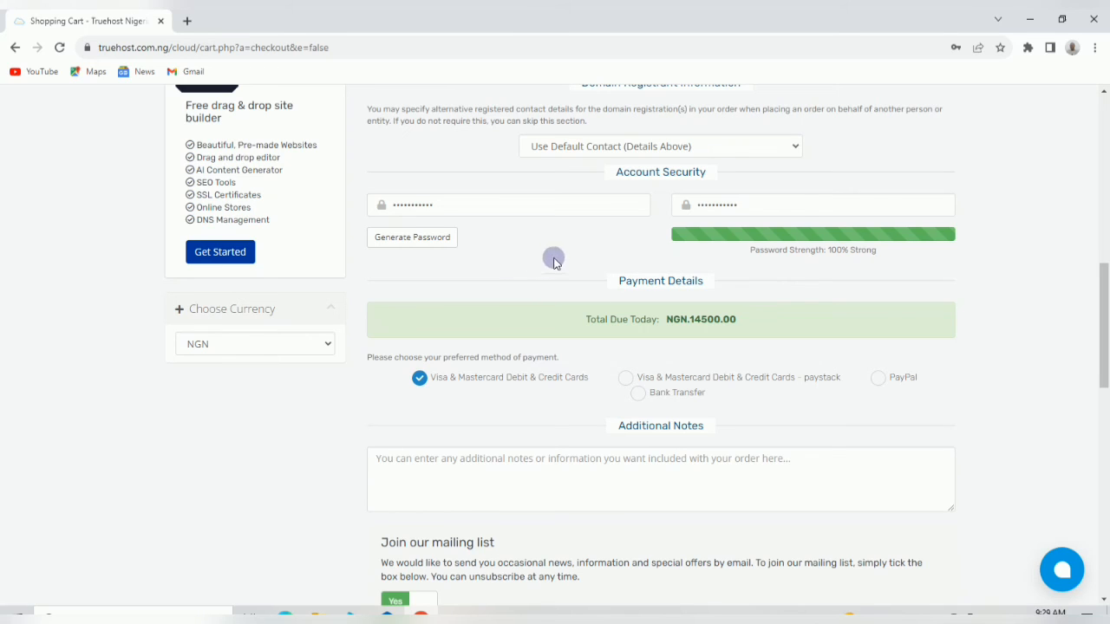
mouse_move(774, 262)
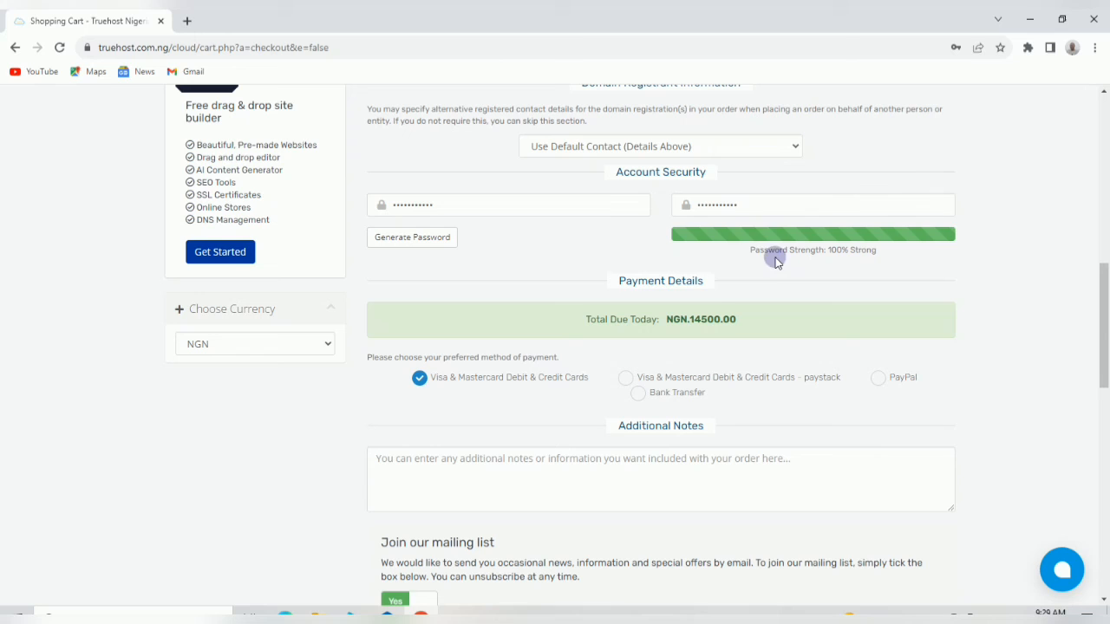
mouse_move(611, 360)
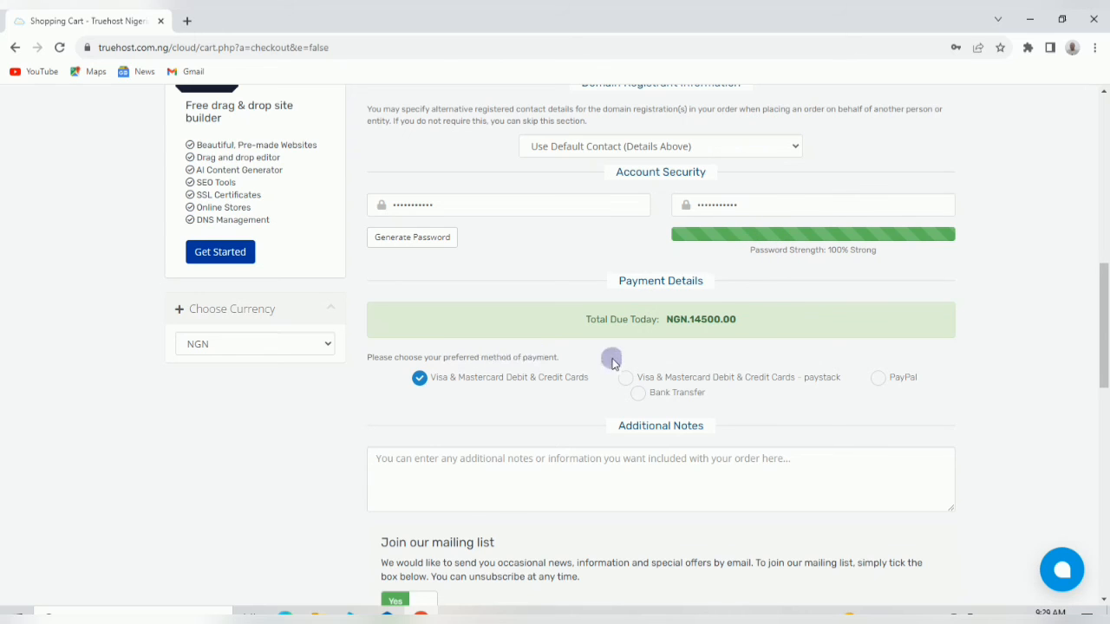
mouse_move(507, 381)
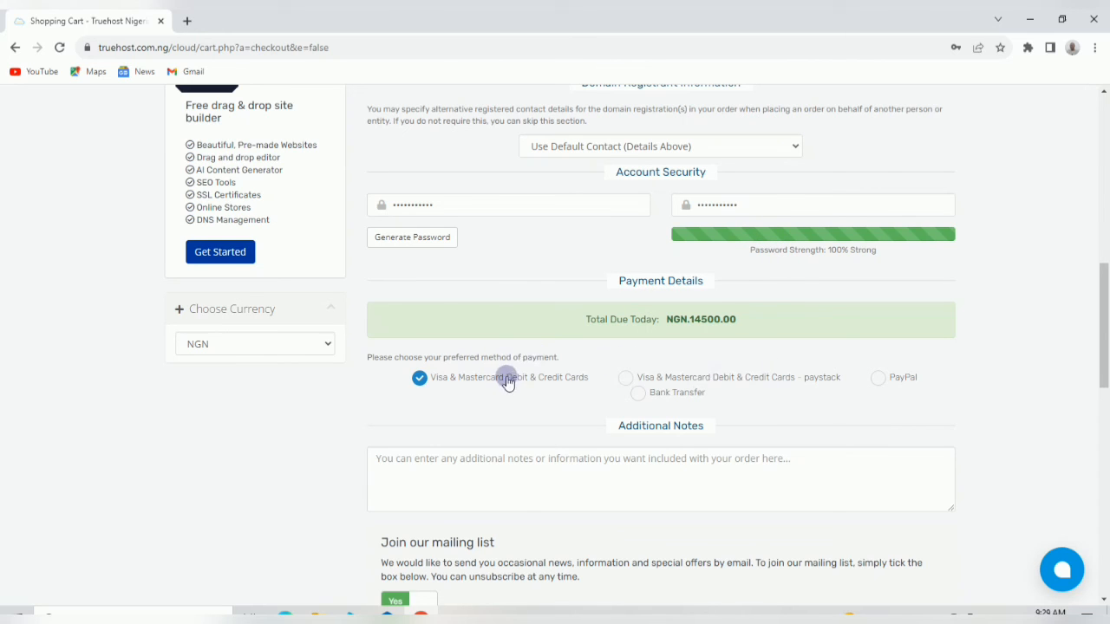
scroll(down, 3)
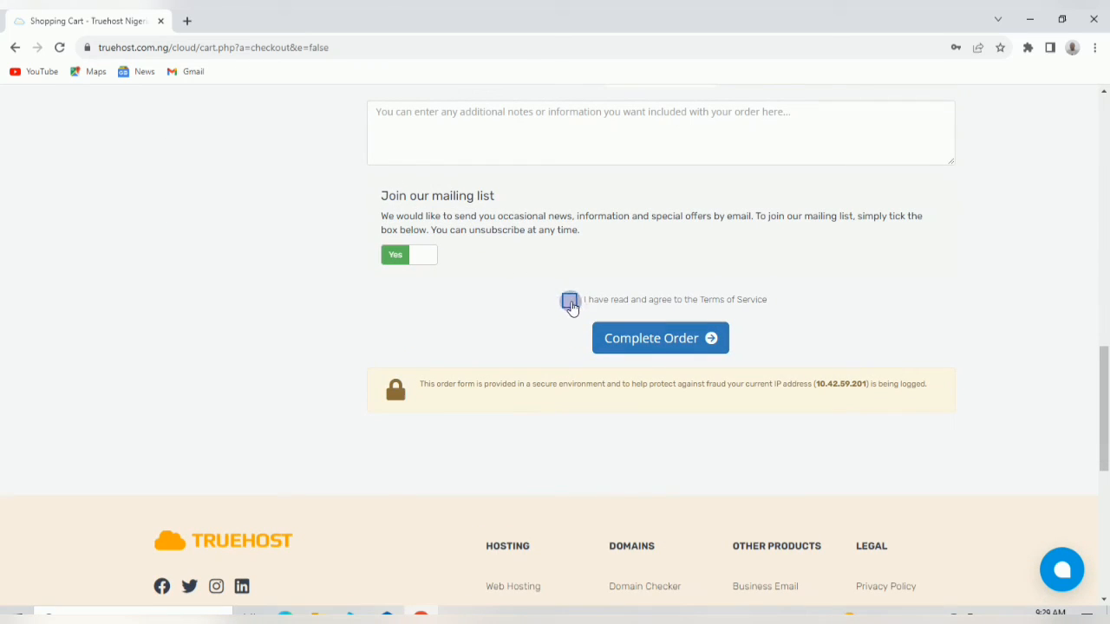
Step: Tick 'I have read and agree to the Terms of Service' and click Complete Order
click(565, 300)
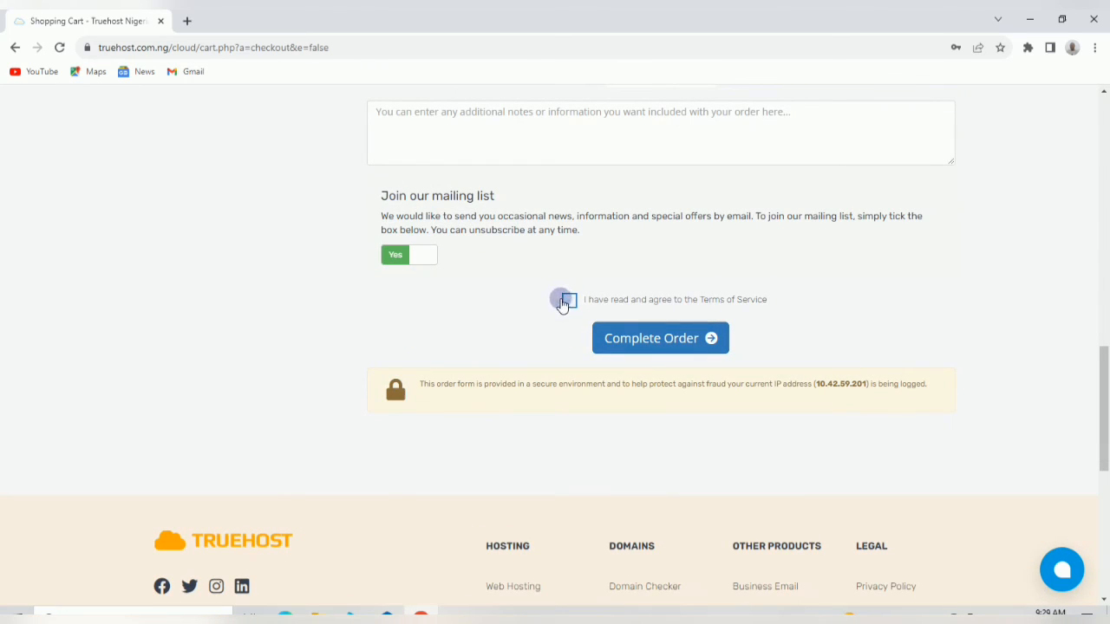
click(569, 299)
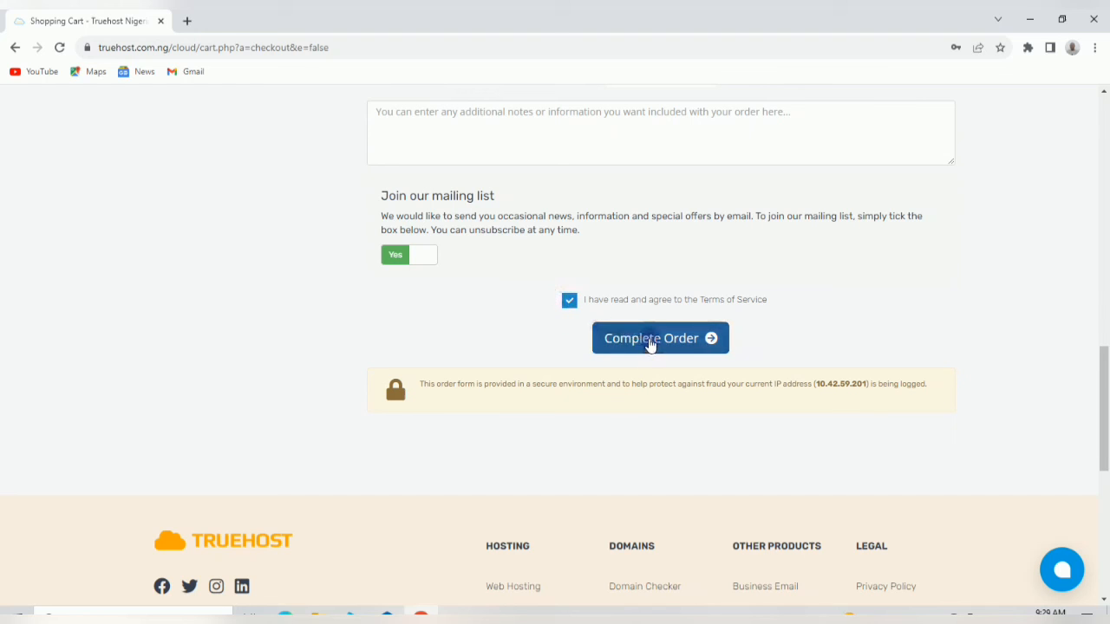
click(659, 338)
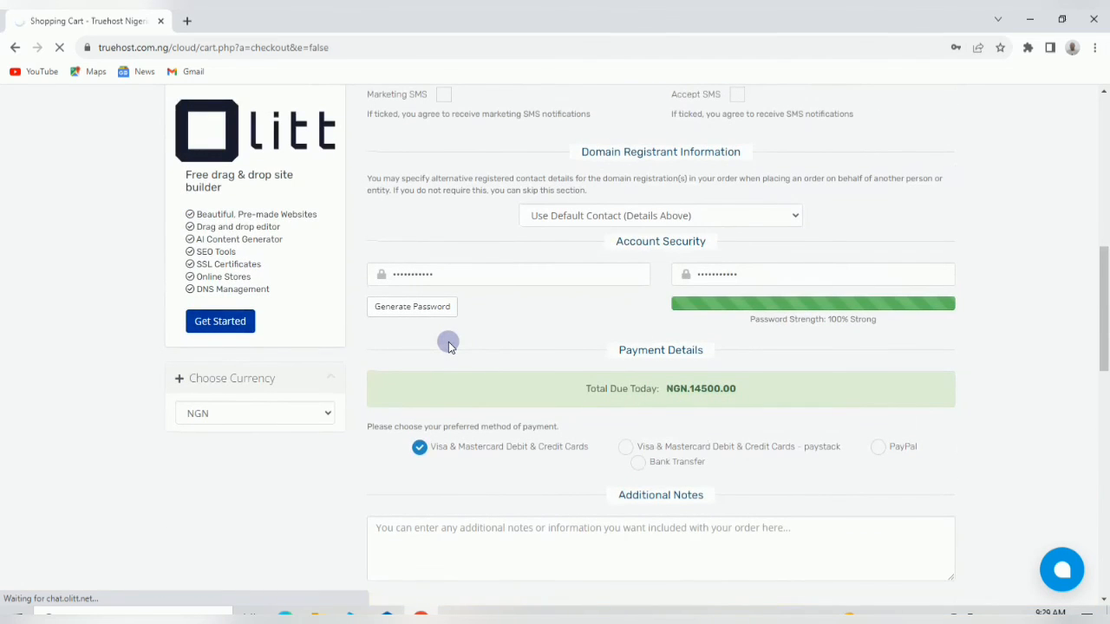
mouse_move(426, 342)
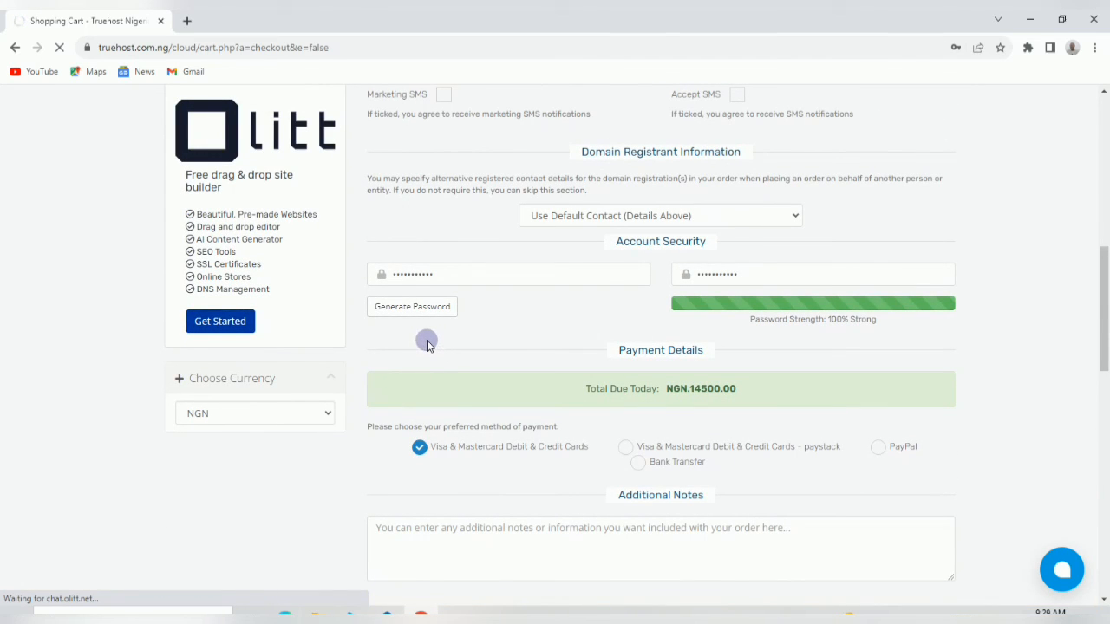
mouse_move(420, 338)
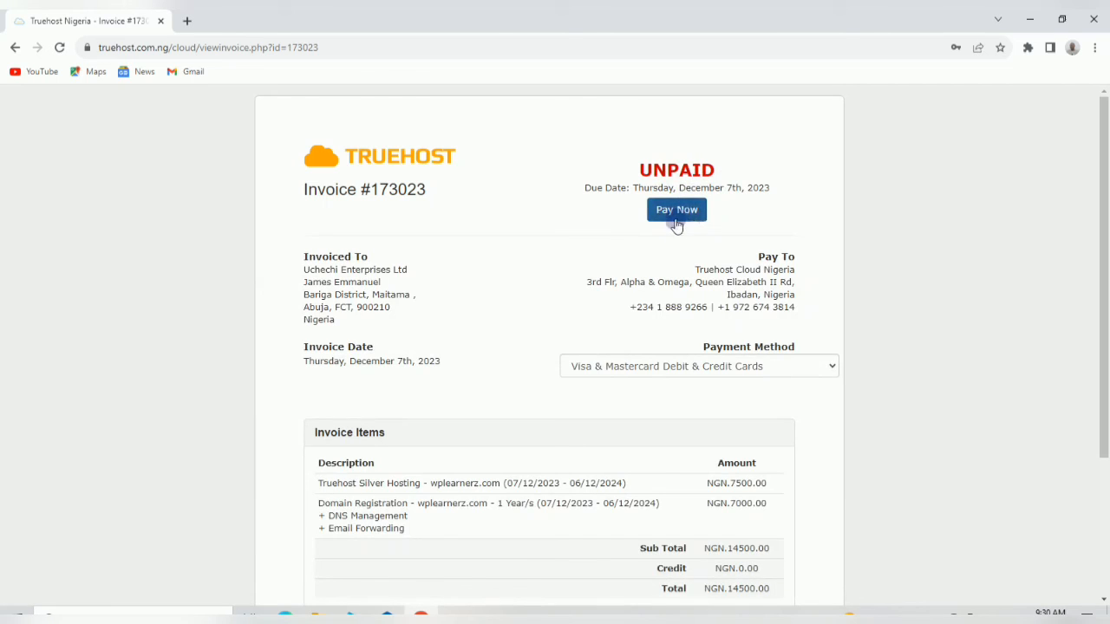
click(676, 210)
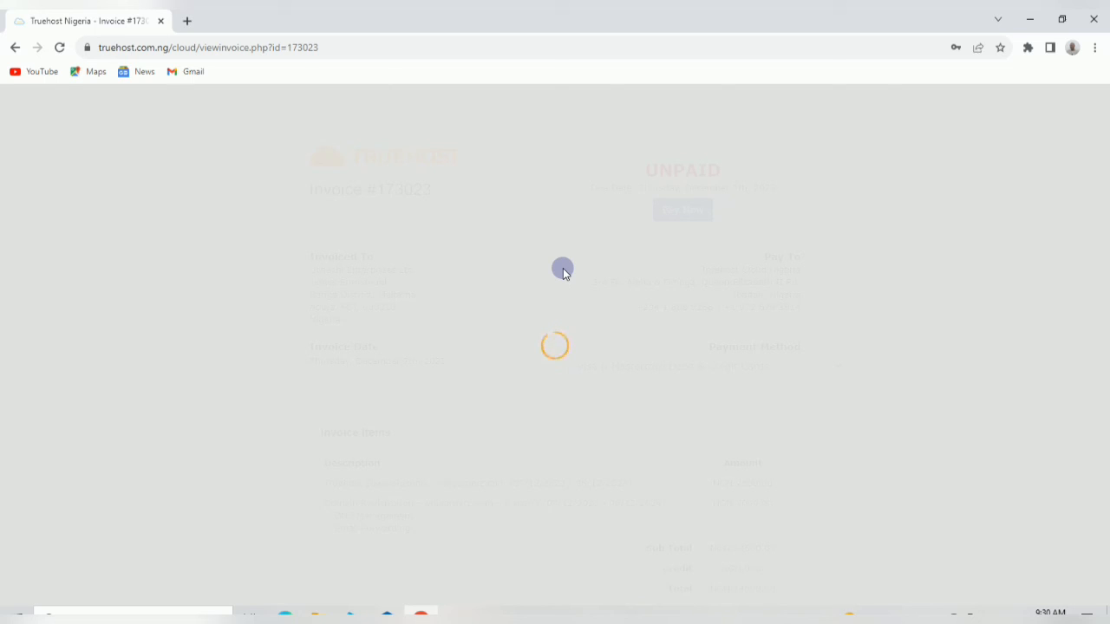
mouse_move(548, 292)
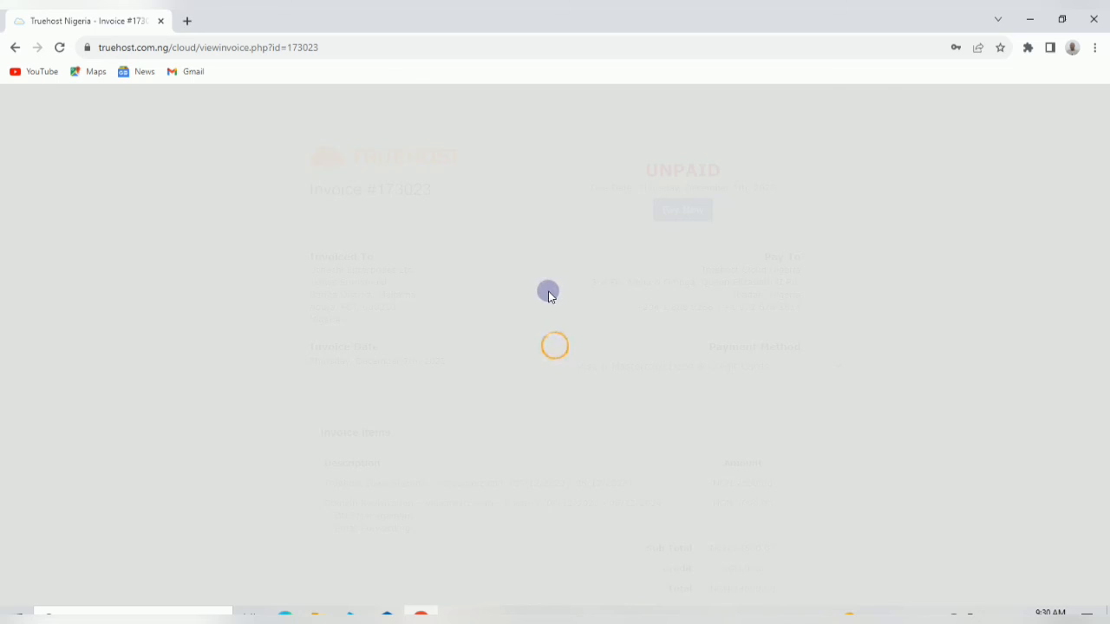
mouse_move(532, 315)
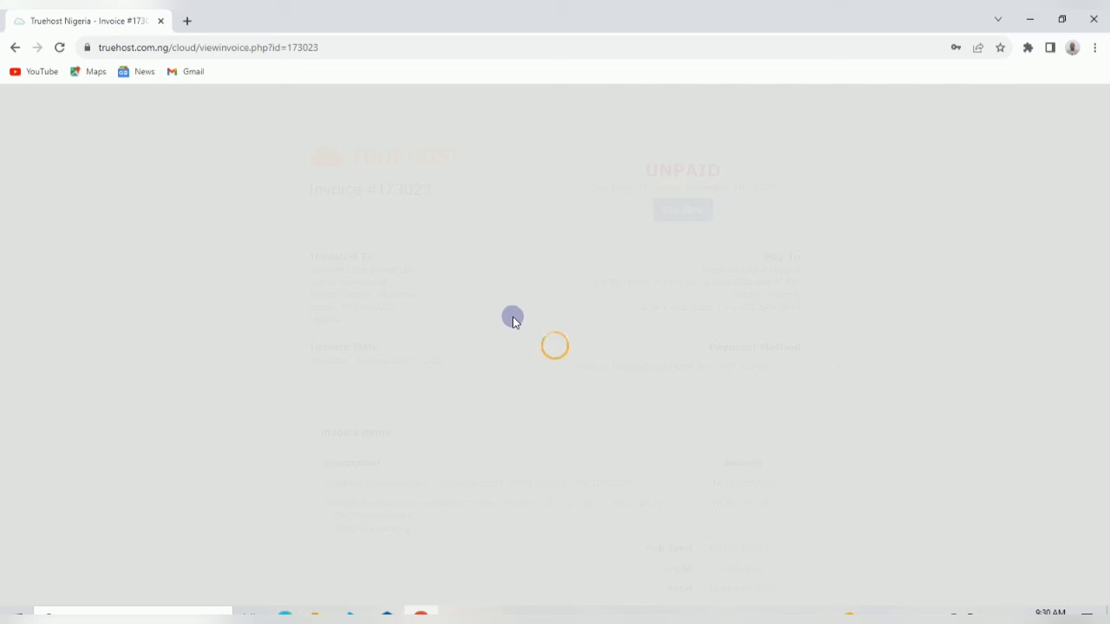
mouse_move(557, 348)
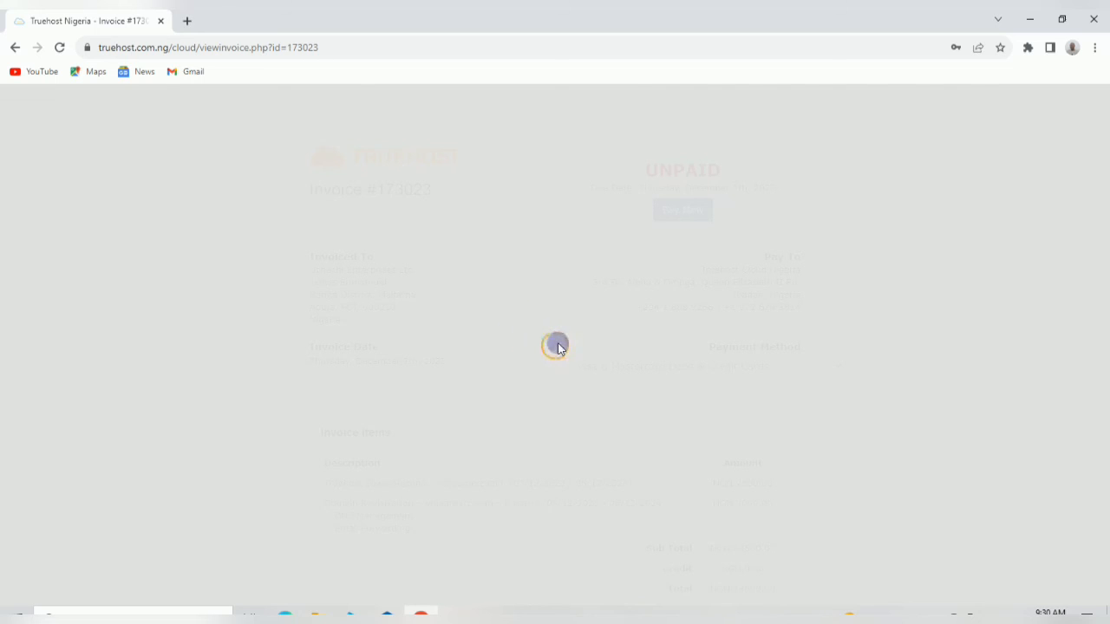
mouse_move(514, 312)
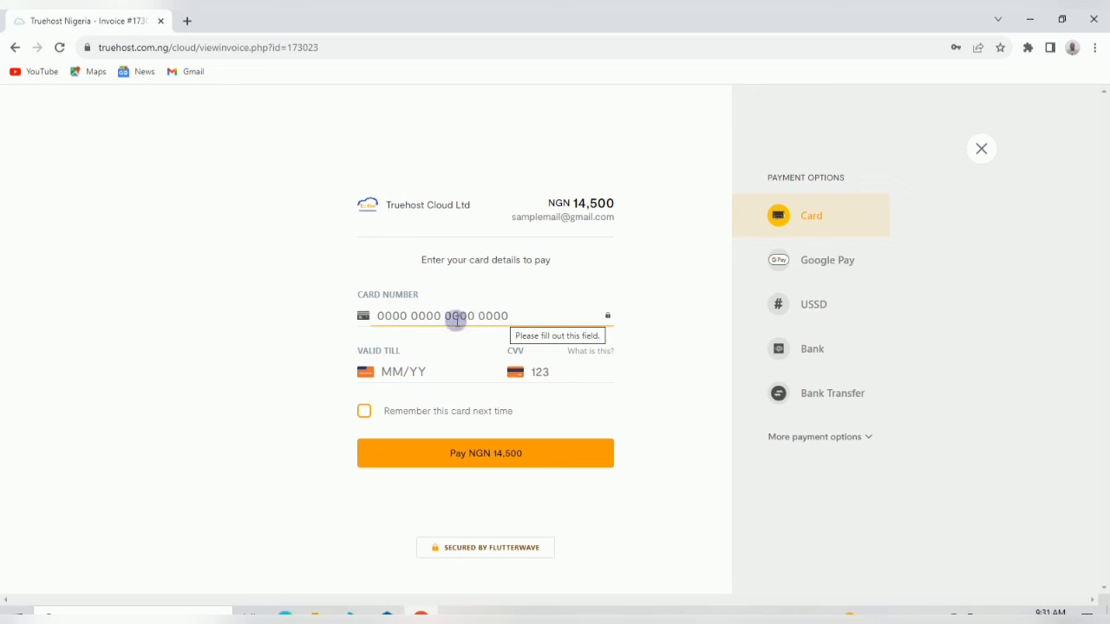
click(390, 315)
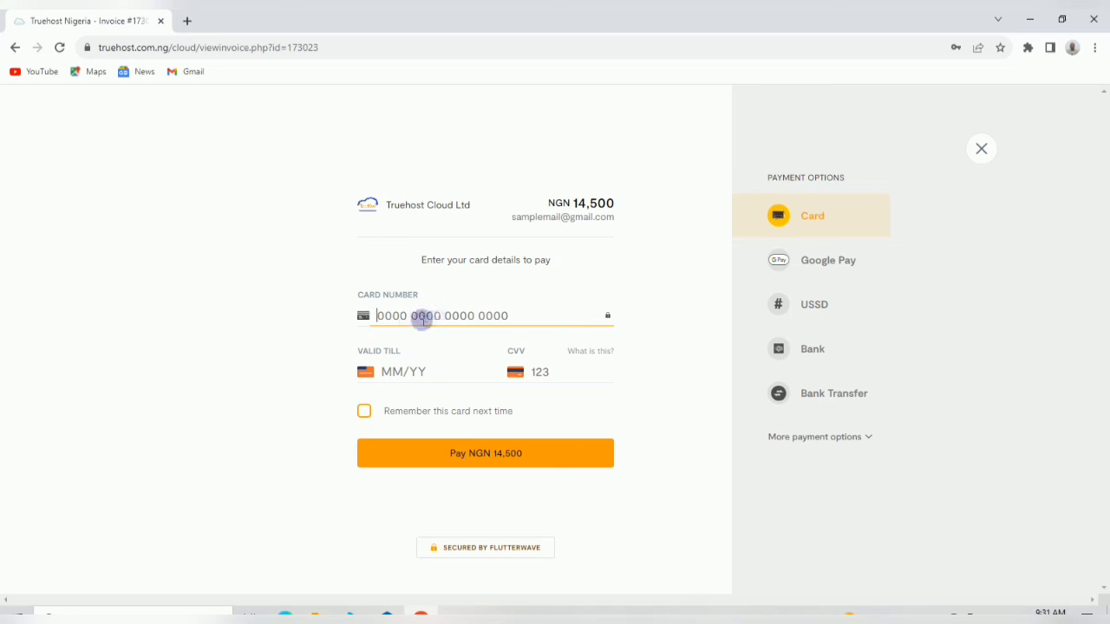
click(403, 371)
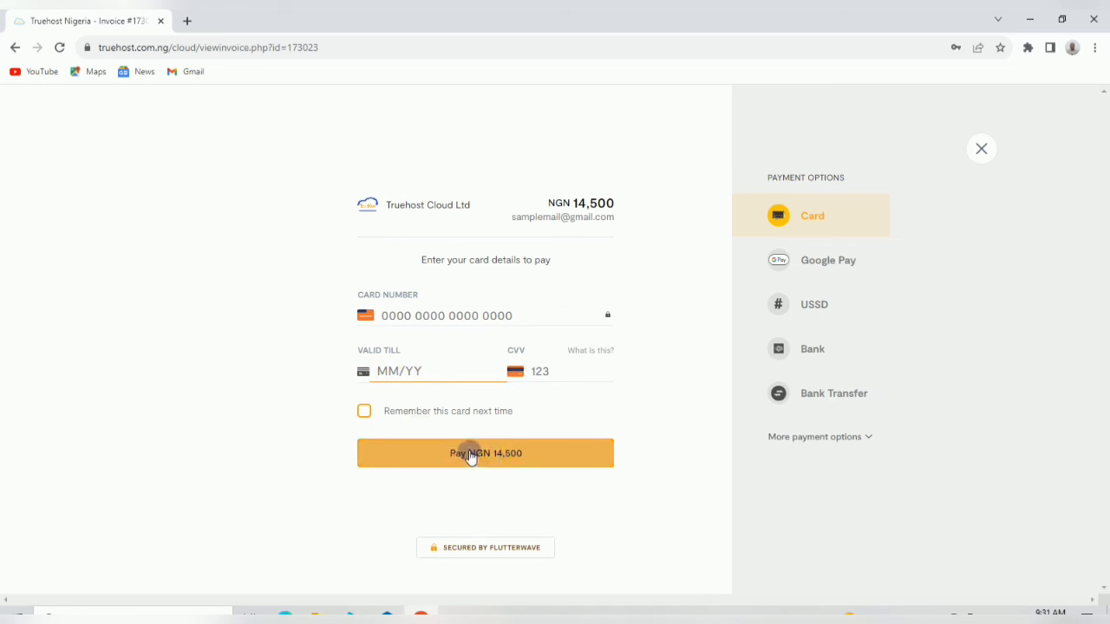
mouse_move(425, 377)
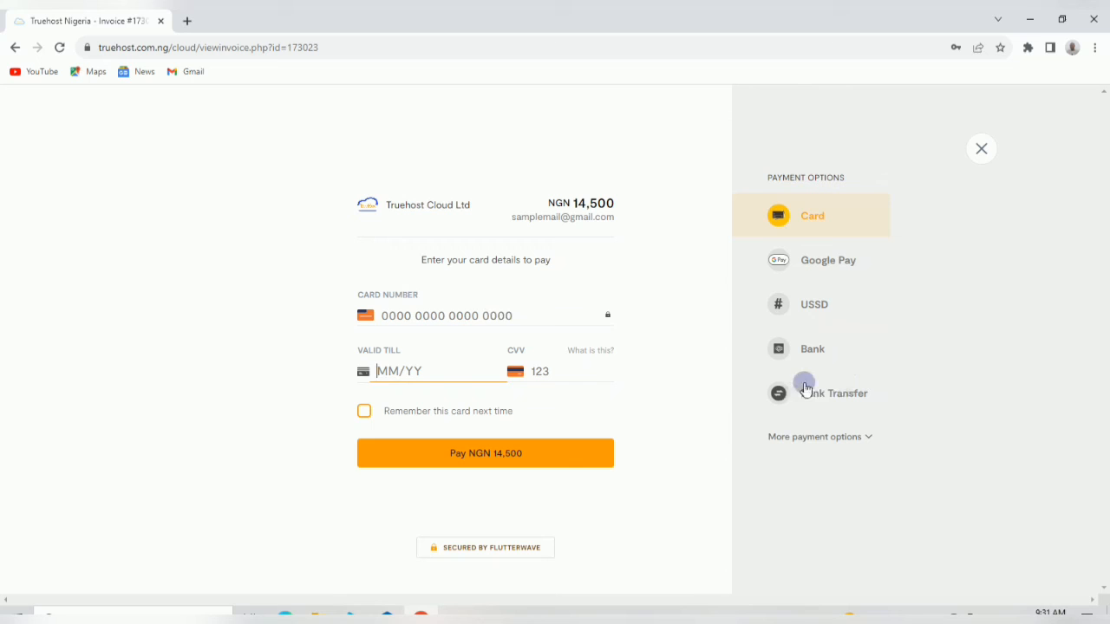
click(833, 392)
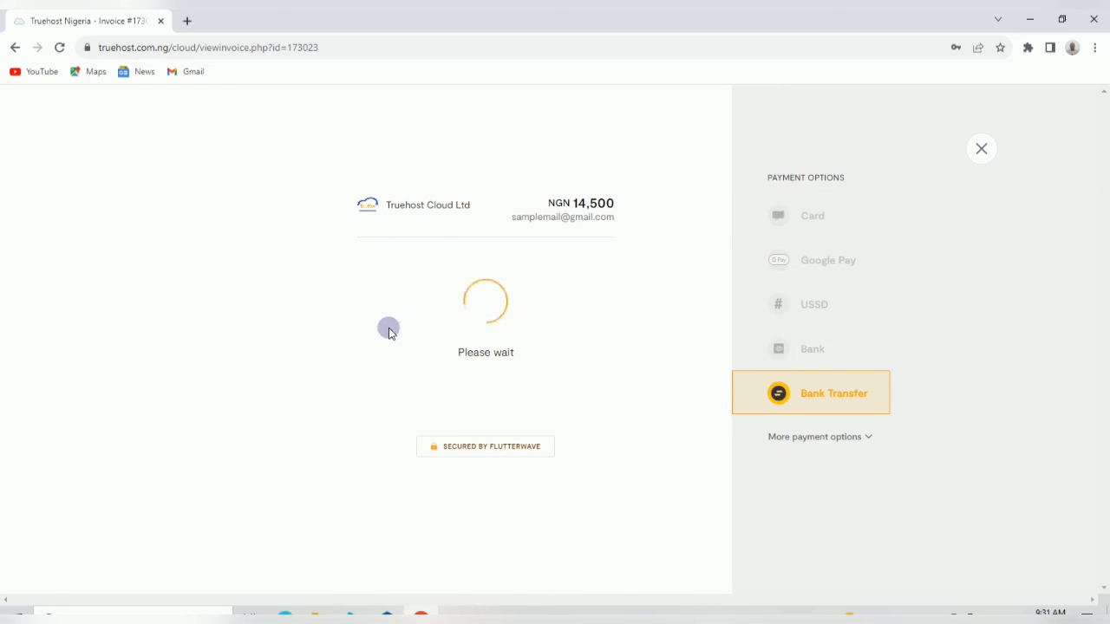
mouse_move(445, 341)
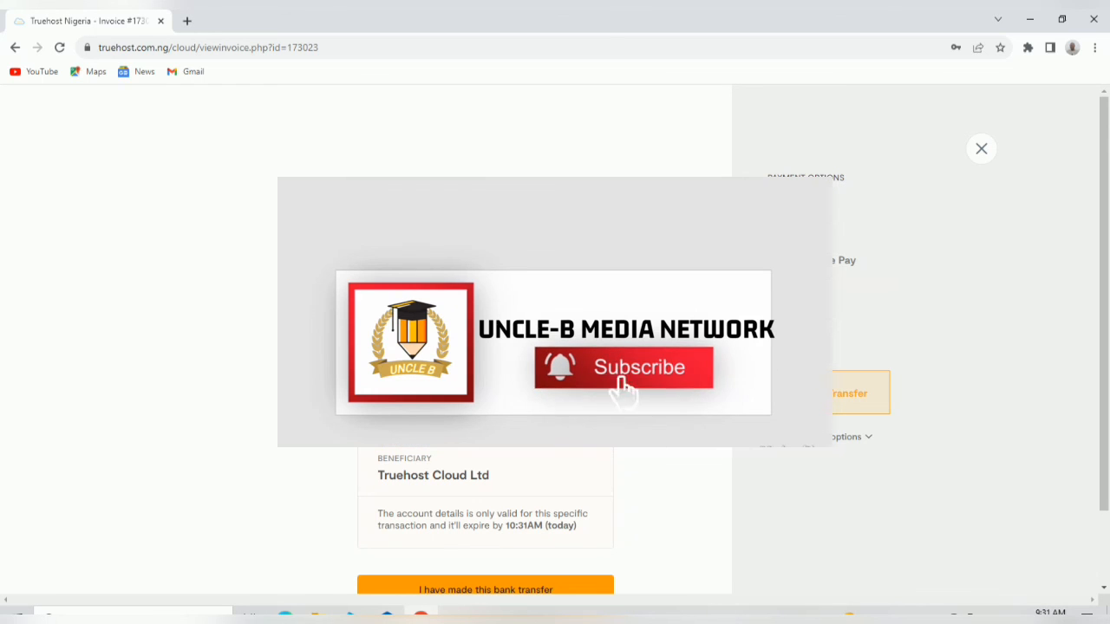
Step: Select Bank Transfer in Flutterwave to show Truehost Cloud Ltd account details
click(622, 366)
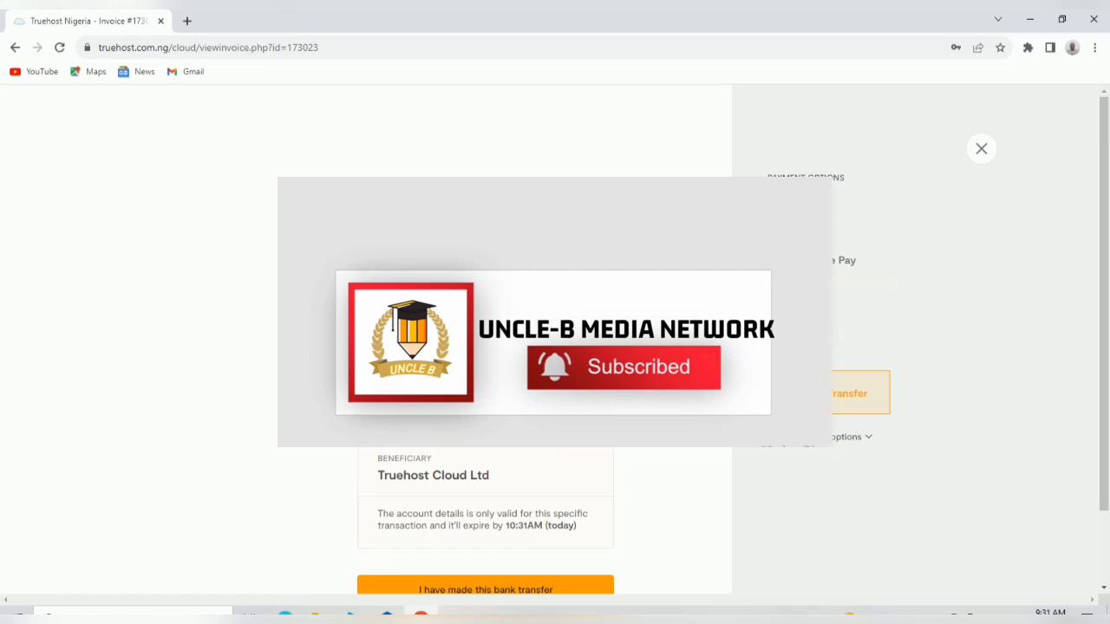